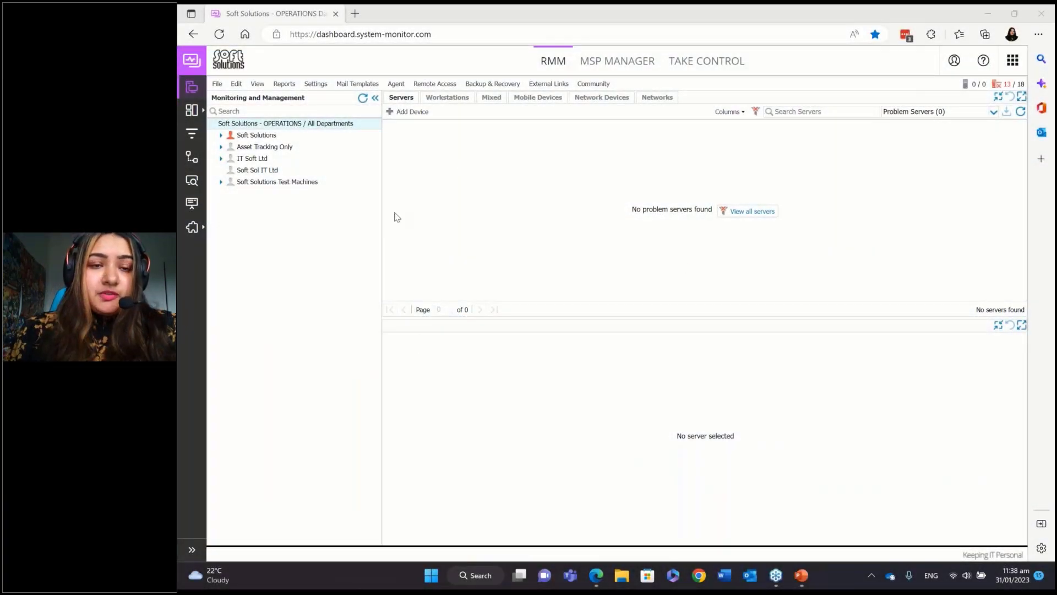
mouse_move(305, 275)
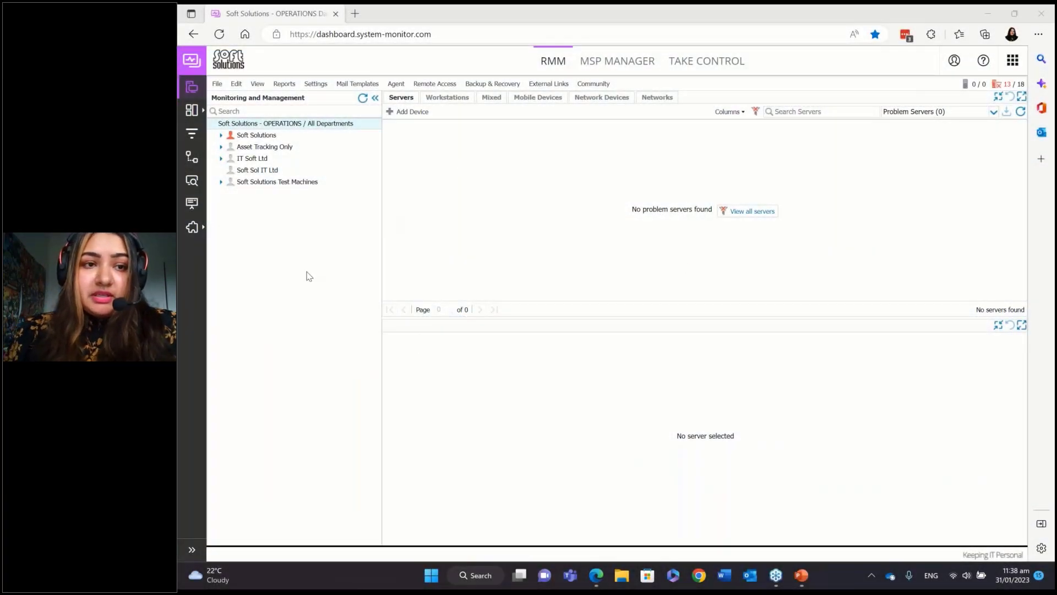
mouse_move(313, 230)
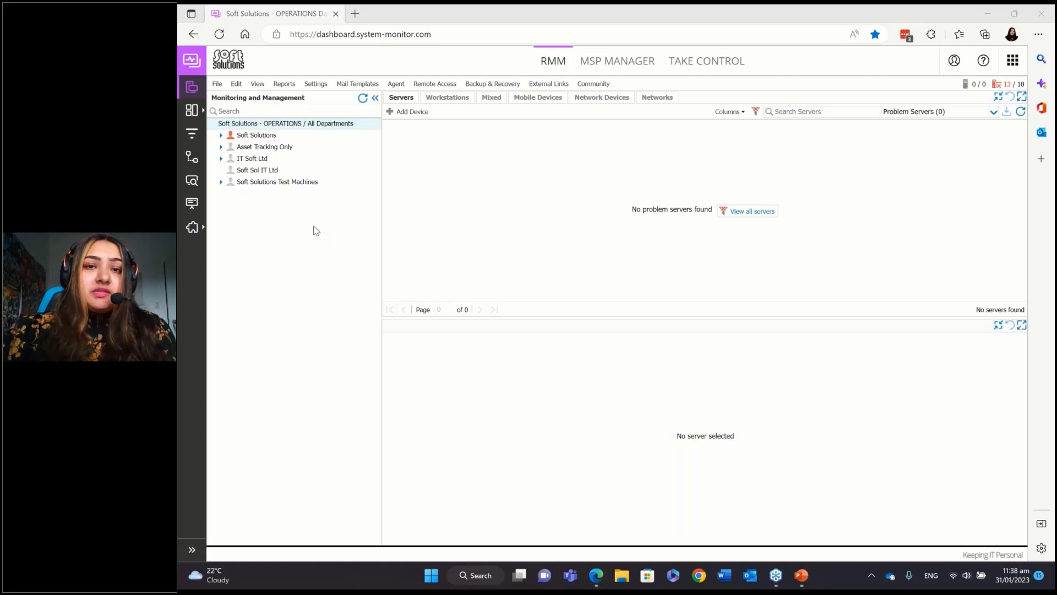
mouse_move(323, 282)
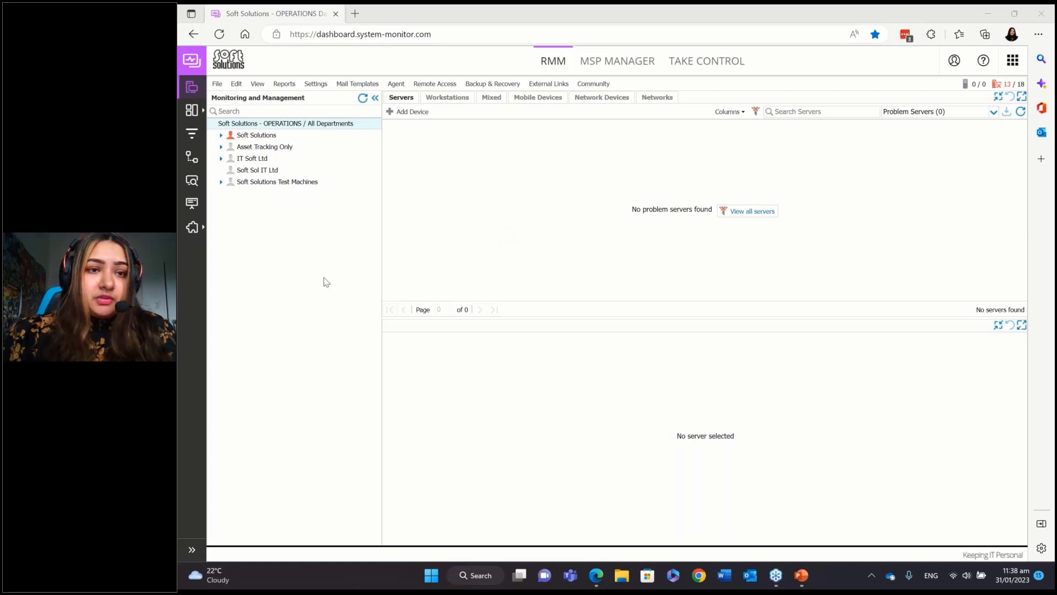
mouse_move(321, 273)
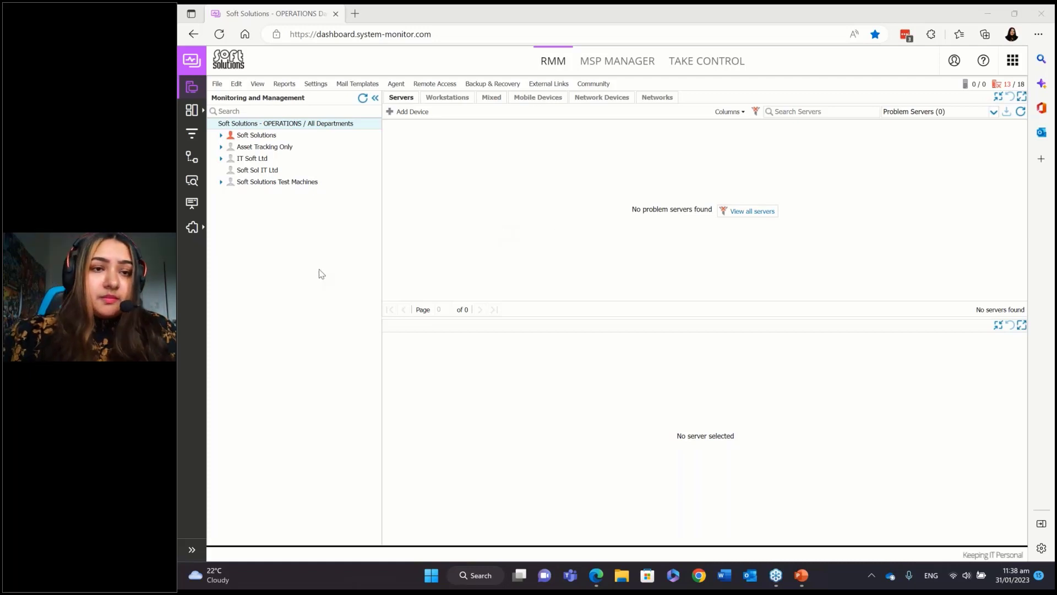
mouse_move(287, 213)
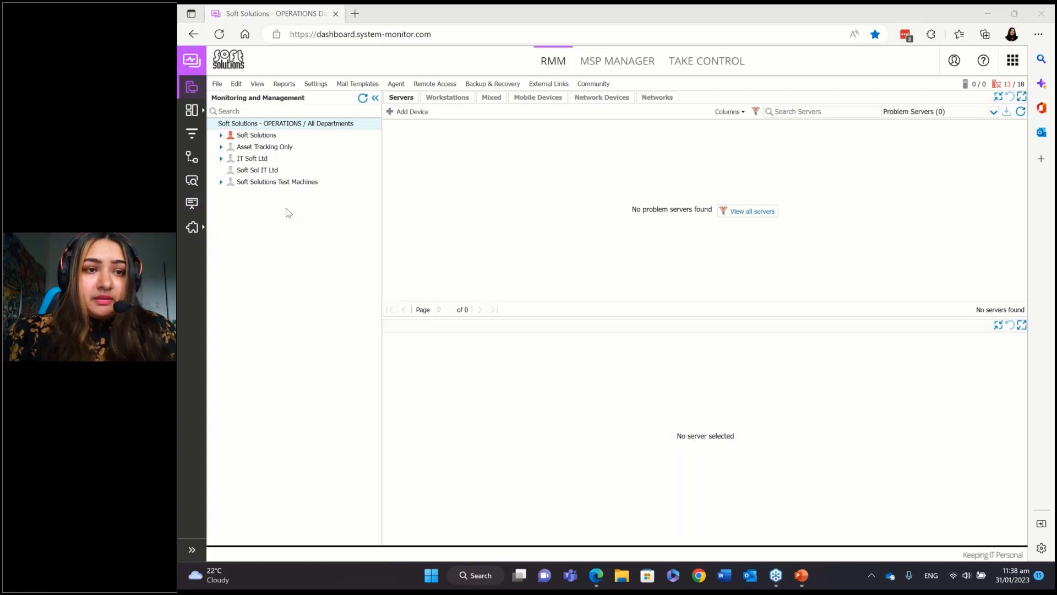
mouse_move(390, 366)
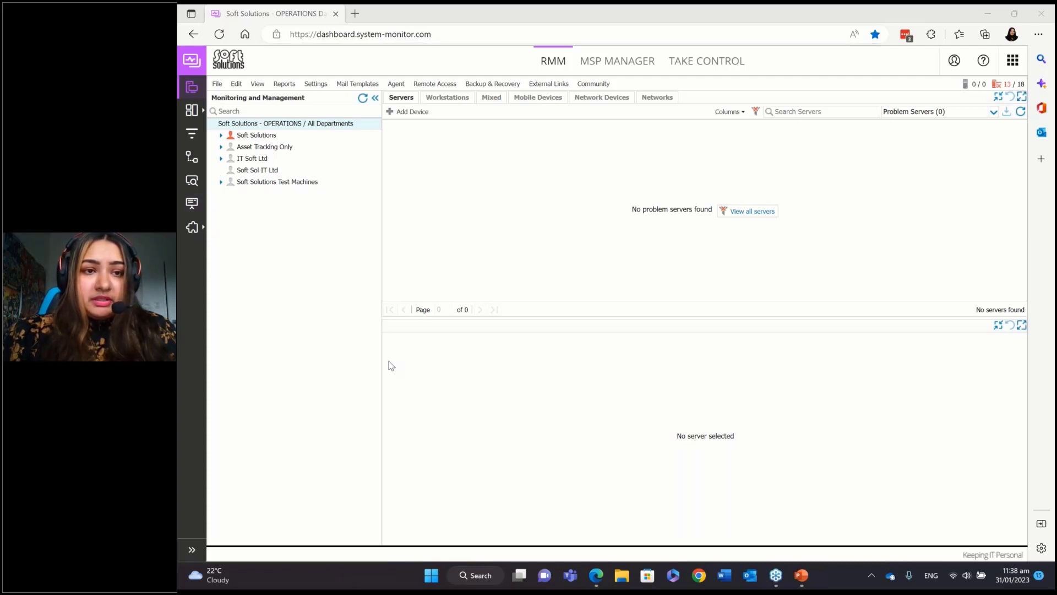
mouse_move(388, 181)
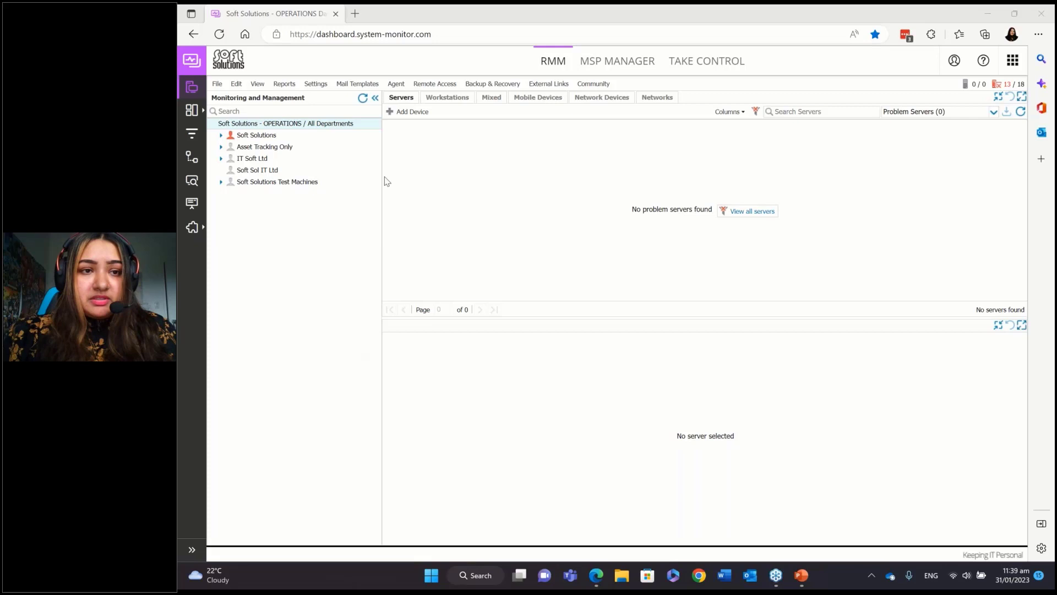
mouse_move(275, 118)
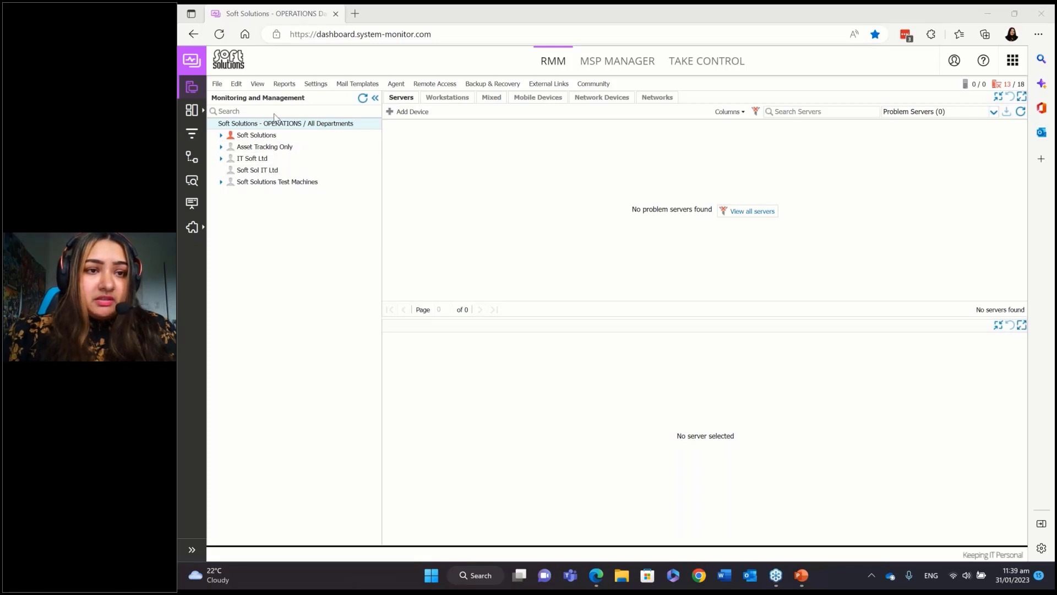
mouse_move(234, 220)
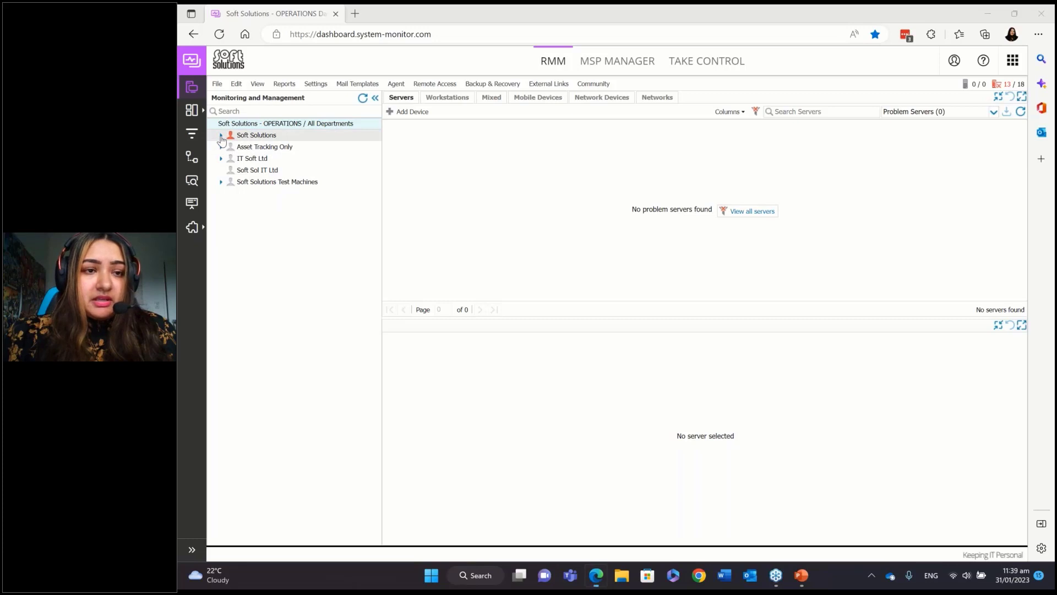
Expand Soft Solutions and list its 13 problem servers and workstations together.
click(221, 135)
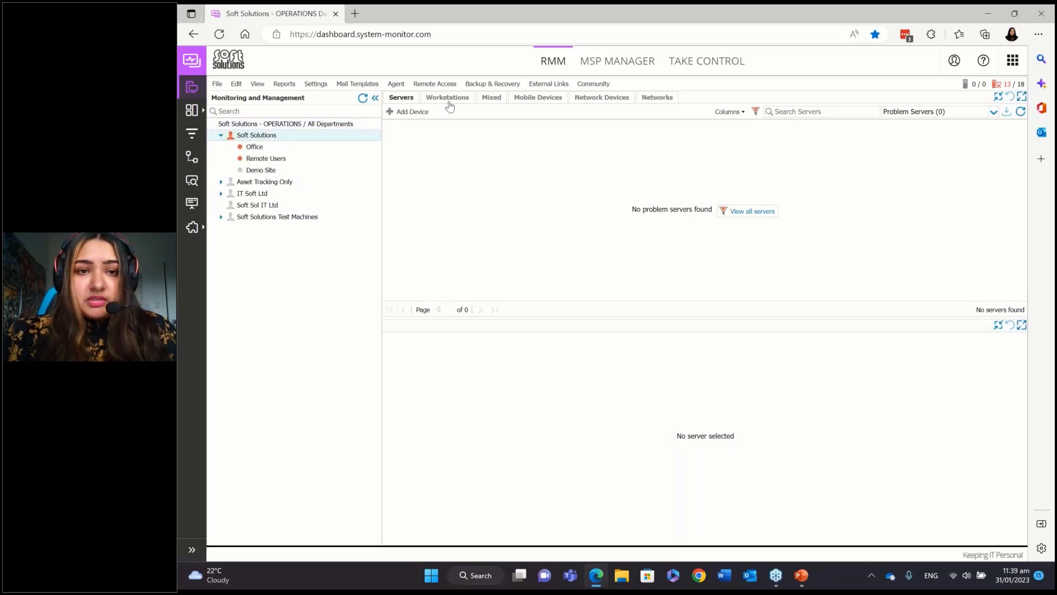
click(447, 97)
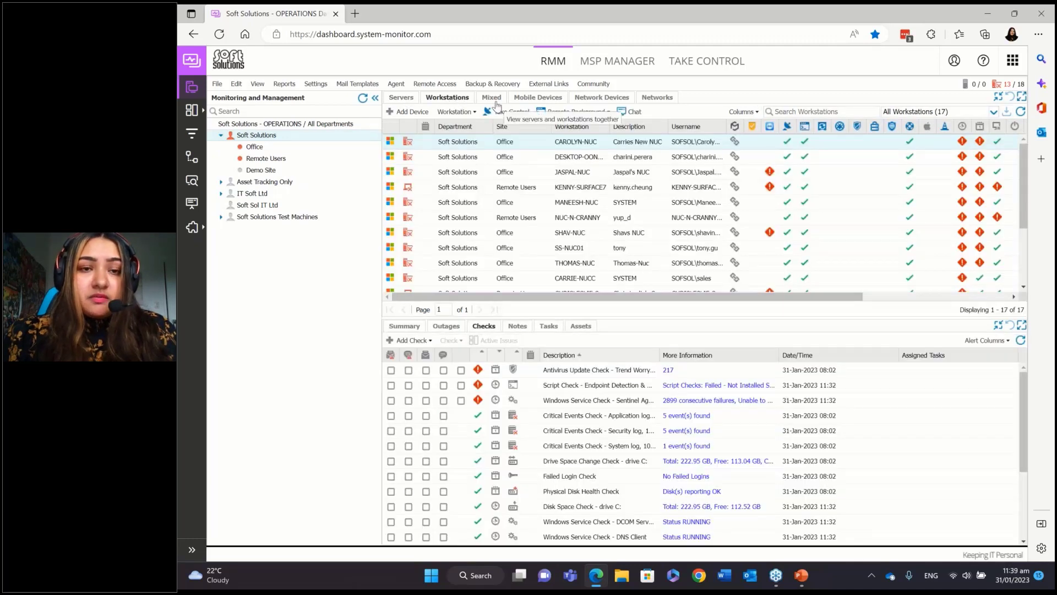
click(492, 97)
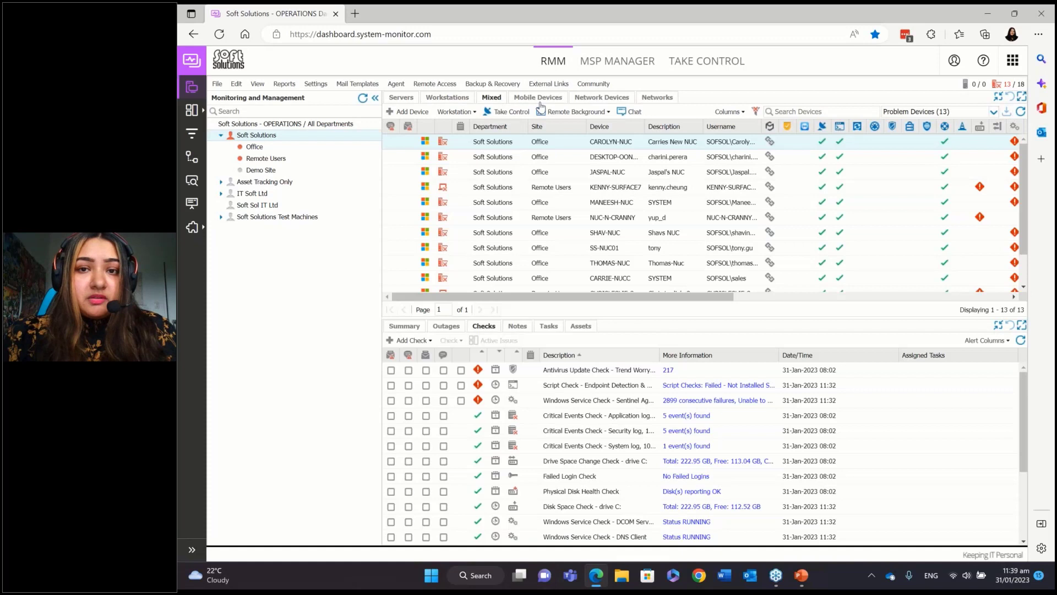
mouse_move(673, 108)
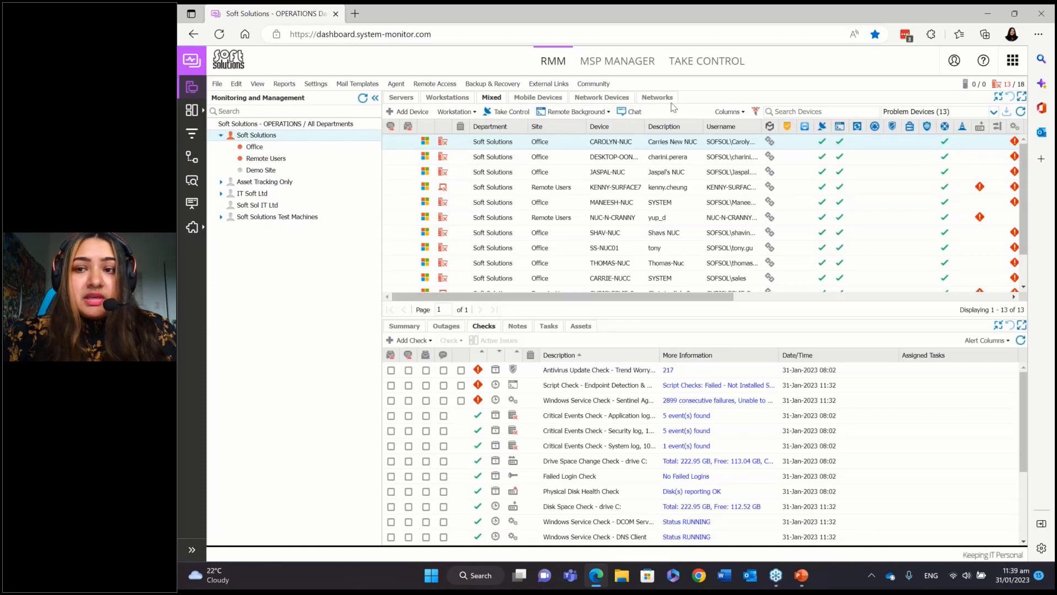
mouse_move(191, 157)
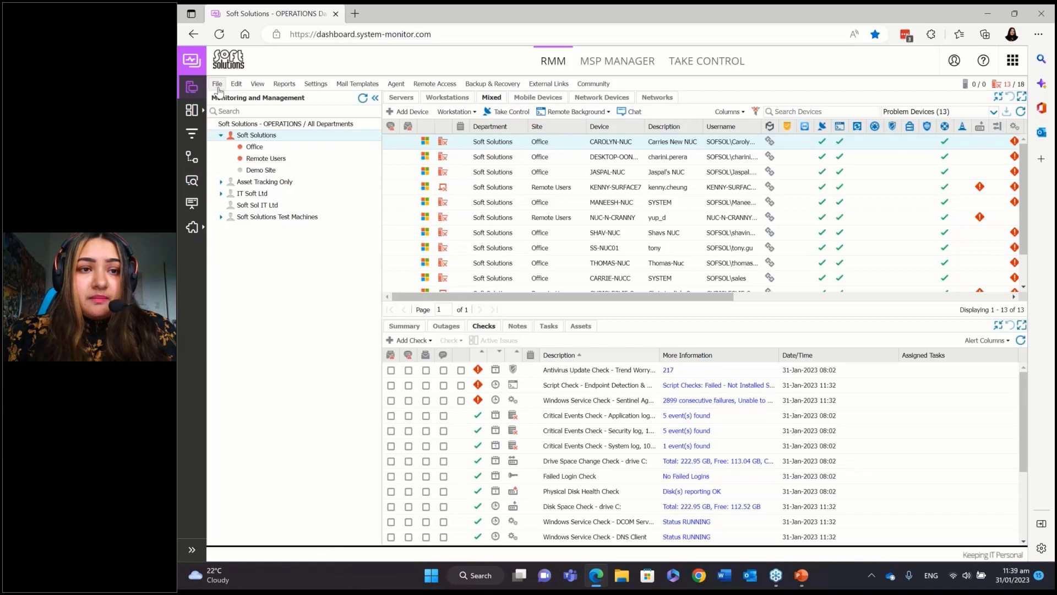
mouse_move(330, 106)
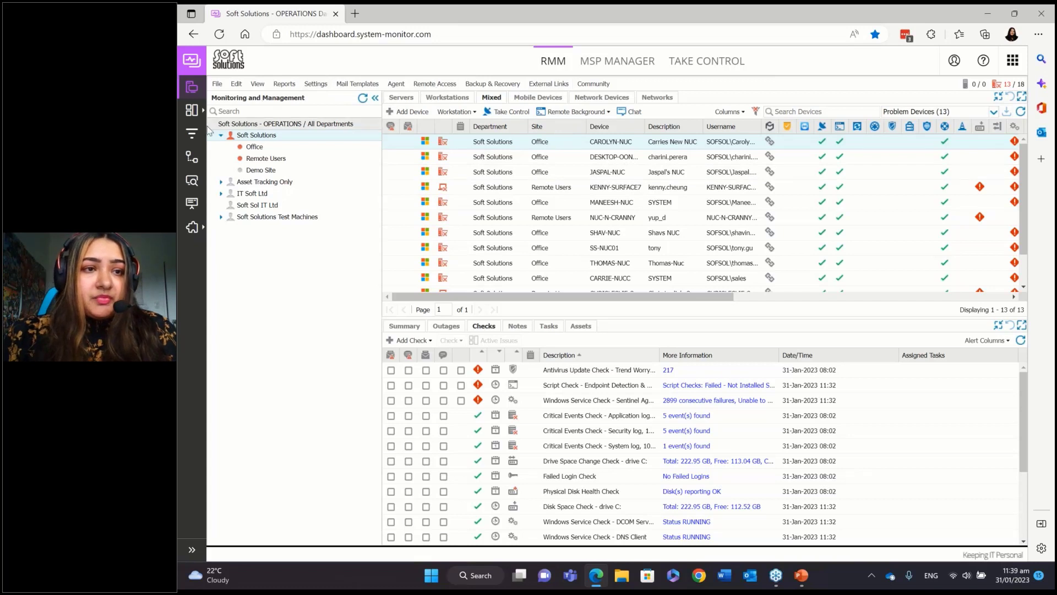
click(191, 110)
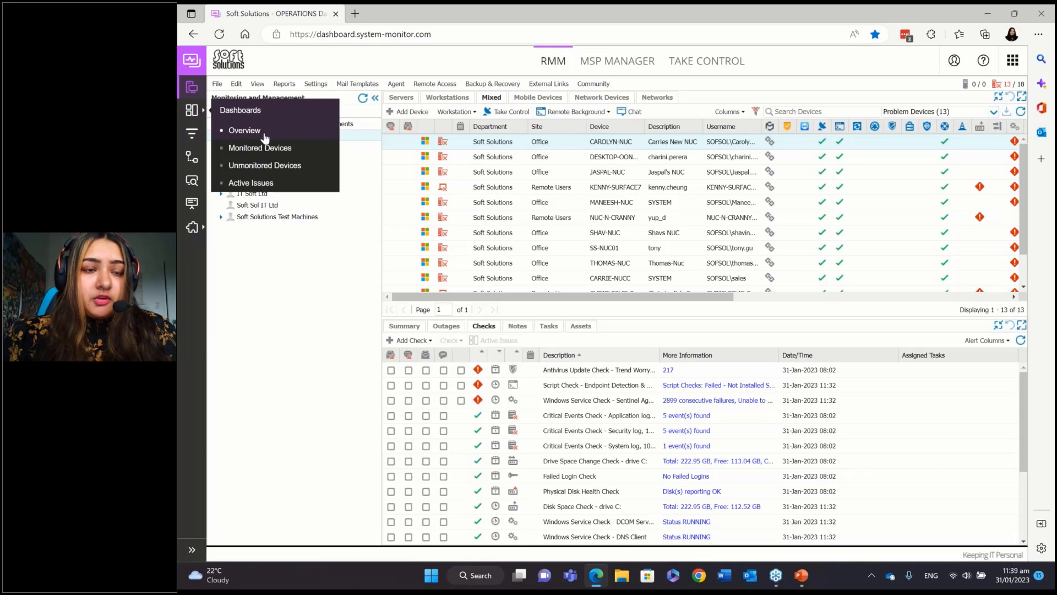
Open the Overview dashboard and scroll through its device counts and status charts.
click(244, 130)
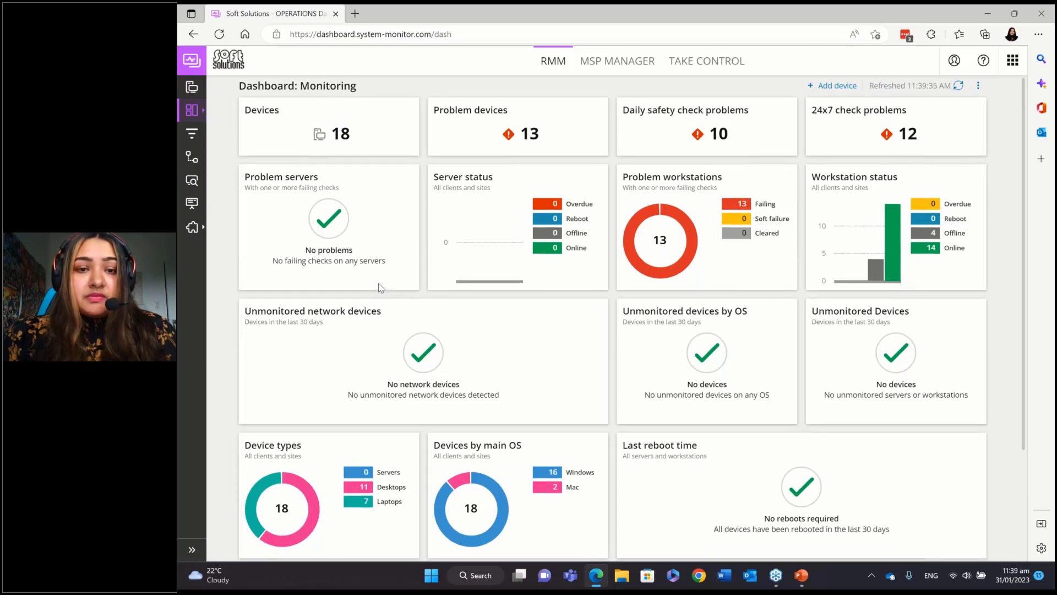
scroll(down, 3)
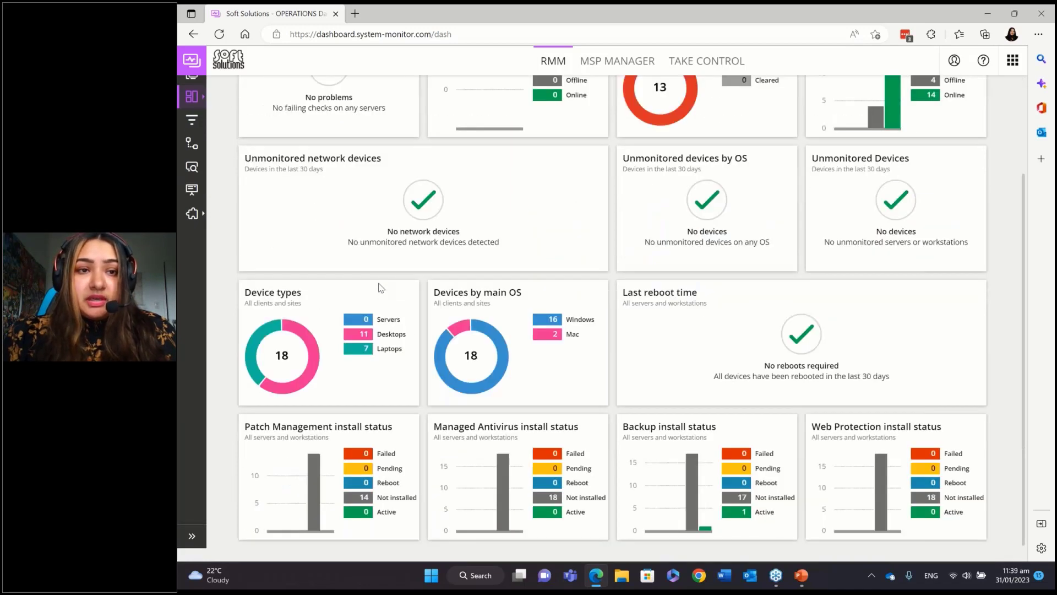
scroll(up, 3)
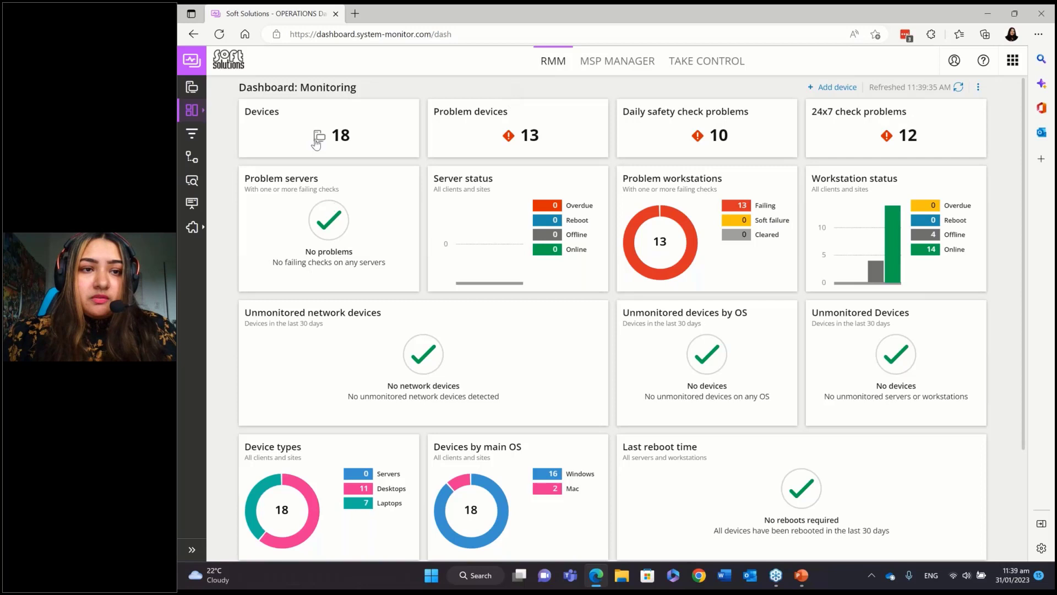
mouse_move(492, 141)
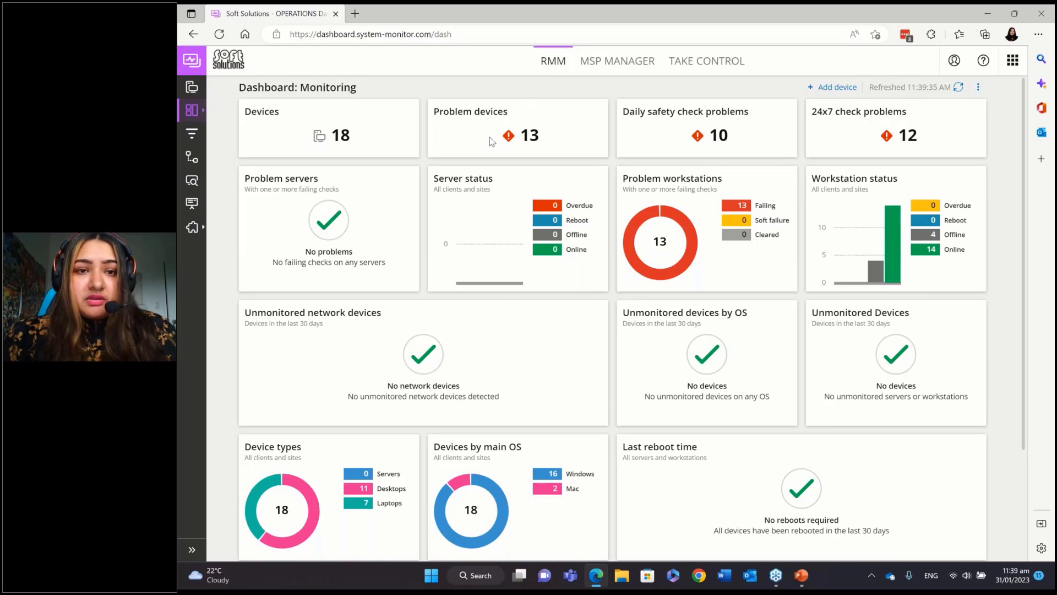
mouse_move(621, 158)
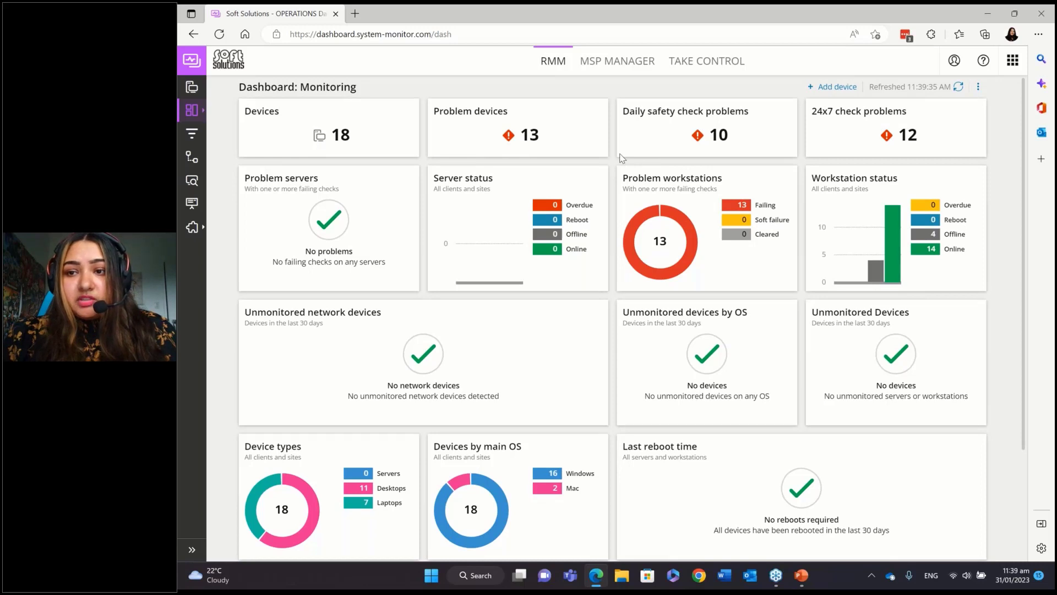
scroll(down, 3)
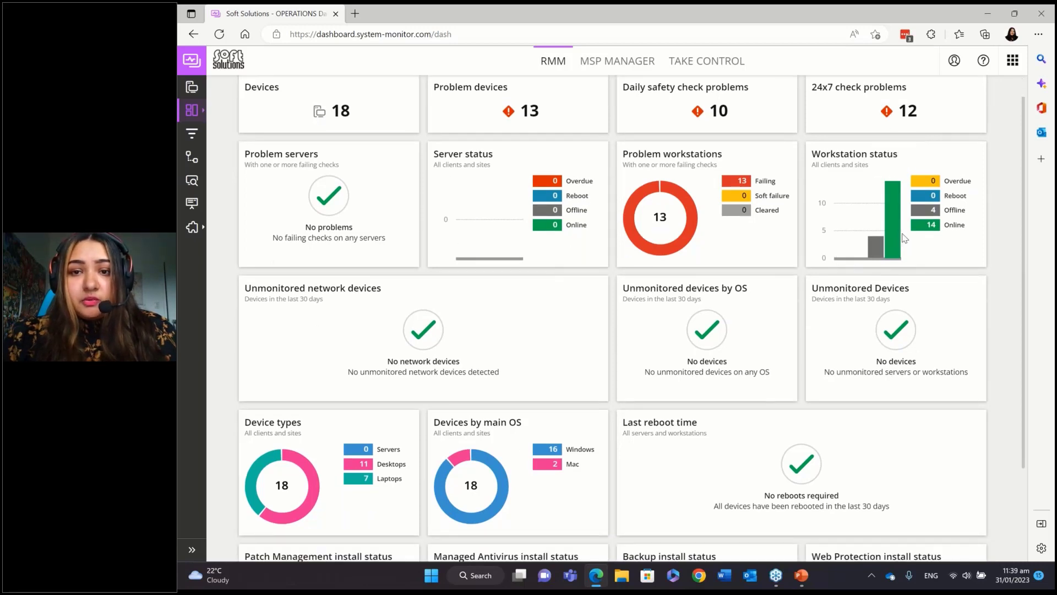
mouse_move(714, 237)
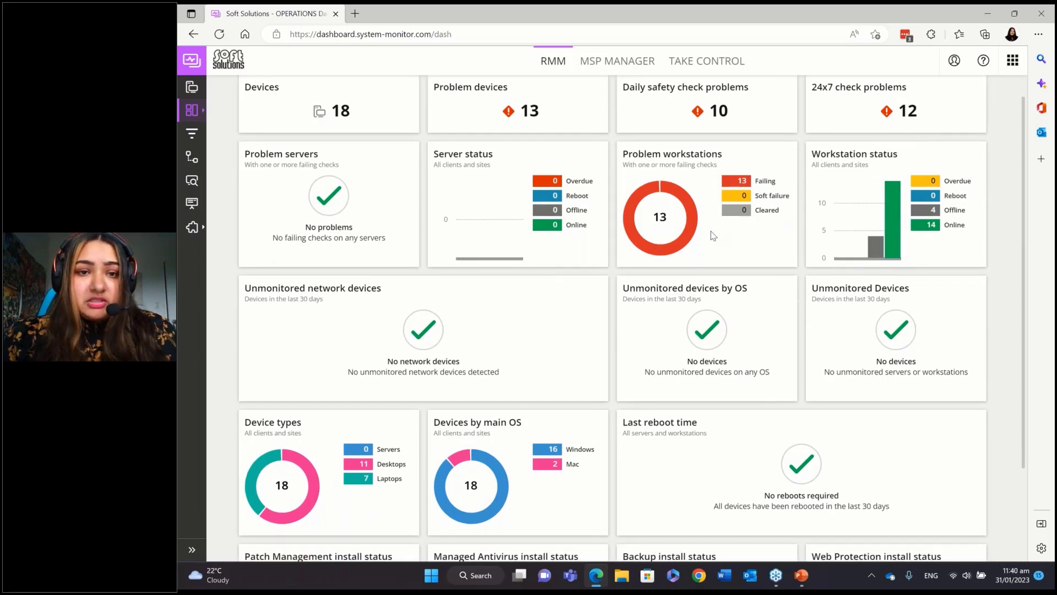
mouse_move(539, 235)
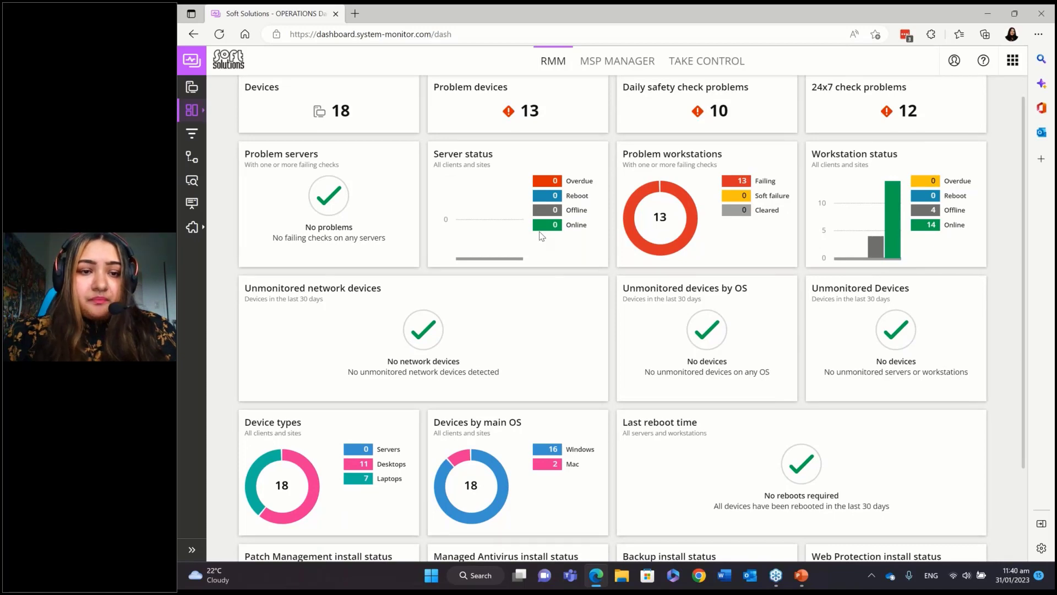
scroll(down, 3)
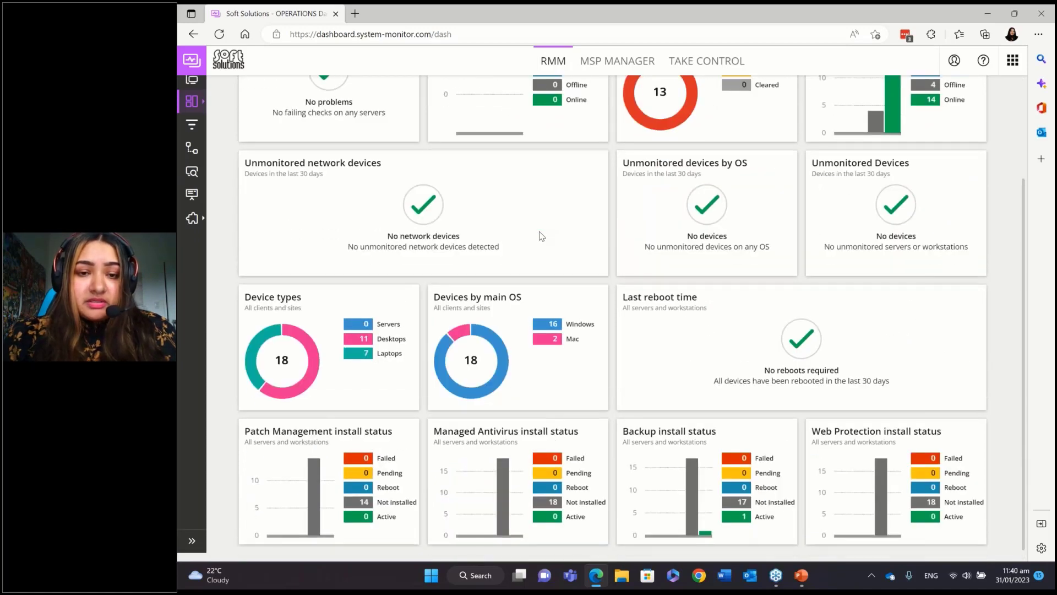
scroll(down, 3)
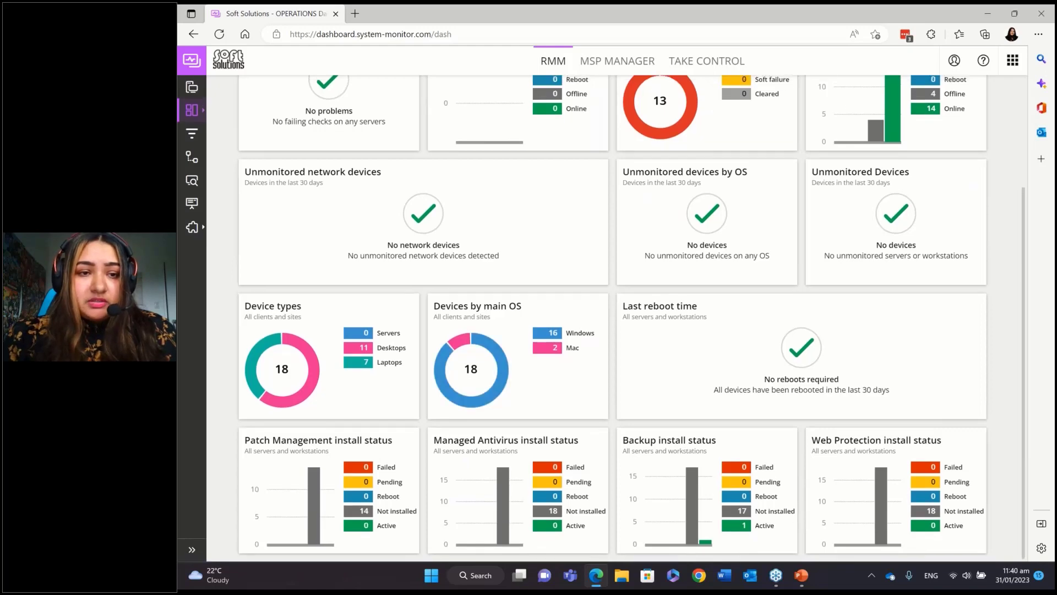
scroll(up, 3)
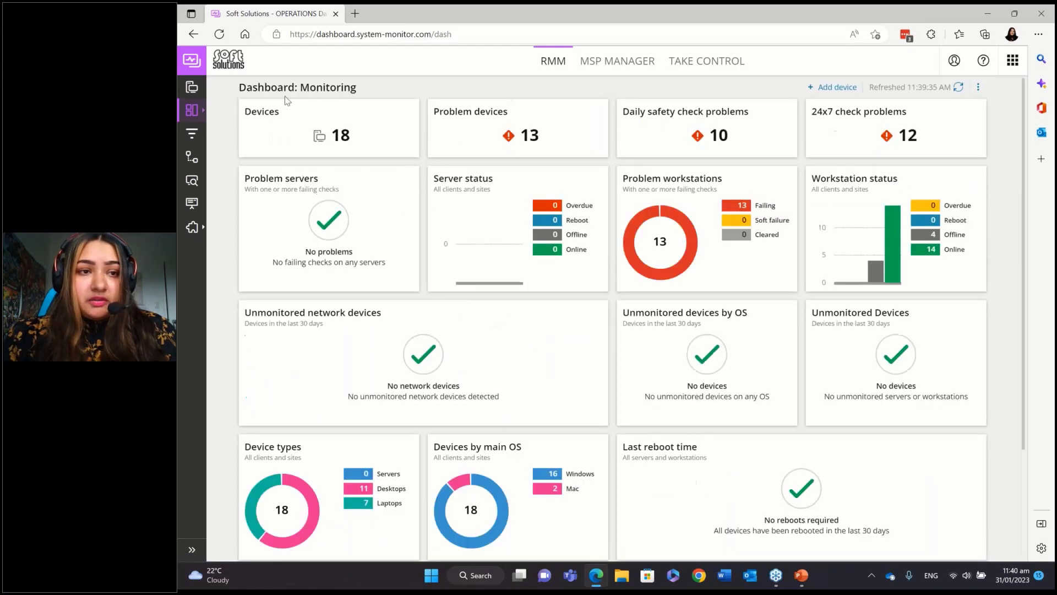
click(191, 110)
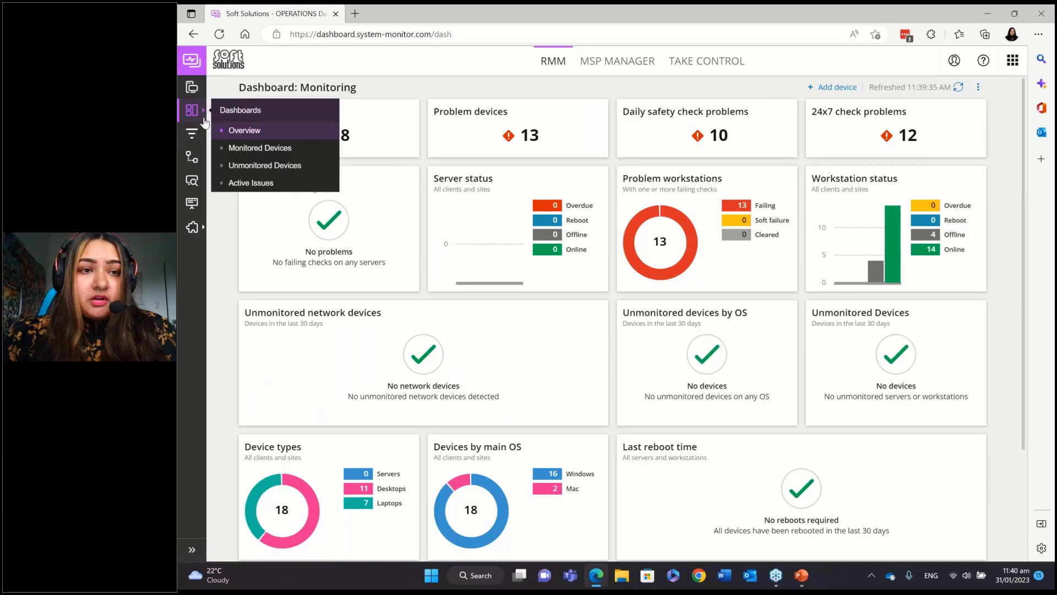
click(260, 147)
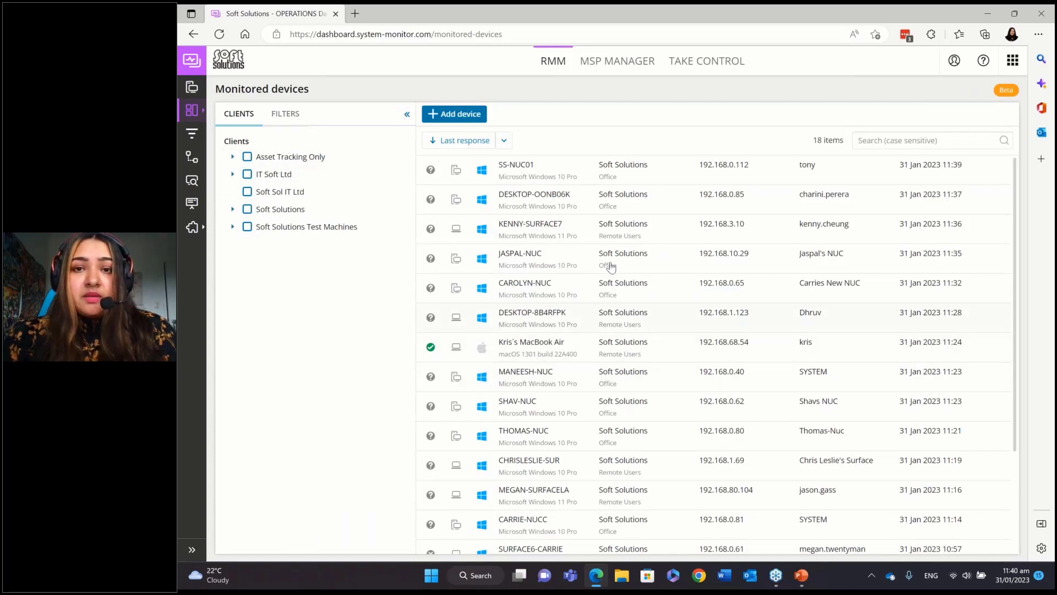
mouse_move(546, 374)
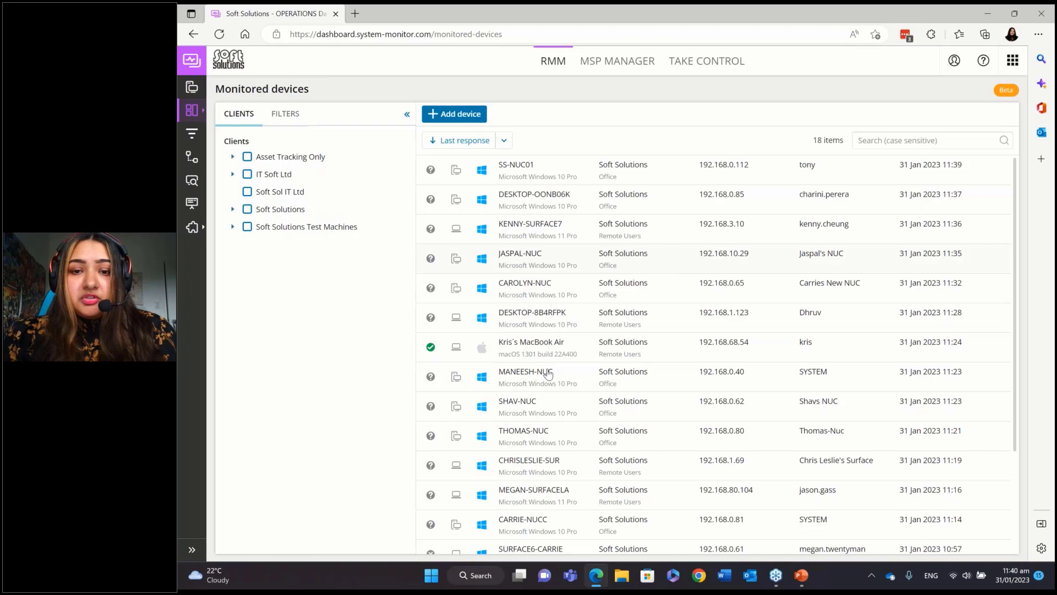
scroll(down, 3)
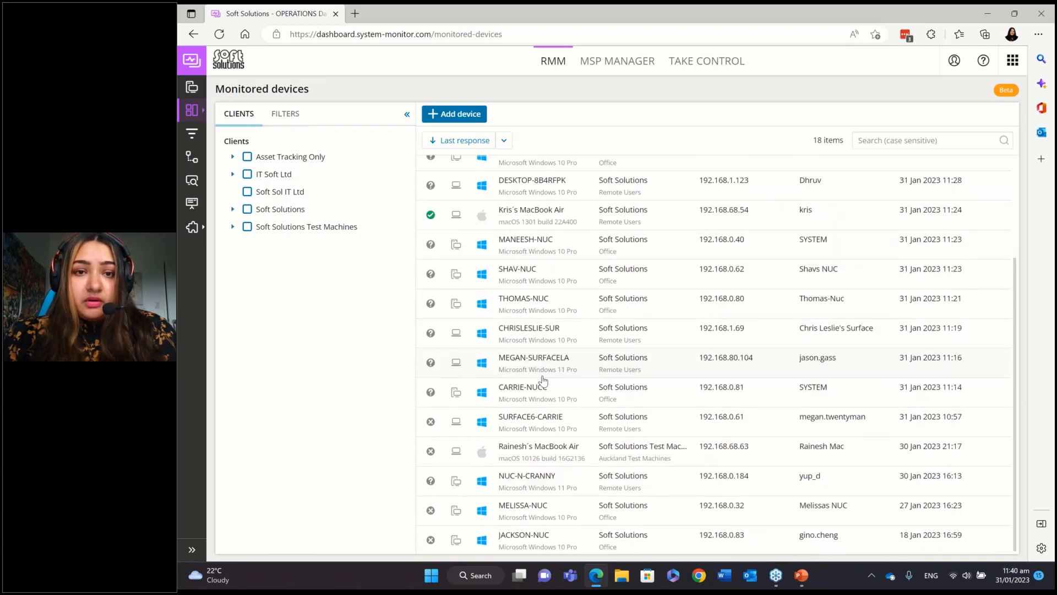
scroll(up, 3)
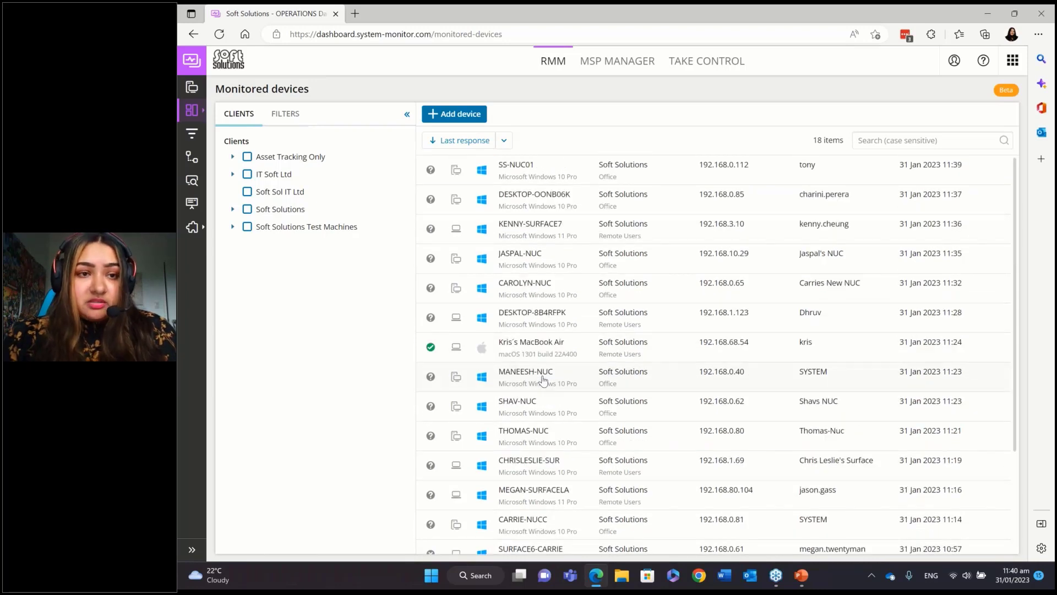
mouse_move(525, 371)
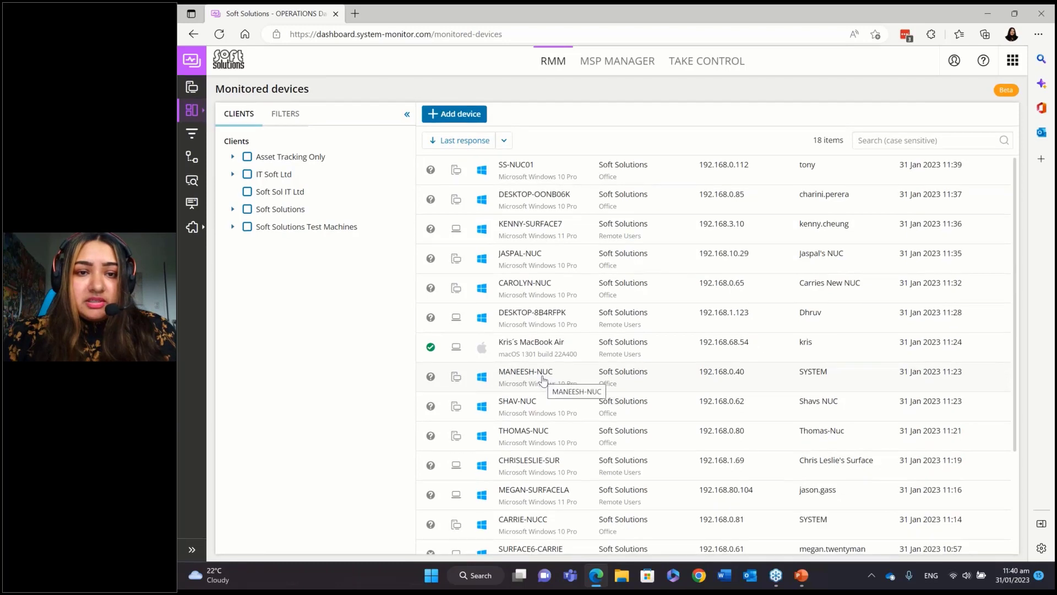
mouse_move(456, 187)
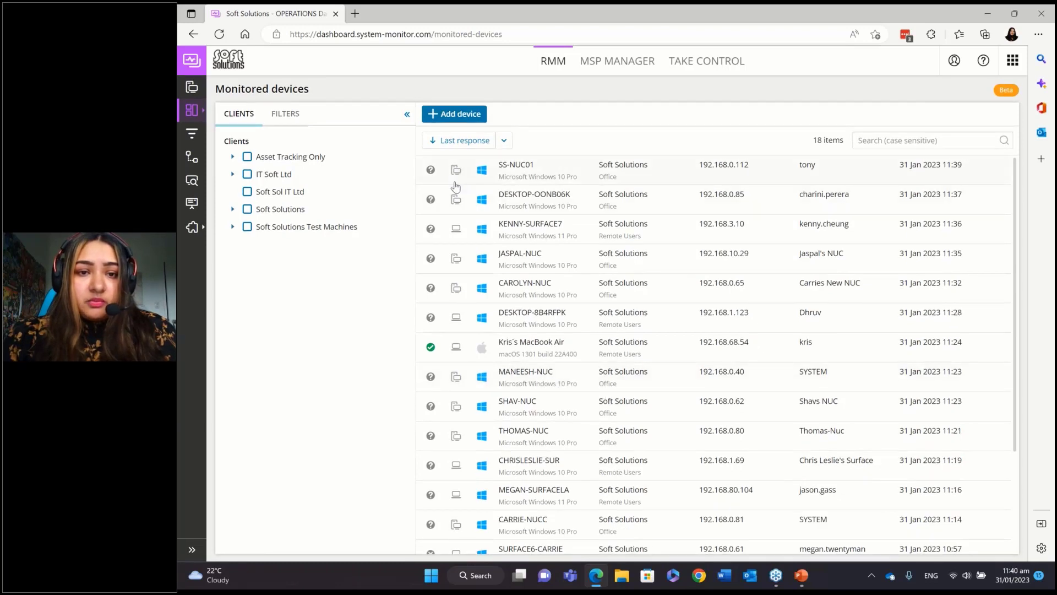
mouse_move(483, 244)
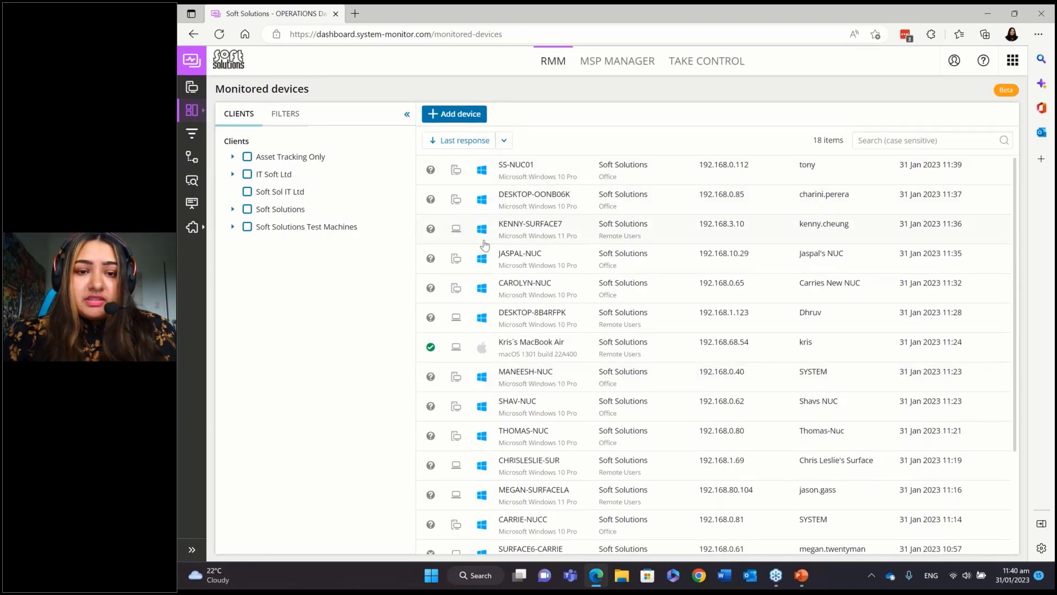
mouse_move(477, 298)
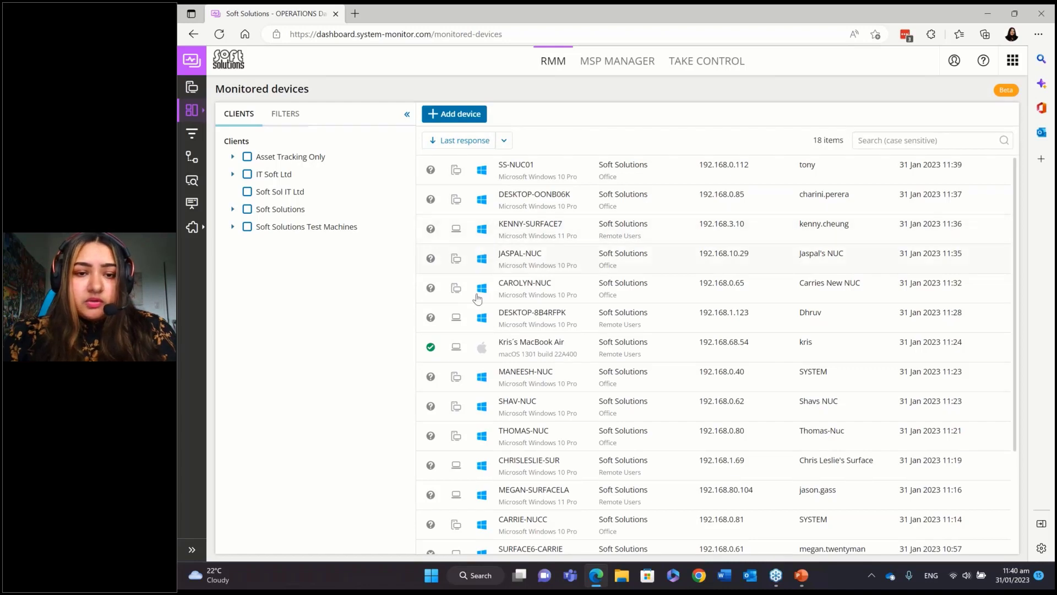
mouse_move(482, 350)
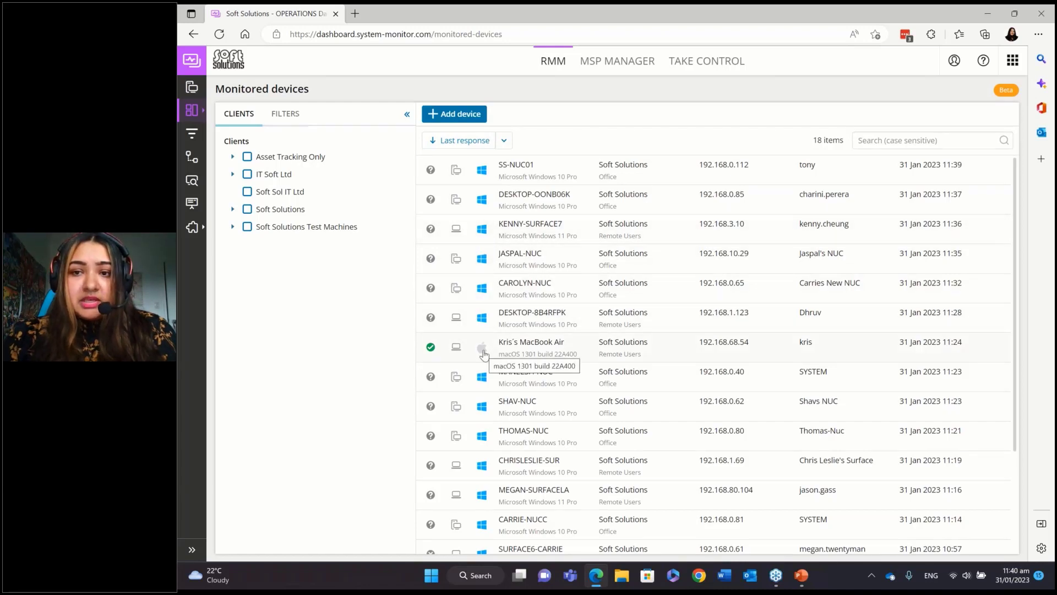
mouse_move(691, 298)
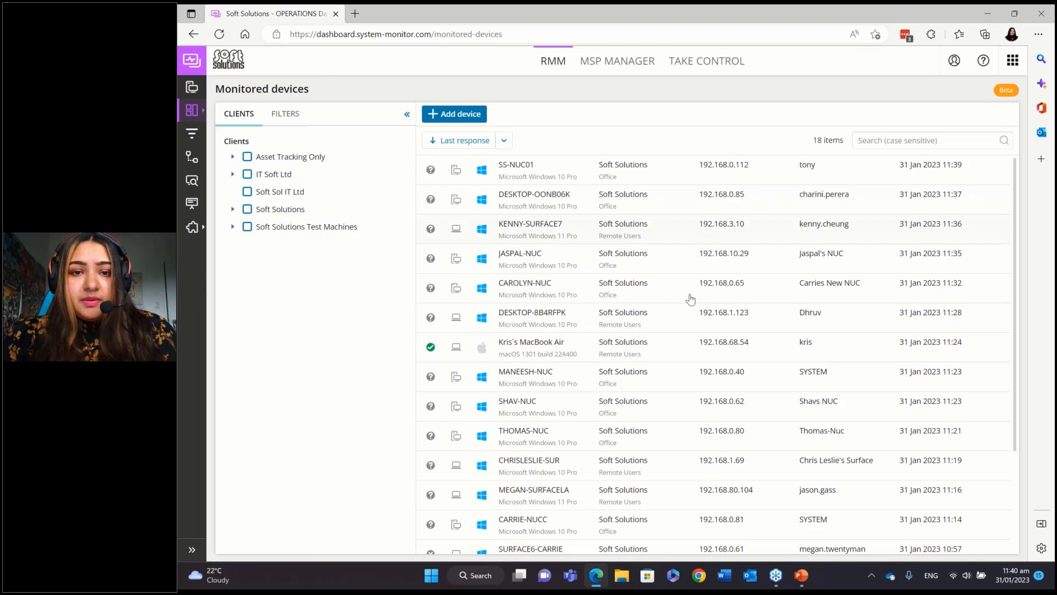
mouse_move(523, 138)
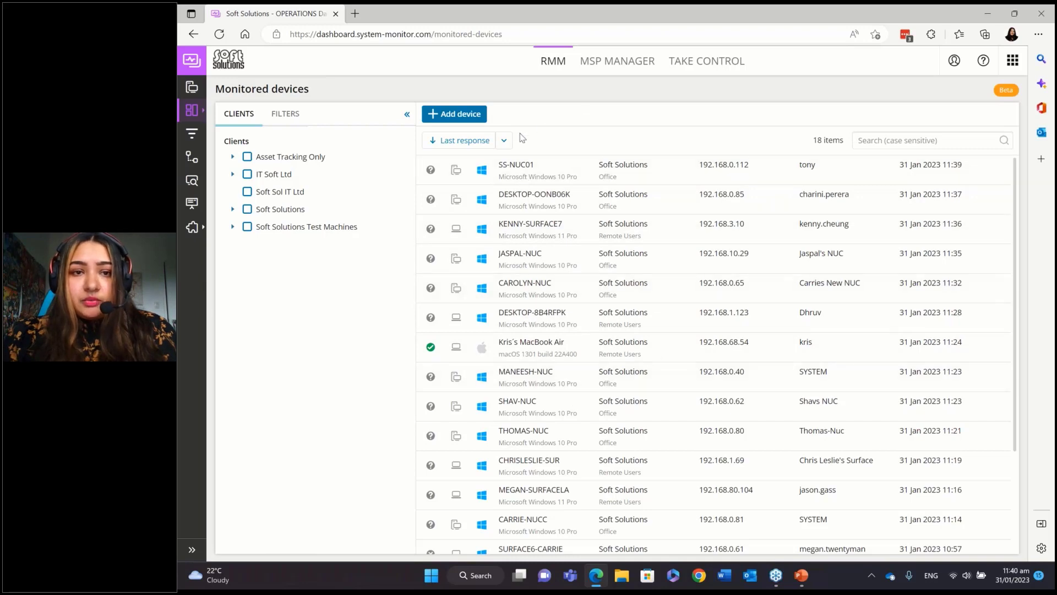
click(454, 113)
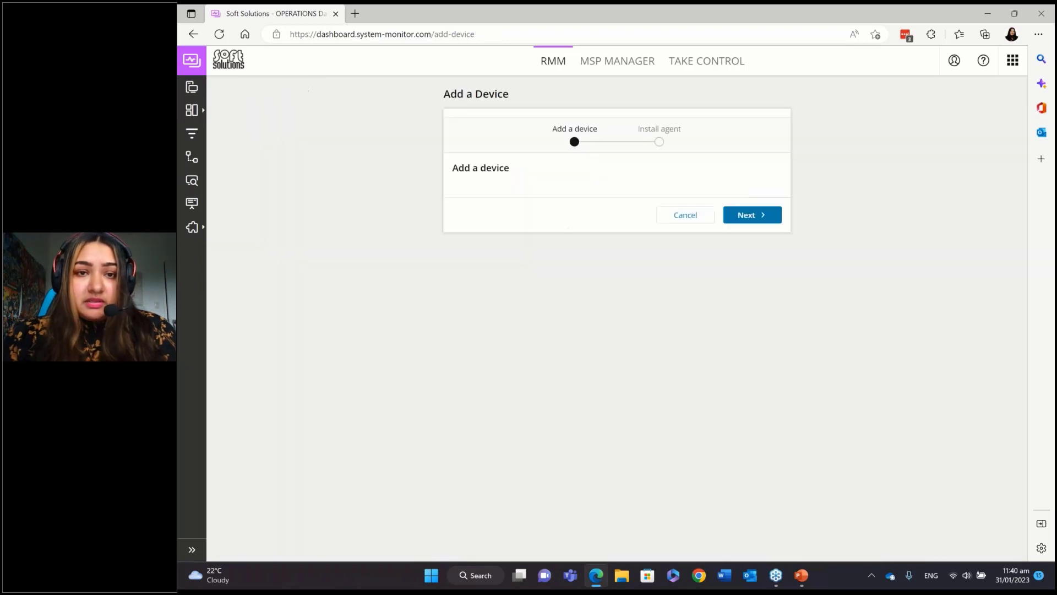
click(752, 215)
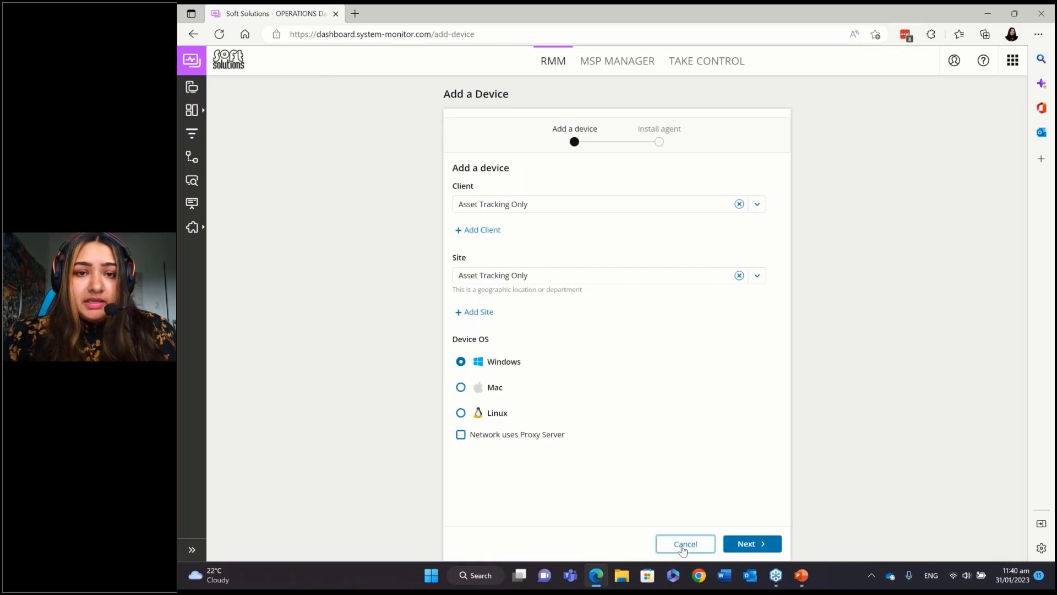
click(684, 543)
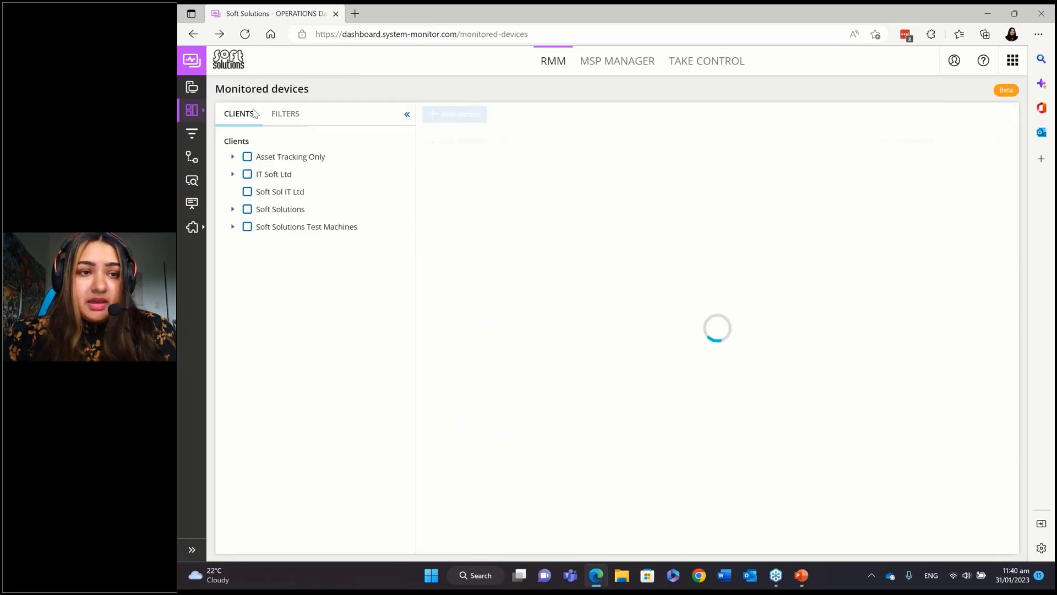
Check the empty Unmonitored Devices dashboard, then return to the Monitoring and Management view.
click(191, 110)
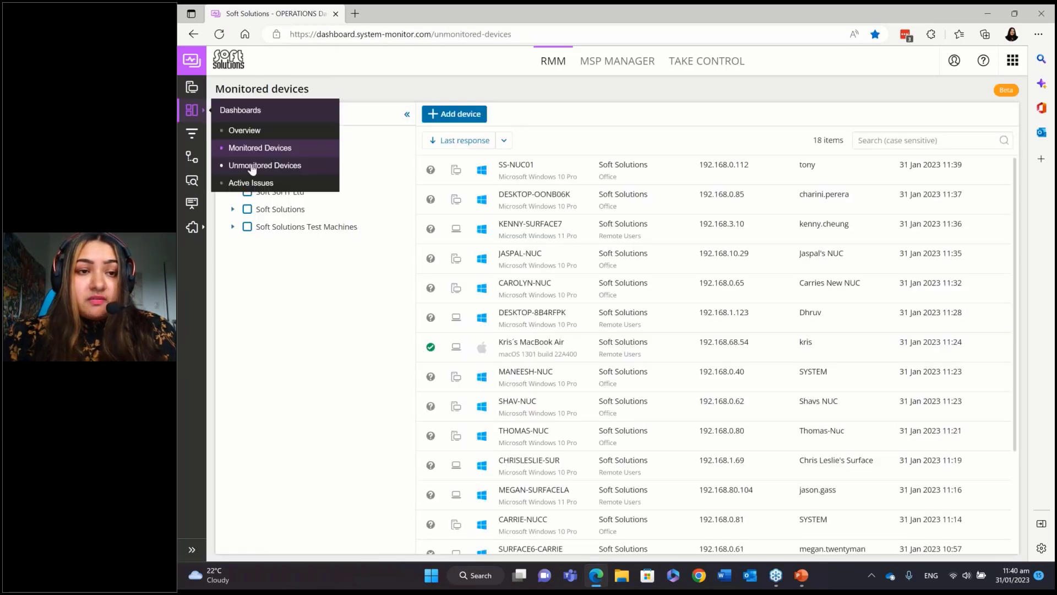
click(265, 165)
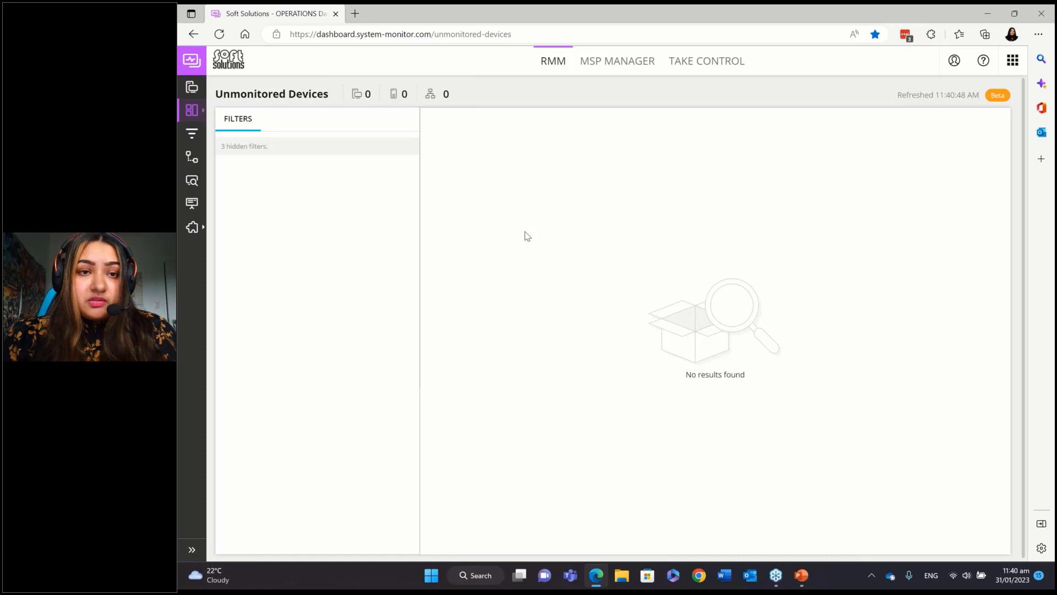
mouse_move(565, 217)
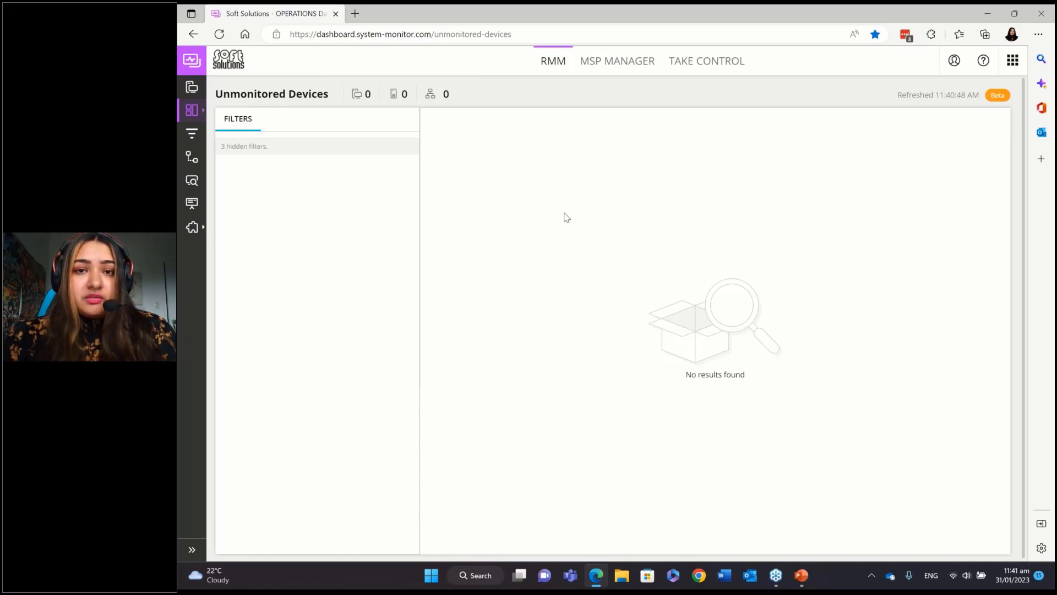
mouse_move(281, 153)
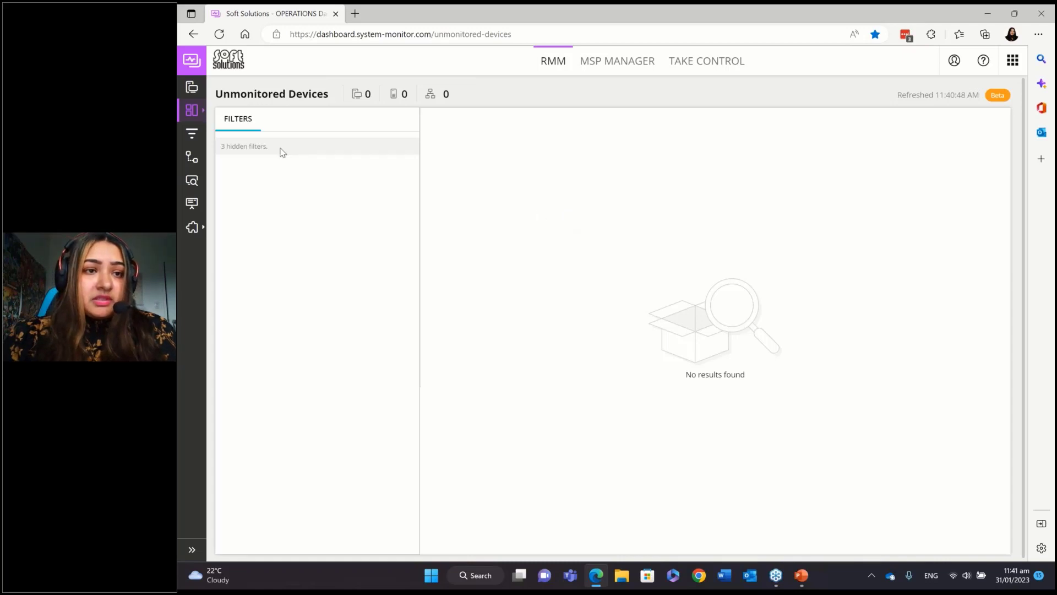
click(192, 110)
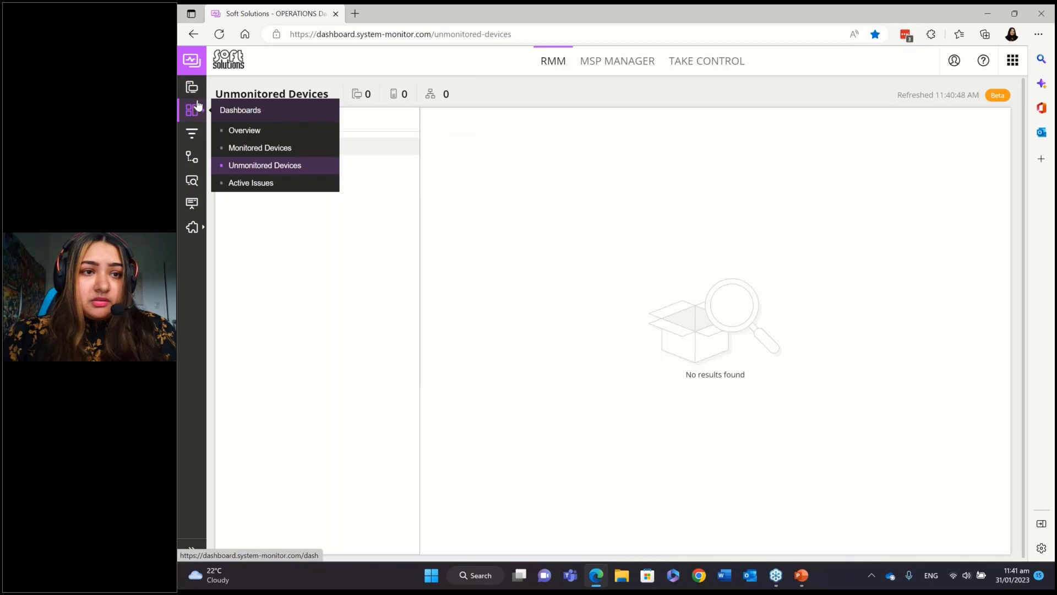
mouse_move(235, 109)
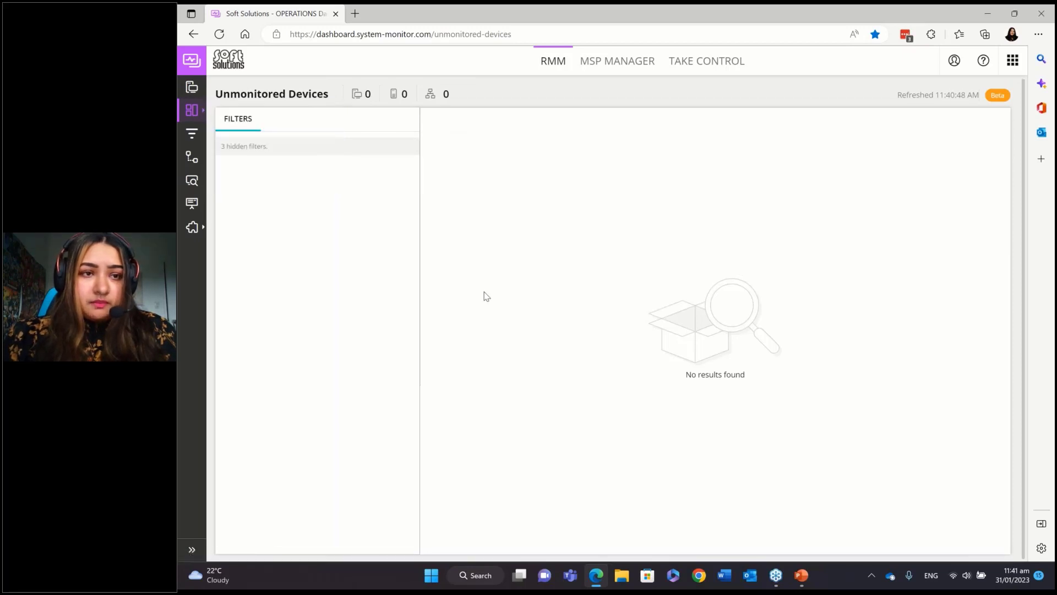
click(192, 110)
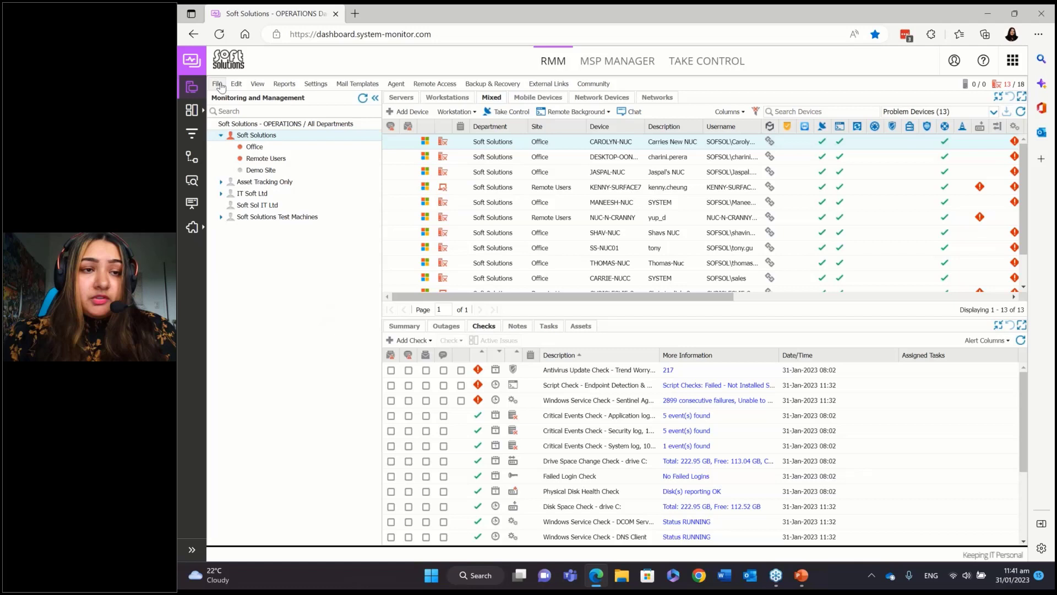
click(217, 84)
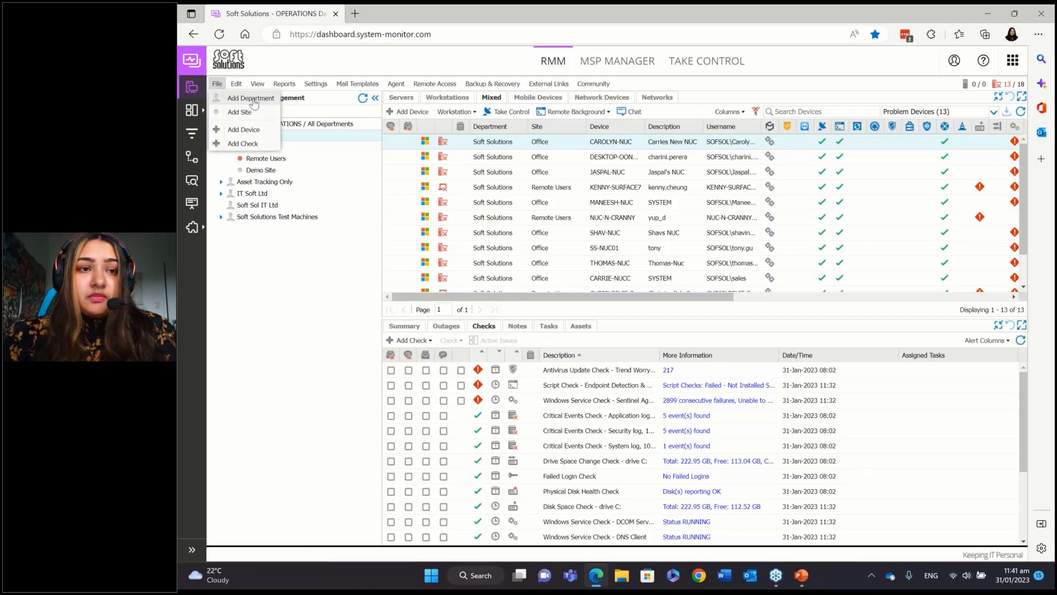
mouse_move(241, 111)
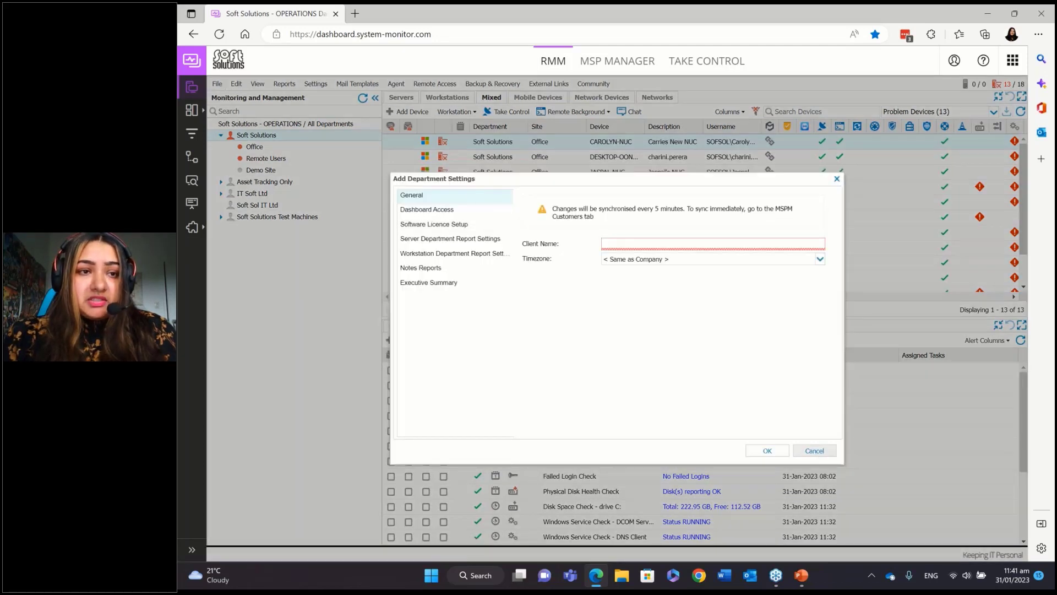
click(814, 450)
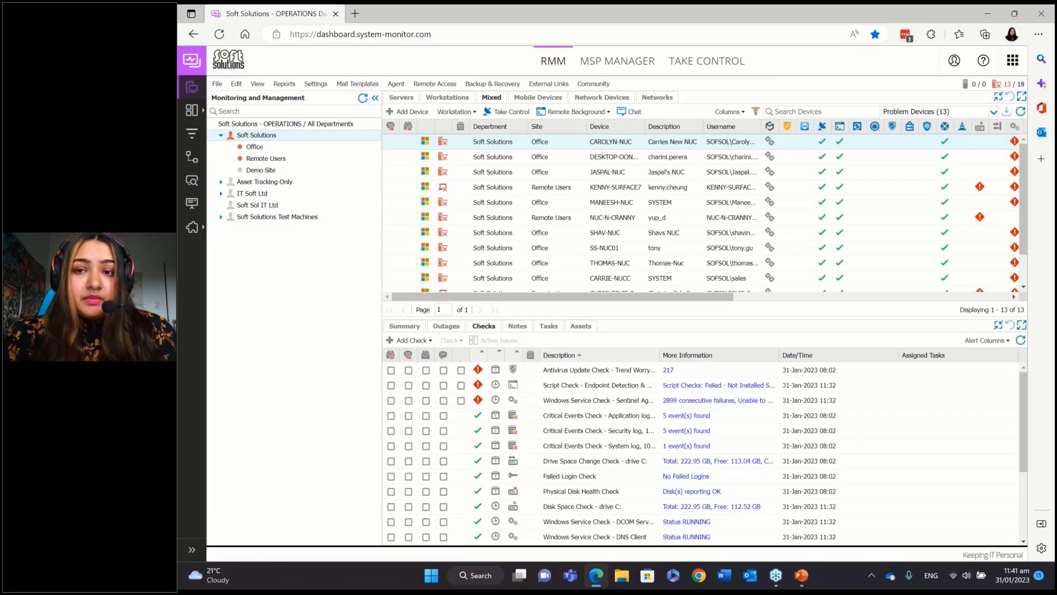
click(217, 84)
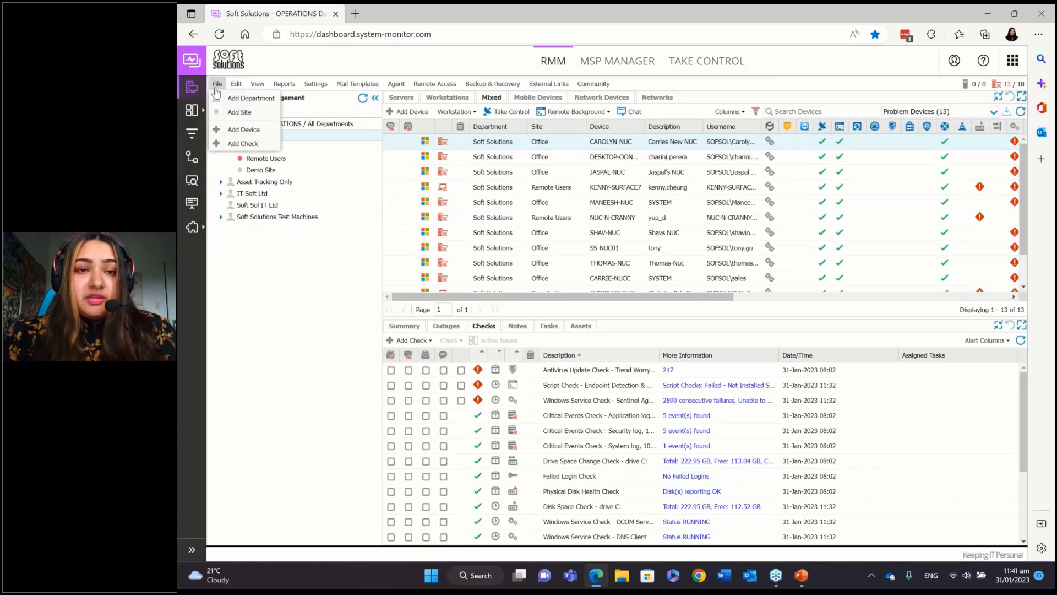
click(239, 112)
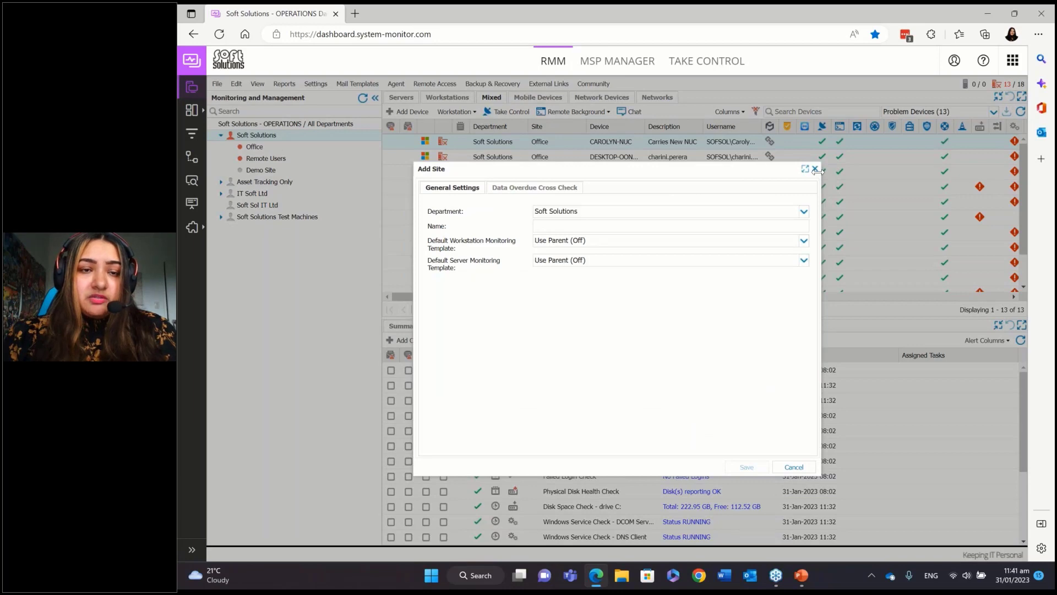
click(396, 84)
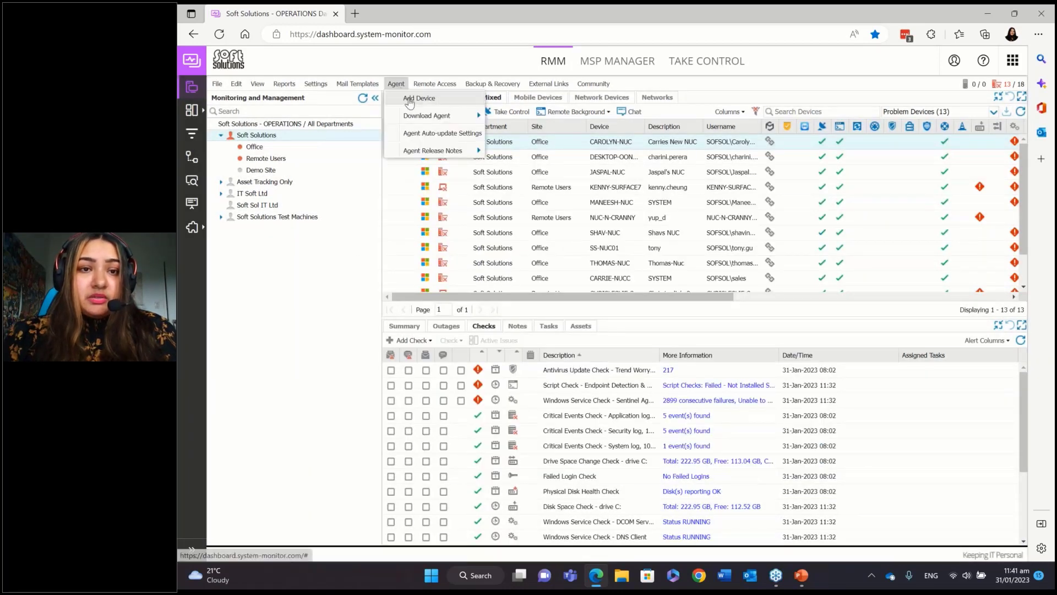
Download the Linux agent for Asset Tracking Only through Add Device, then cancel the wizard.
click(419, 98)
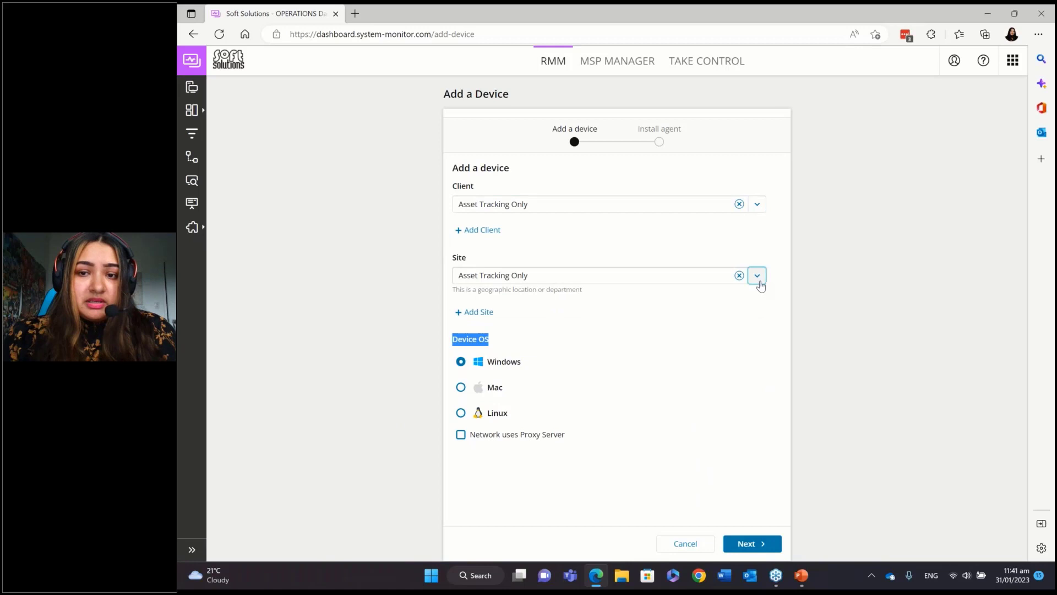
click(460, 412)
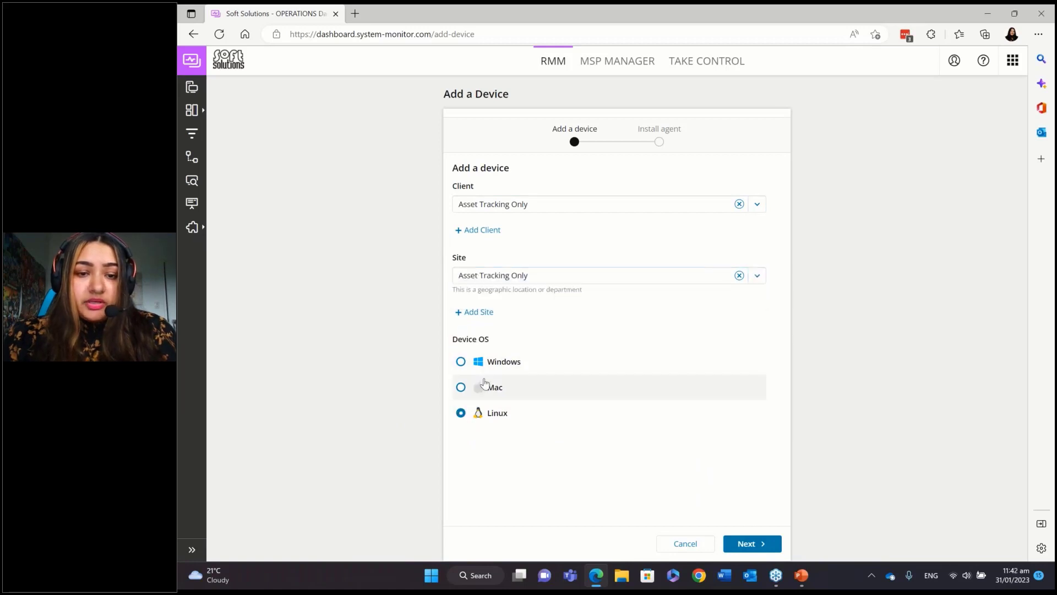
mouse_move(754, 526)
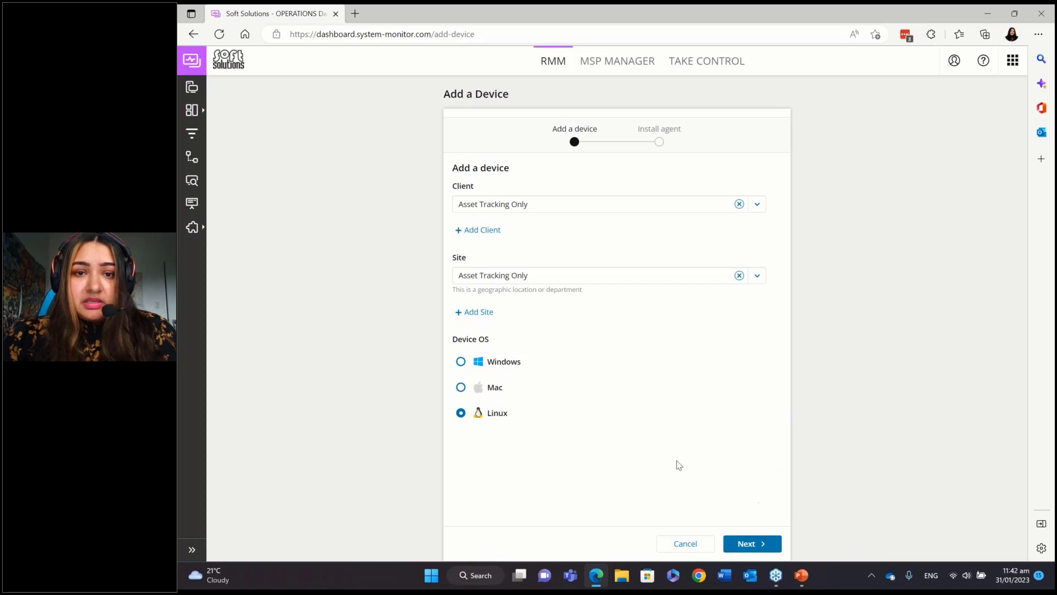
mouse_move(677, 463)
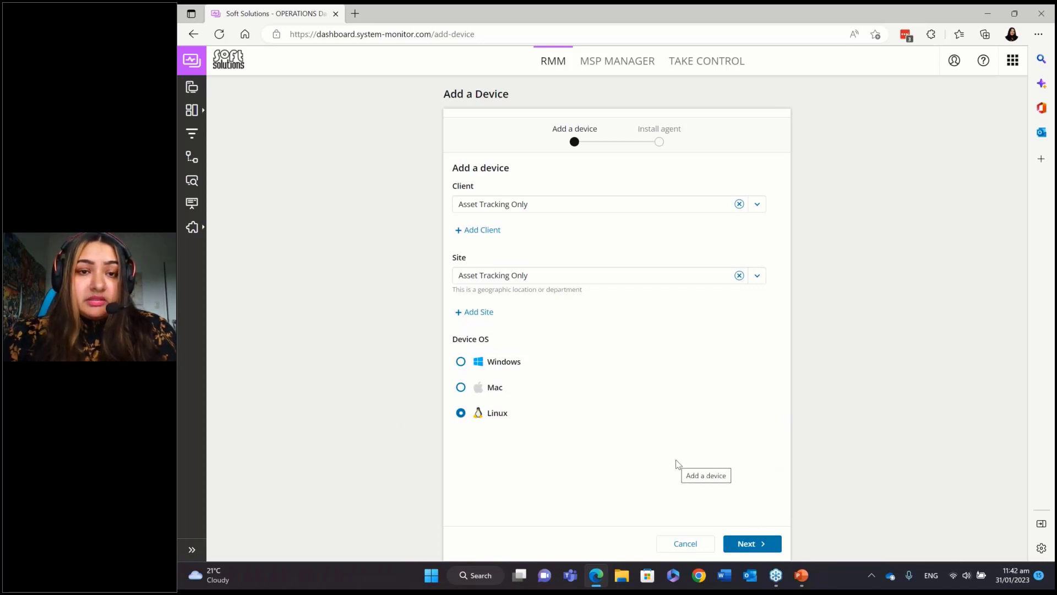
mouse_move(752, 544)
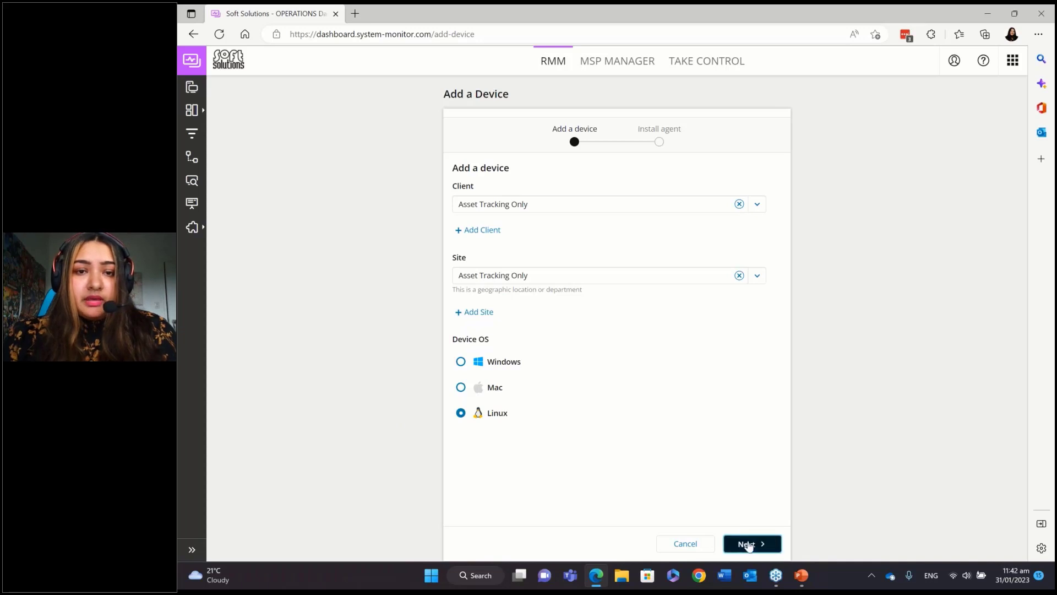
click(752, 544)
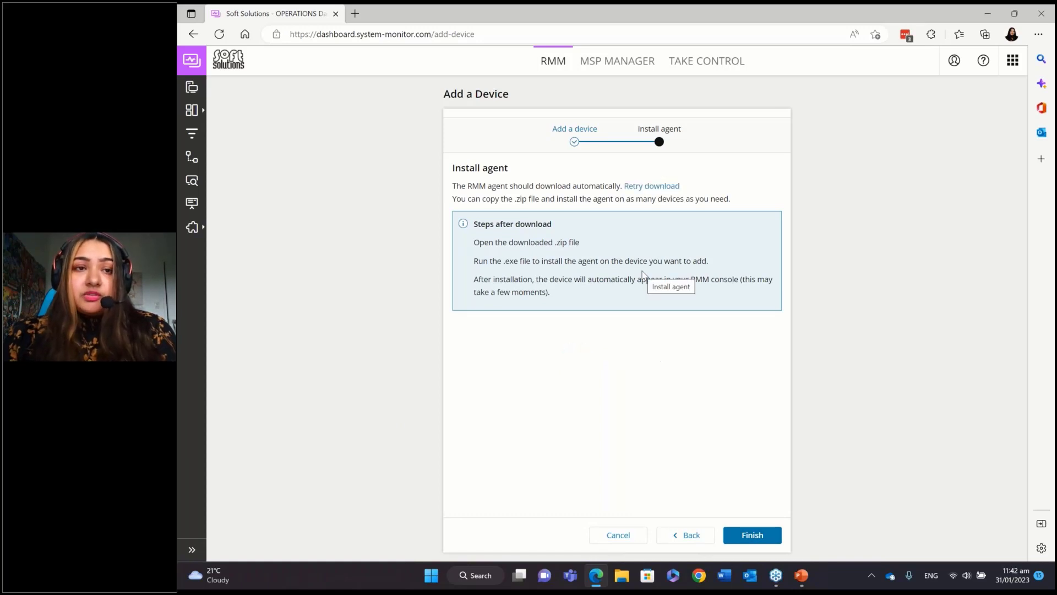
click(985, 34)
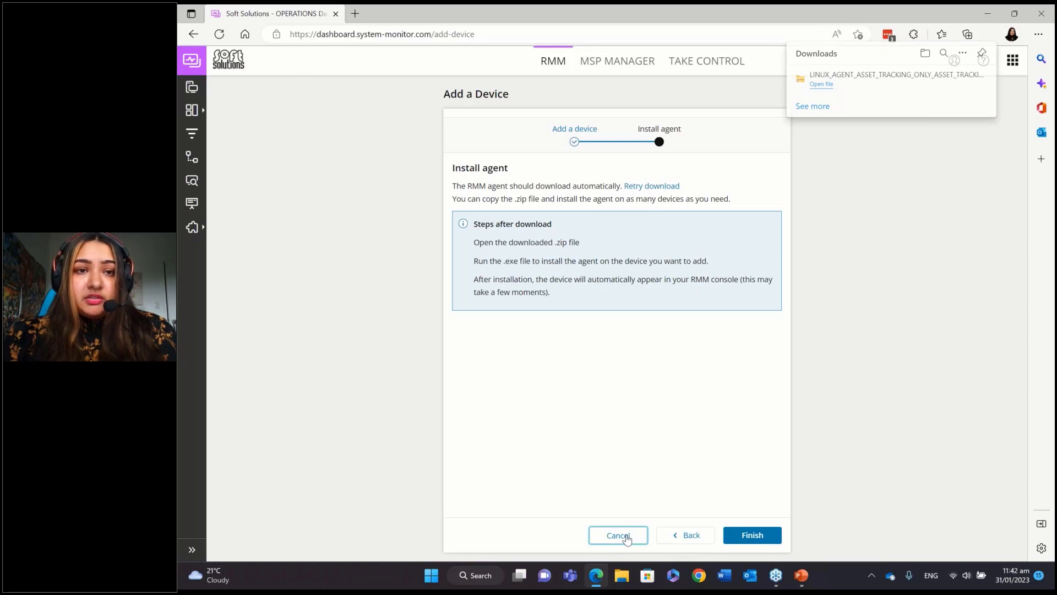
click(618, 535)
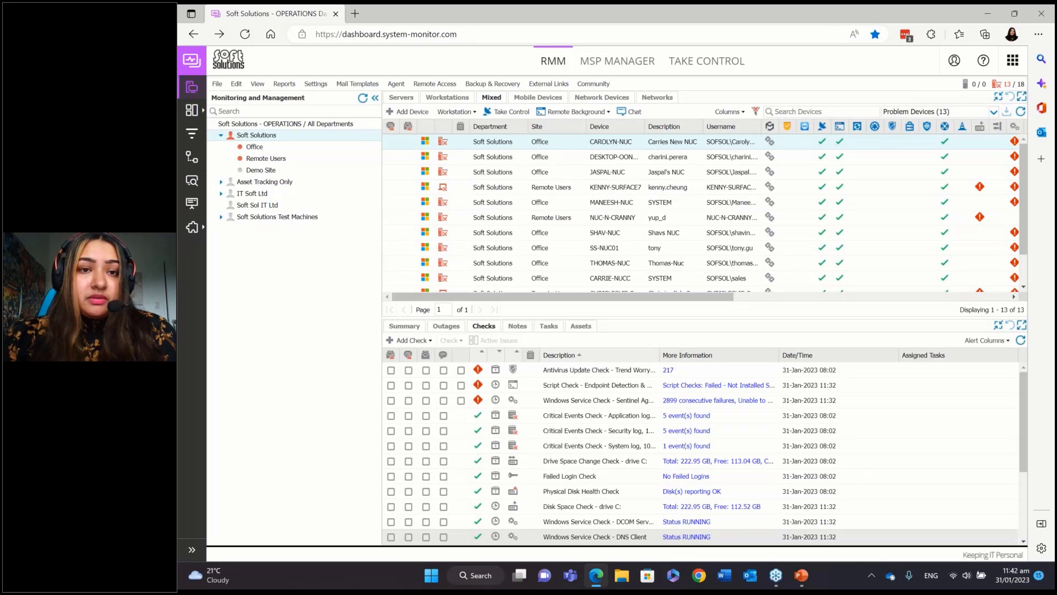
click(396, 84)
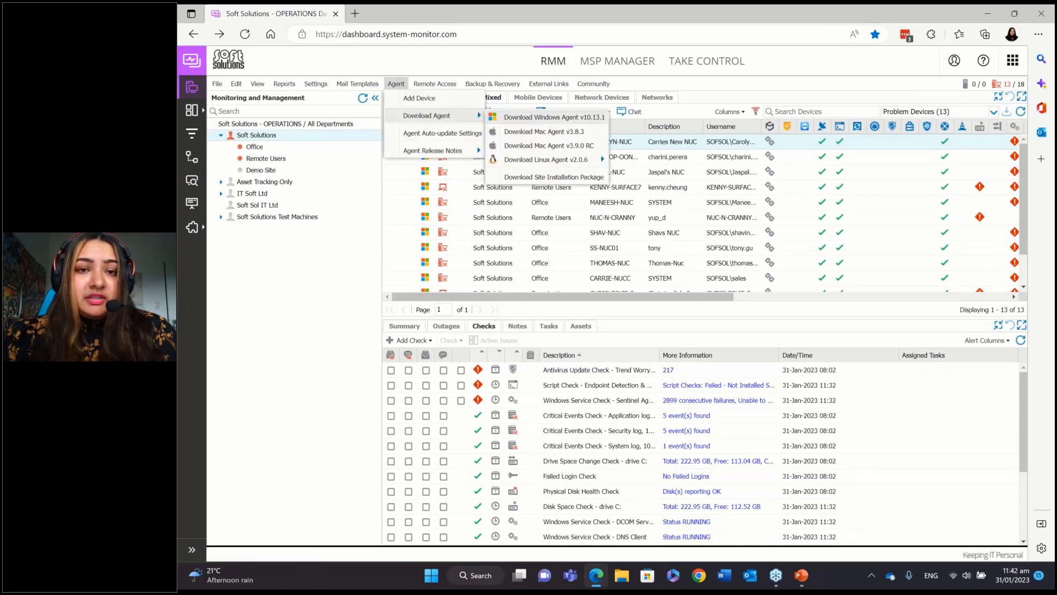
mouse_move(544, 159)
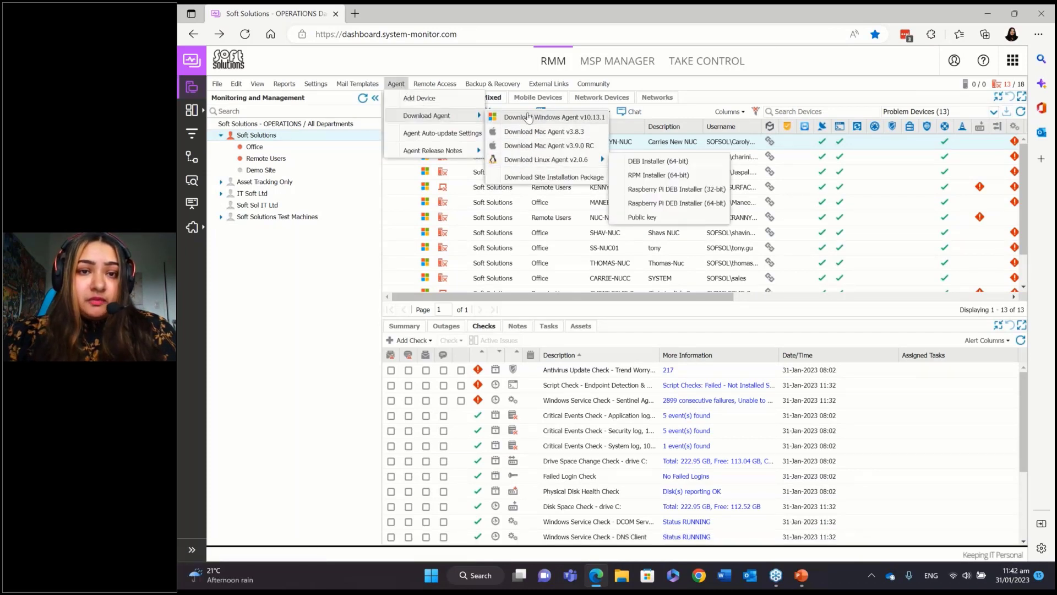
mouse_move(548, 145)
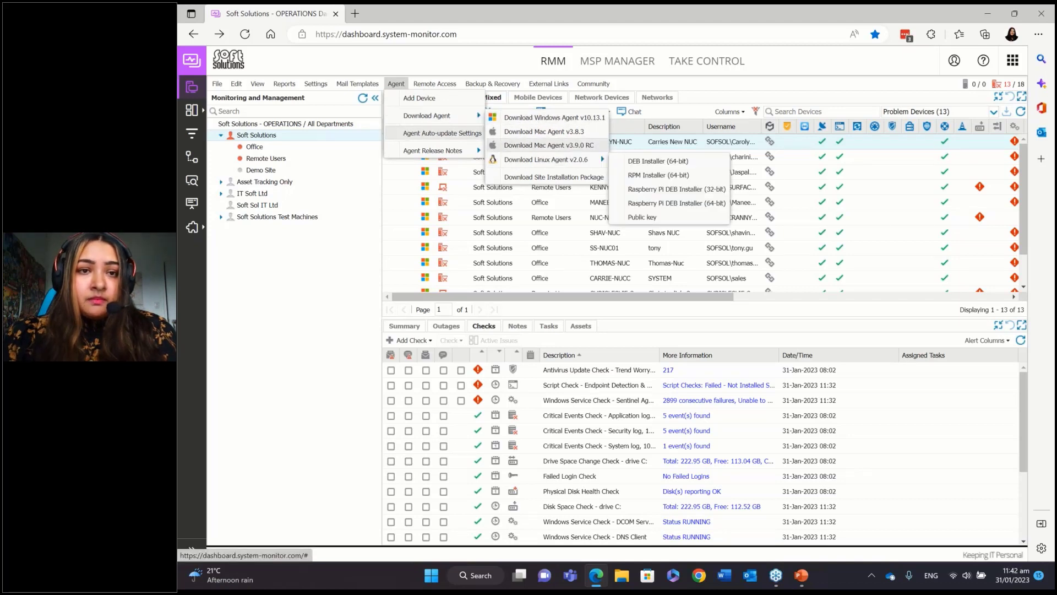
click(434, 83)
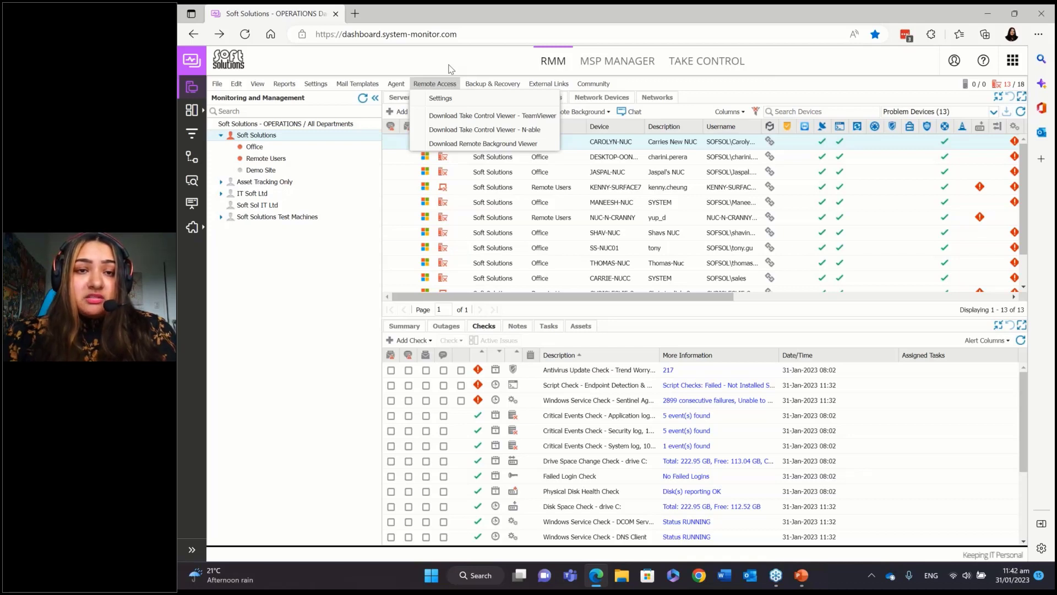
mouse_move(460, 62)
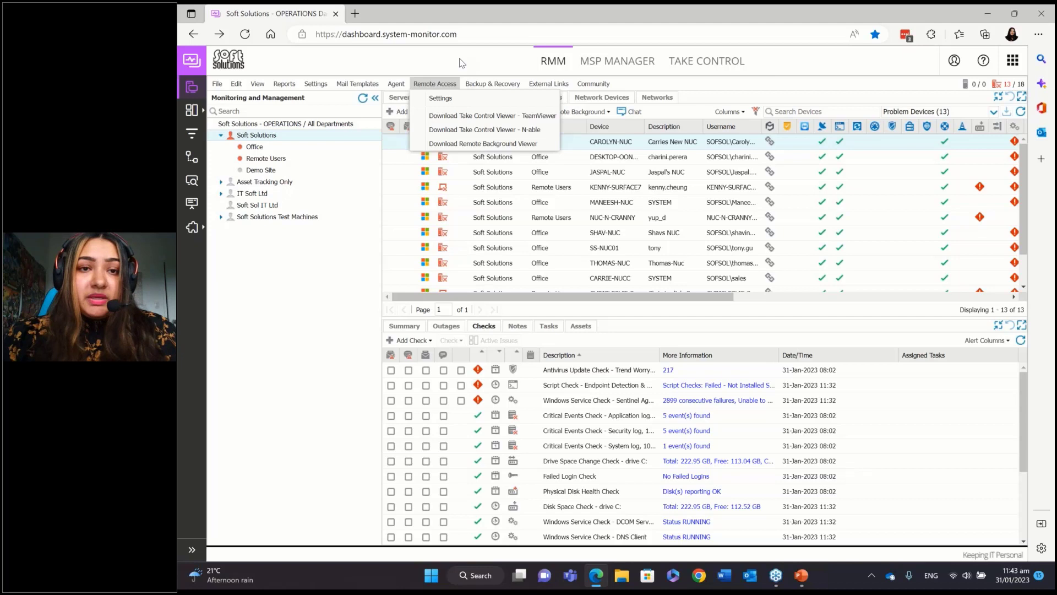
mouse_move(395, 195)
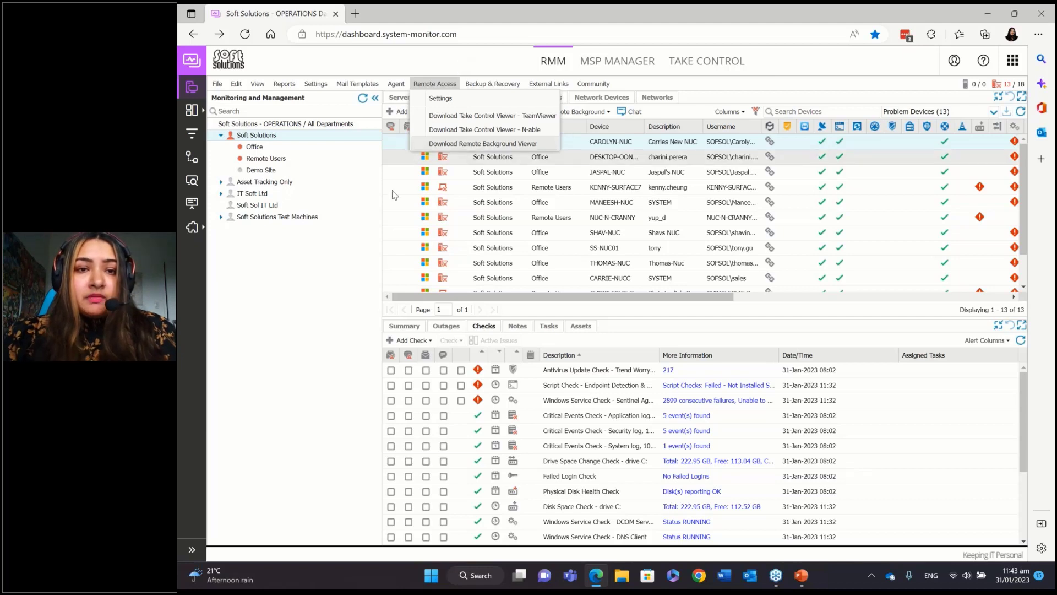
click(337, 305)
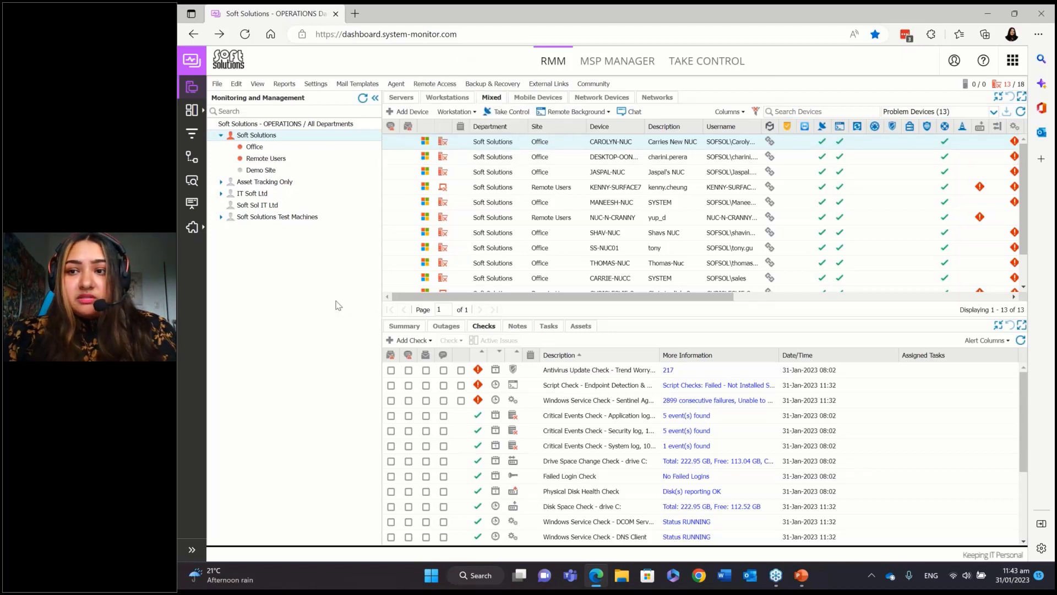
mouse_move(425, 243)
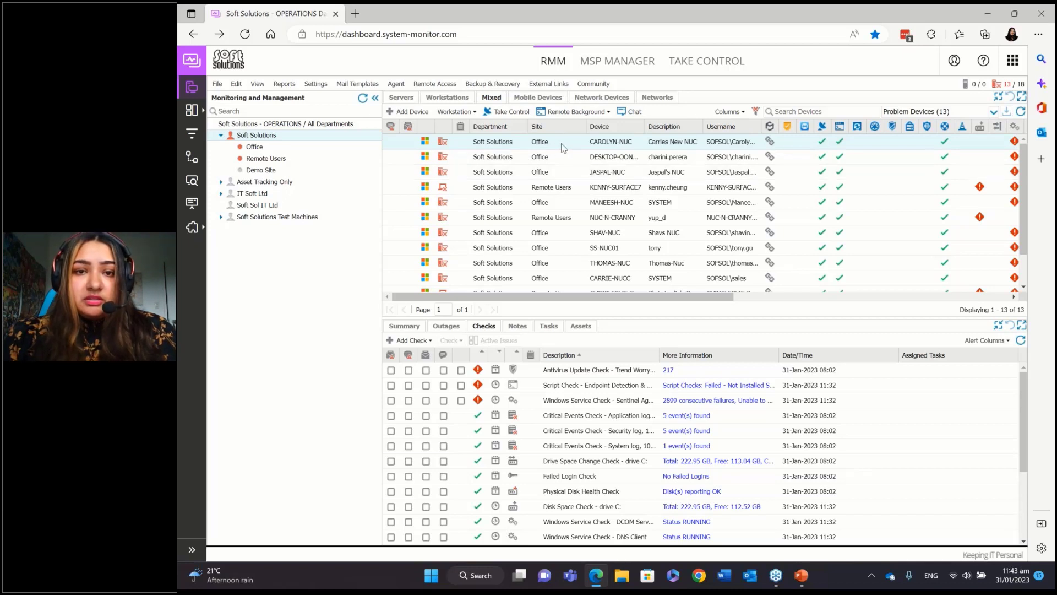
mouse_move(563, 157)
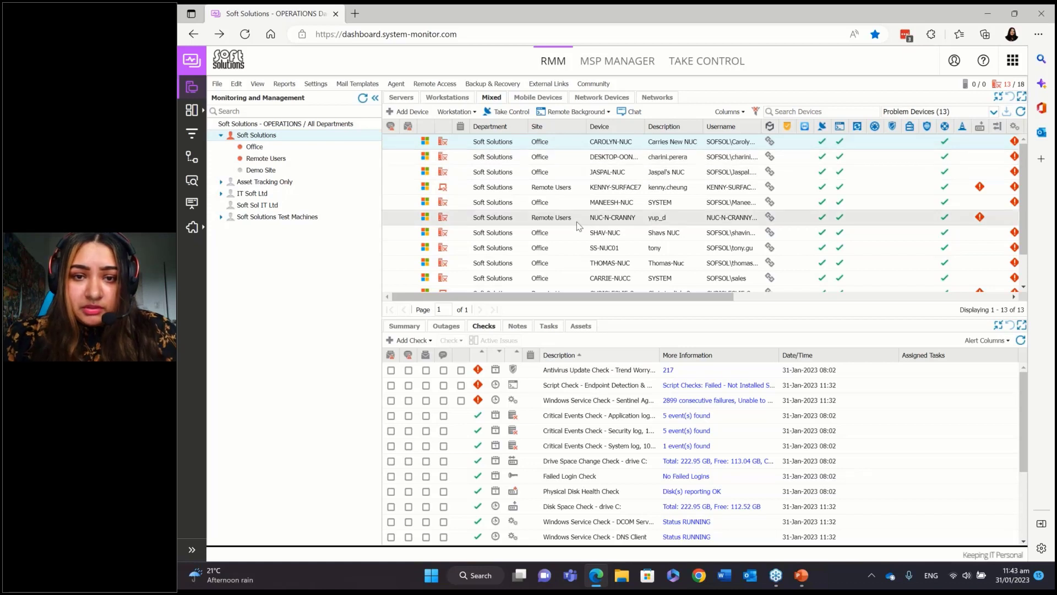
scroll(down, 3)
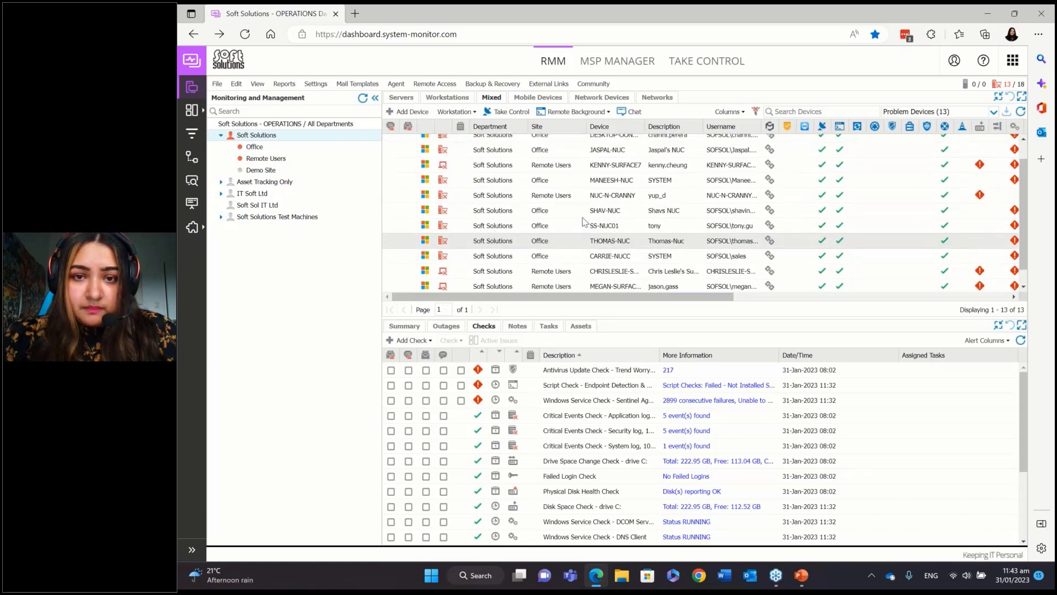
scroll(up, 3)
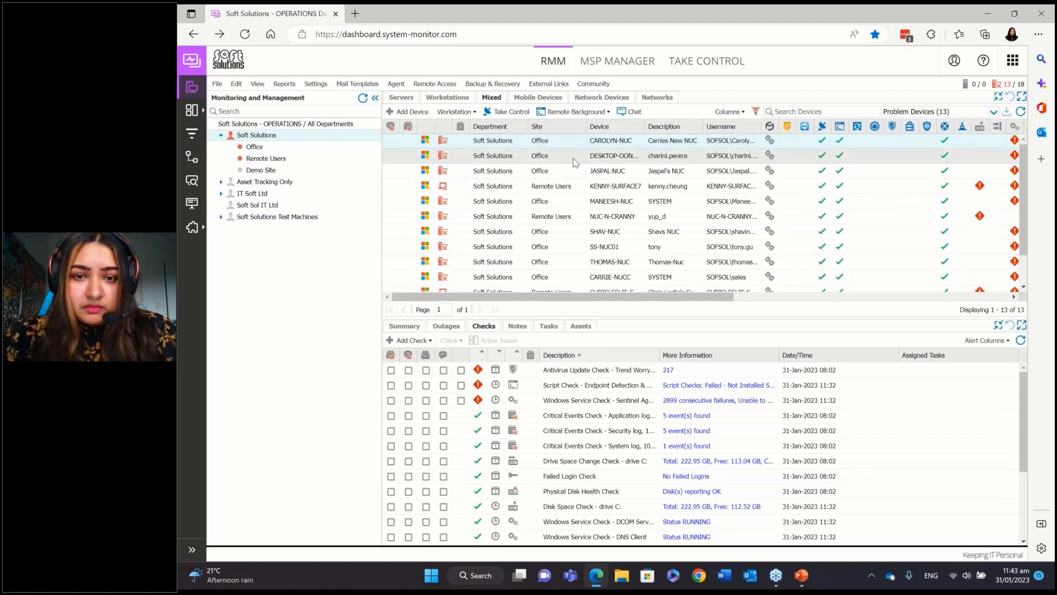
scroll(down, 3)
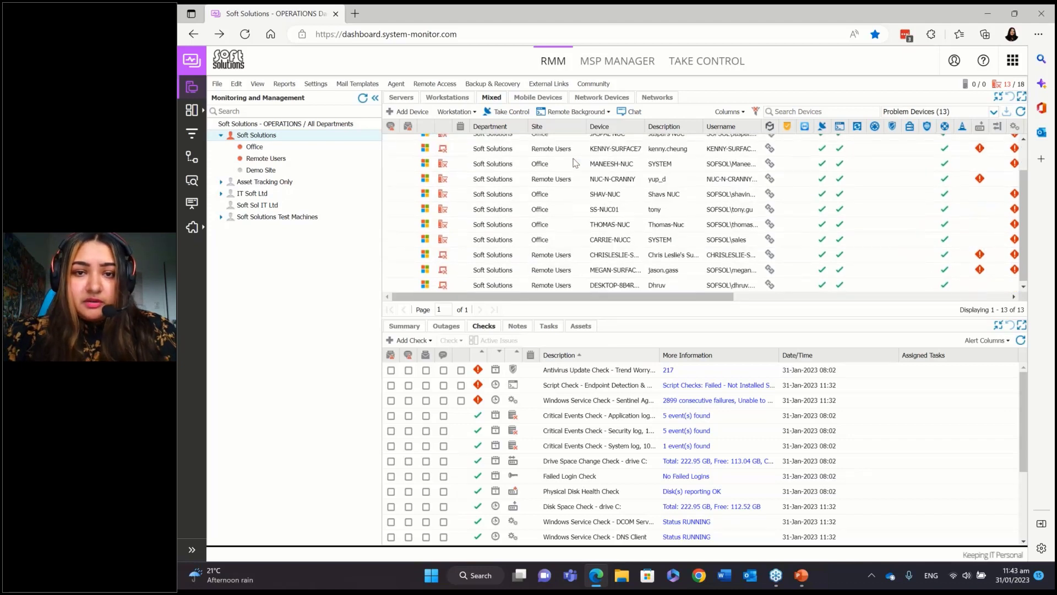
scroll(up, 3)
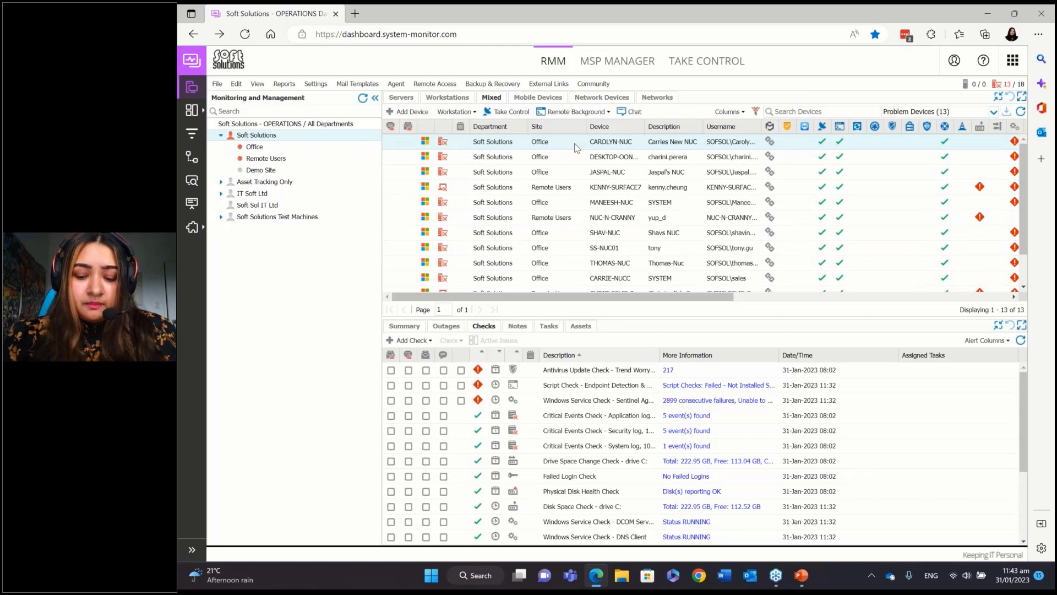
right_click(610, 141)
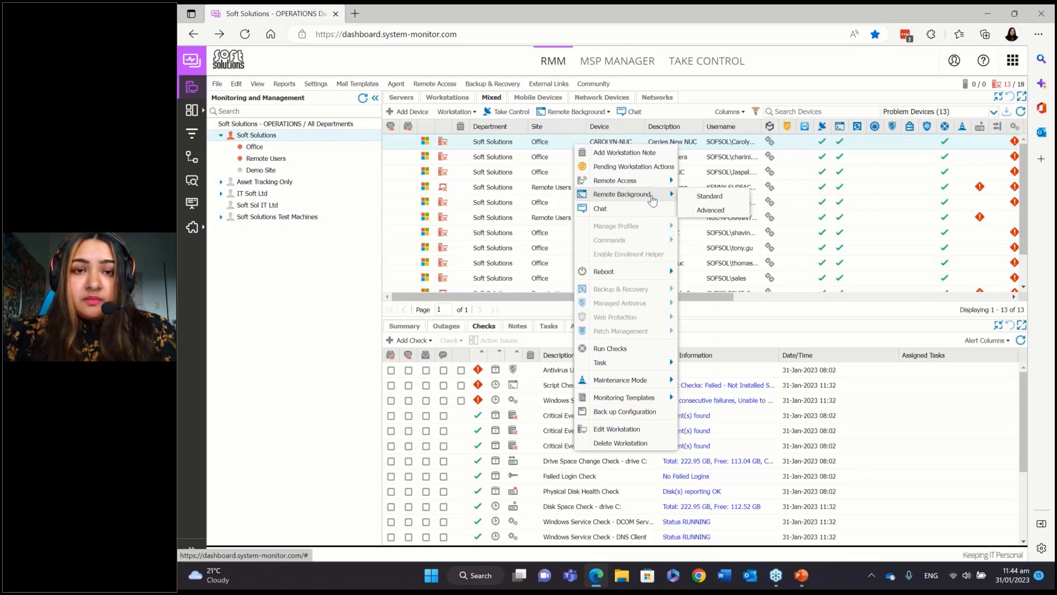
mouse_move(668, 150)
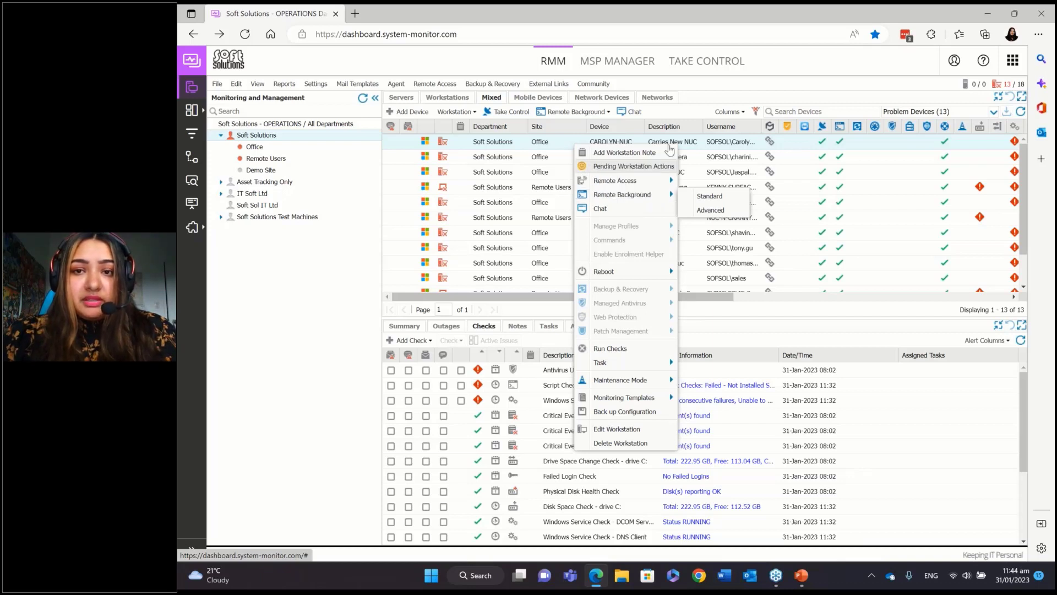
mouse_move(623, 152)
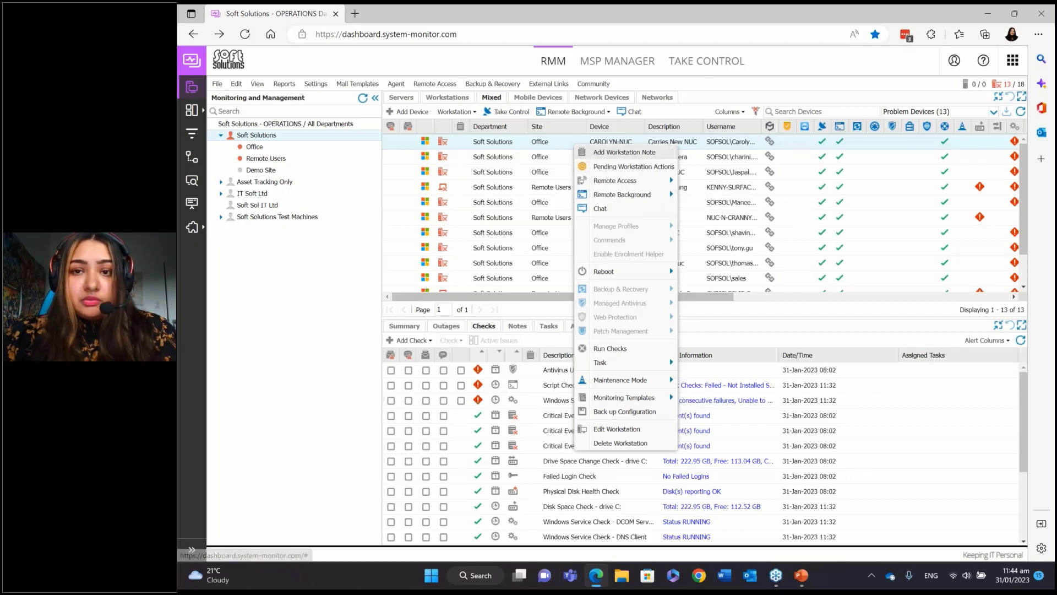
click(712, 89)
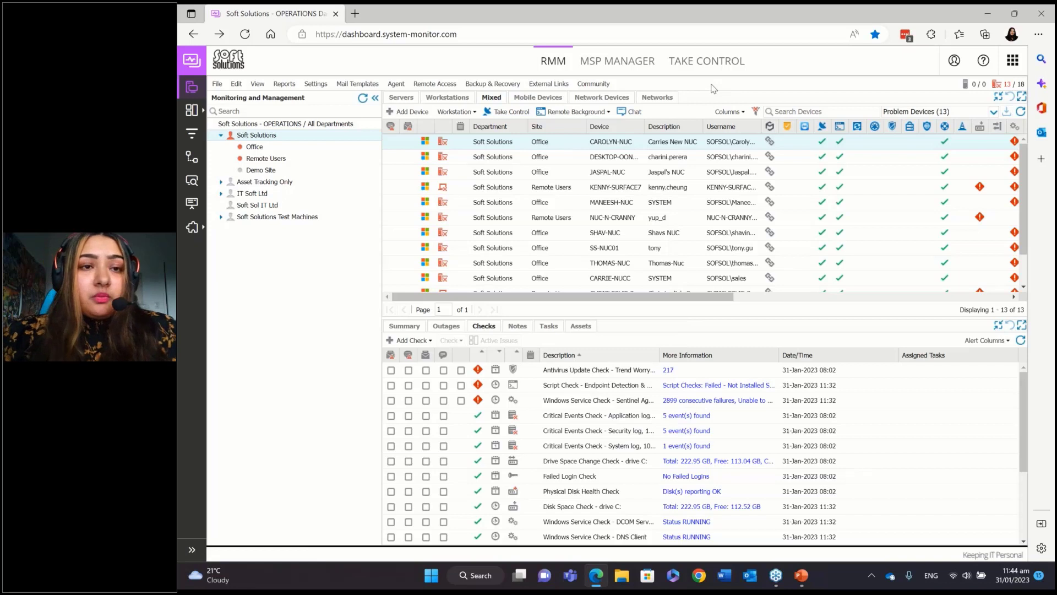
mouse_move(315, 84)
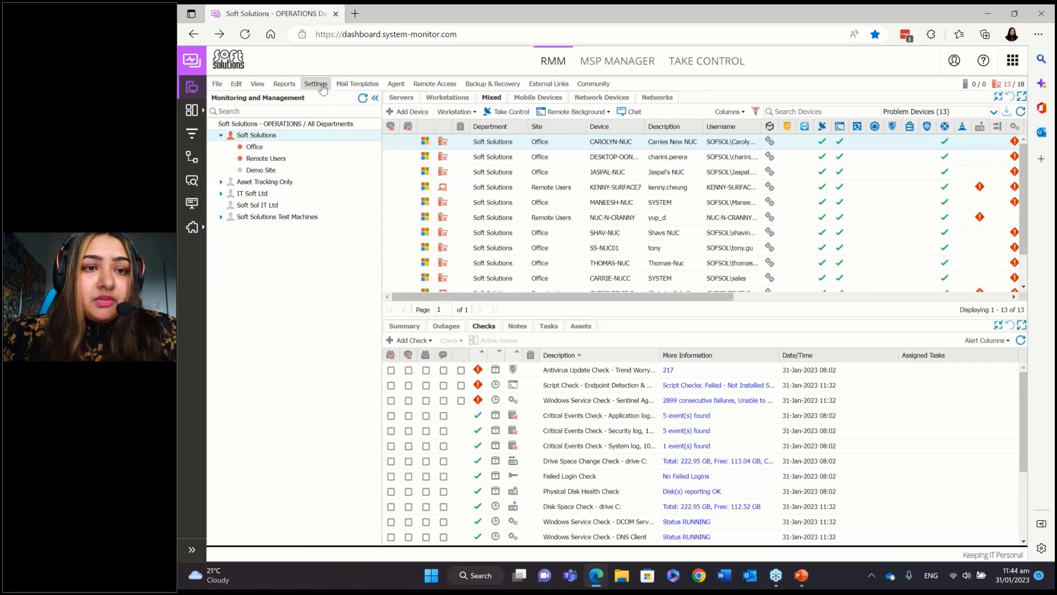
Open the Settings menu listing general, user, alert, SNMP and integration settings.
click(315, 83)
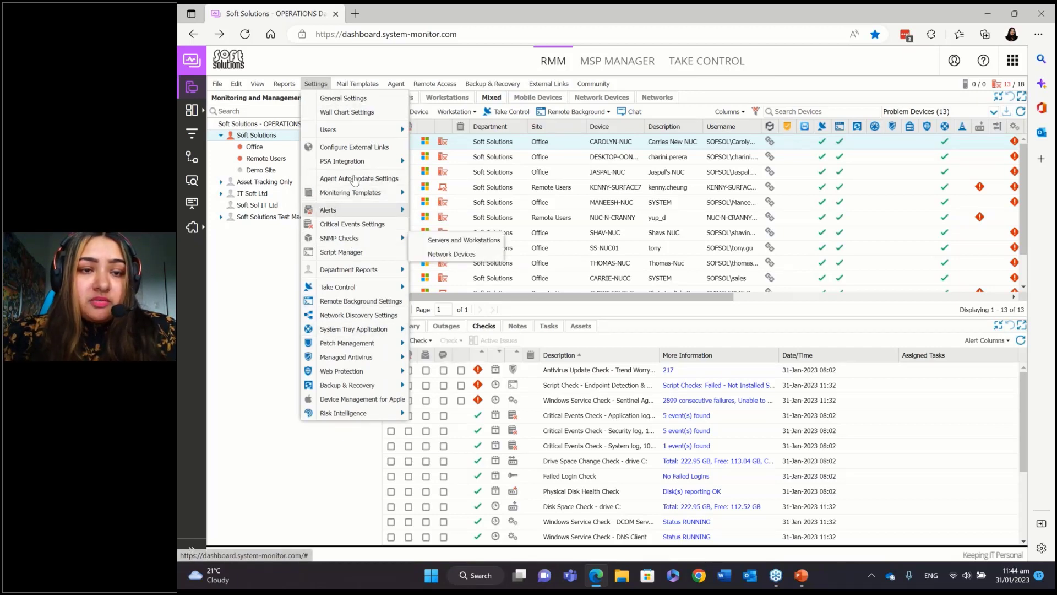
mouse_move(354, 180)
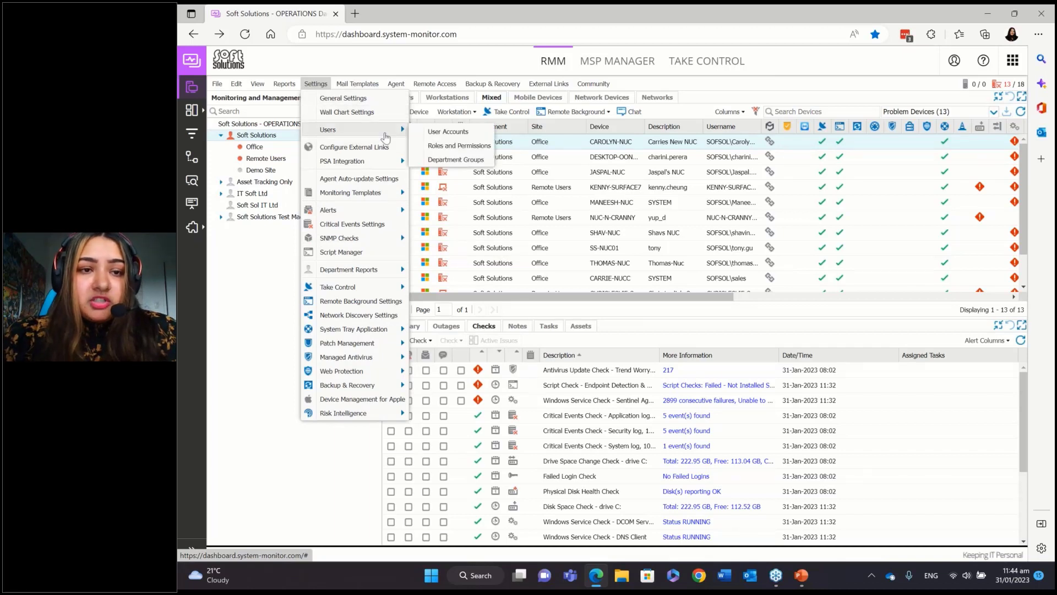
mouse_move(341, 252)
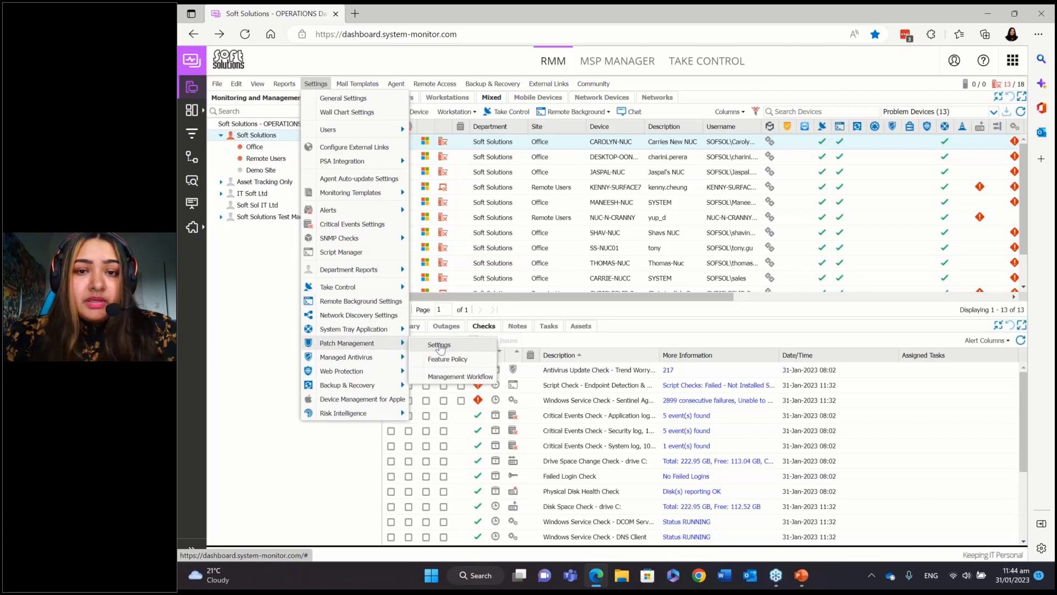
Open Patch Management Settings and expand the Servers and Workstations client groups.
click(439, 345)
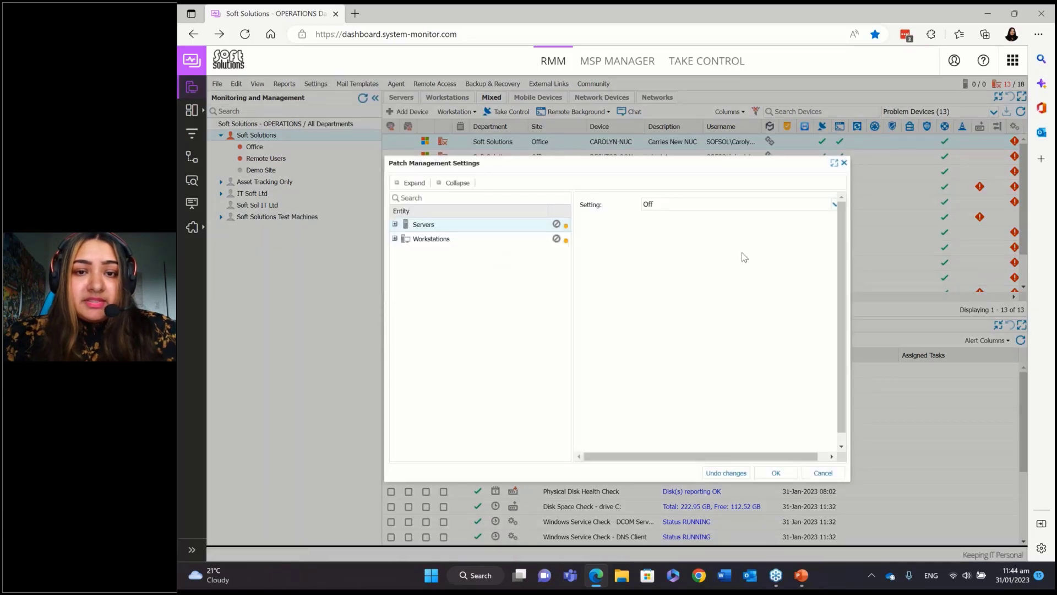
mouse_move(518, 330)
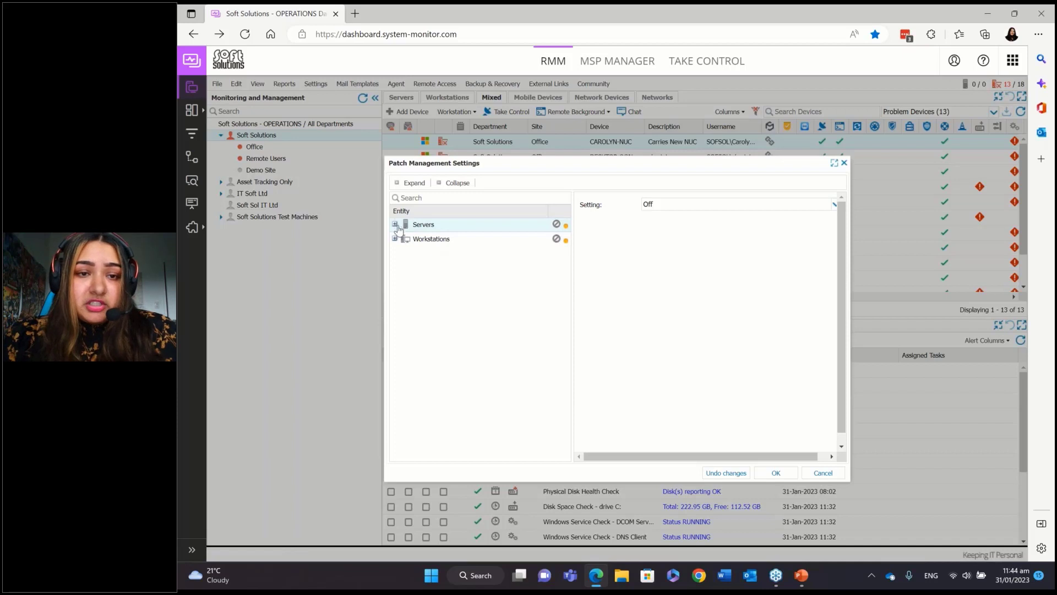
click(396, 225)
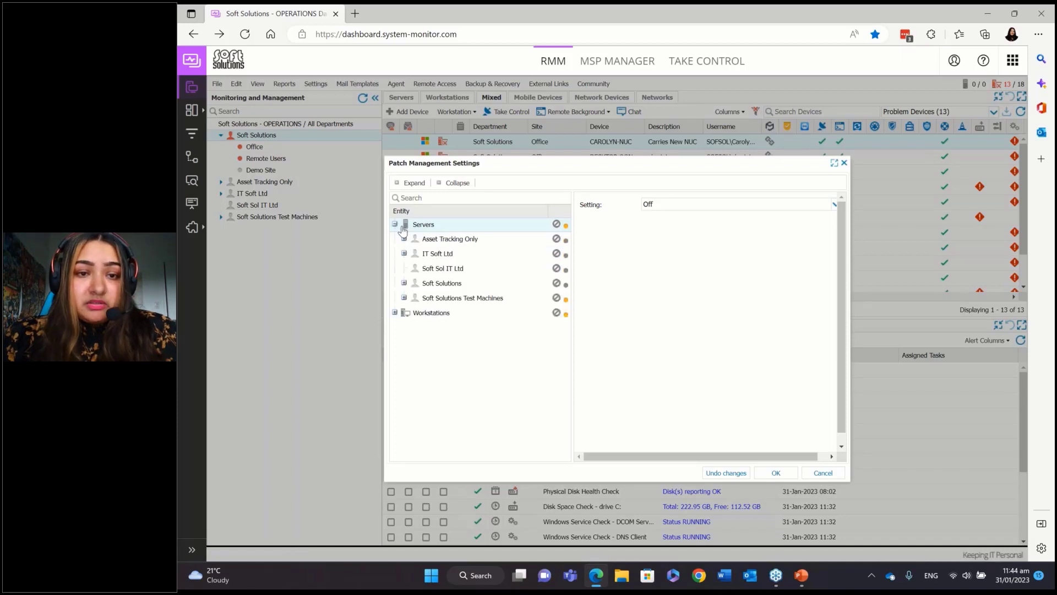
mouse_move(449, 239)
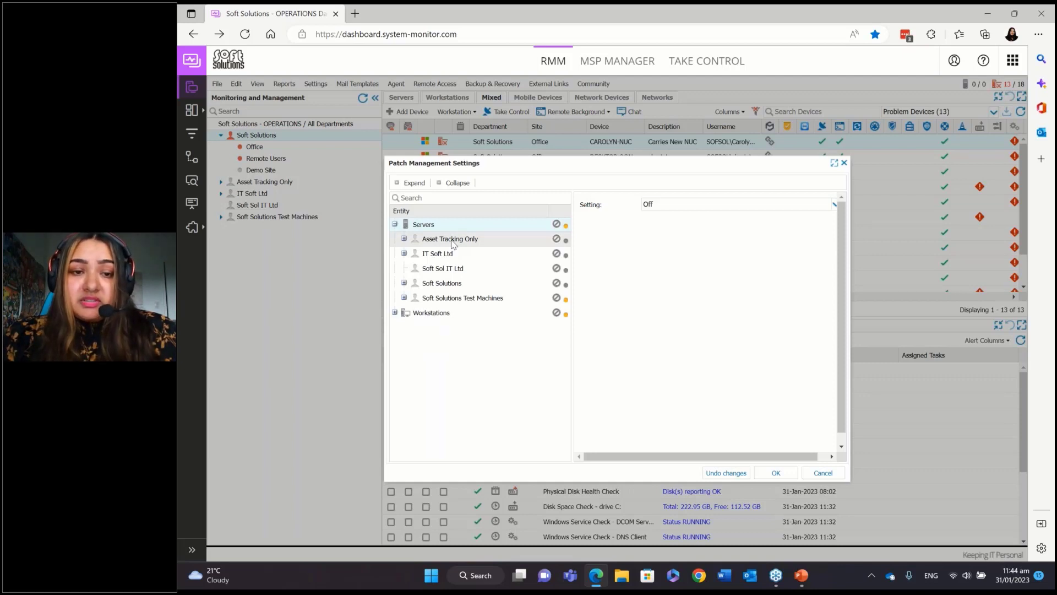
click(394, 313)
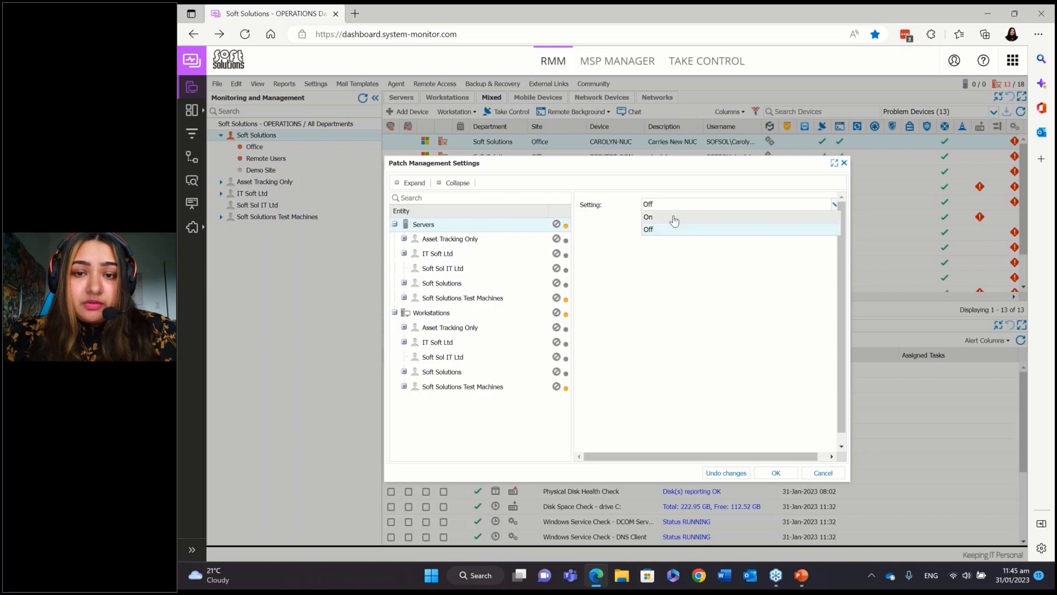
Toggle patch management on and off for all servers and Asset Tracking Only, then close.
click(648, 217)
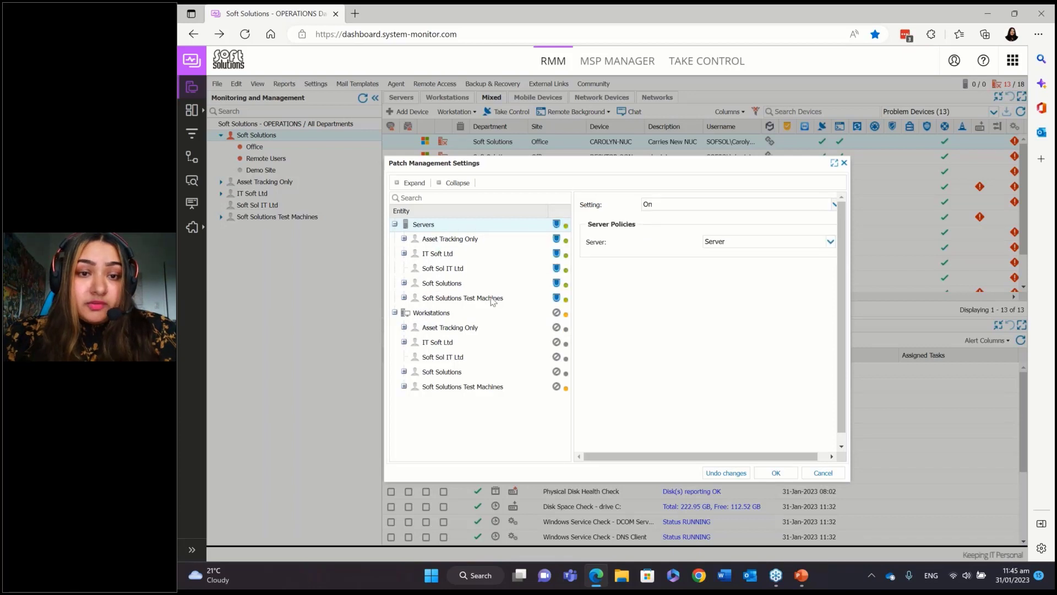
mouse_move(723, 251)
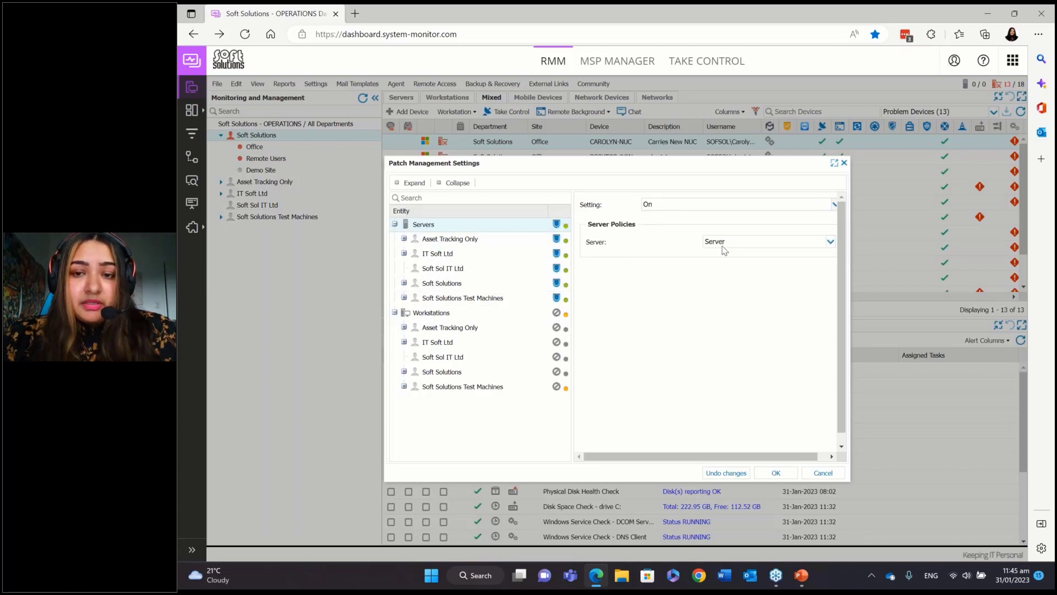
click(830, 241)
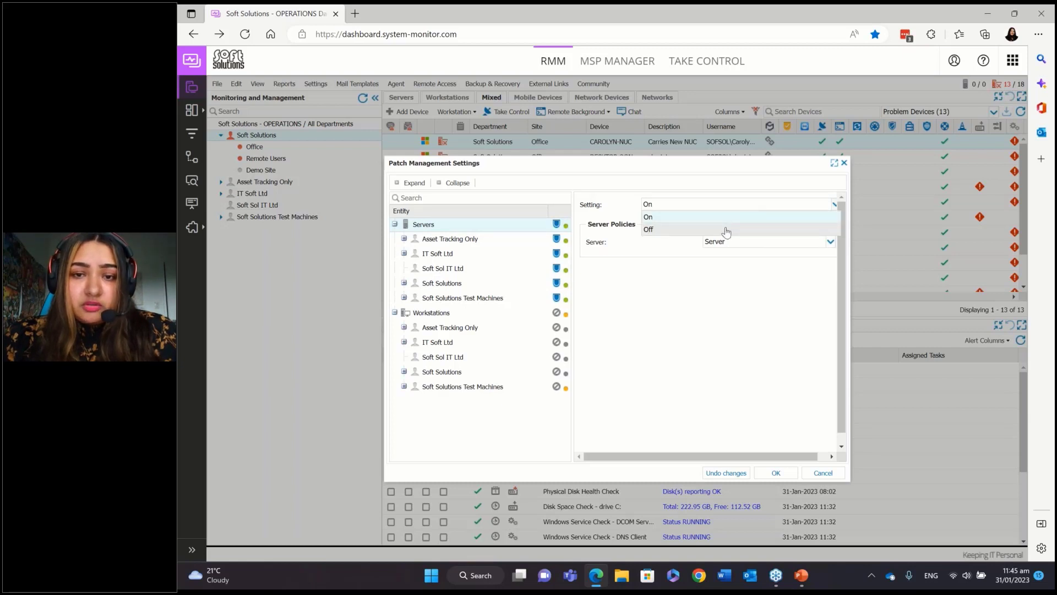
click(649, 228)
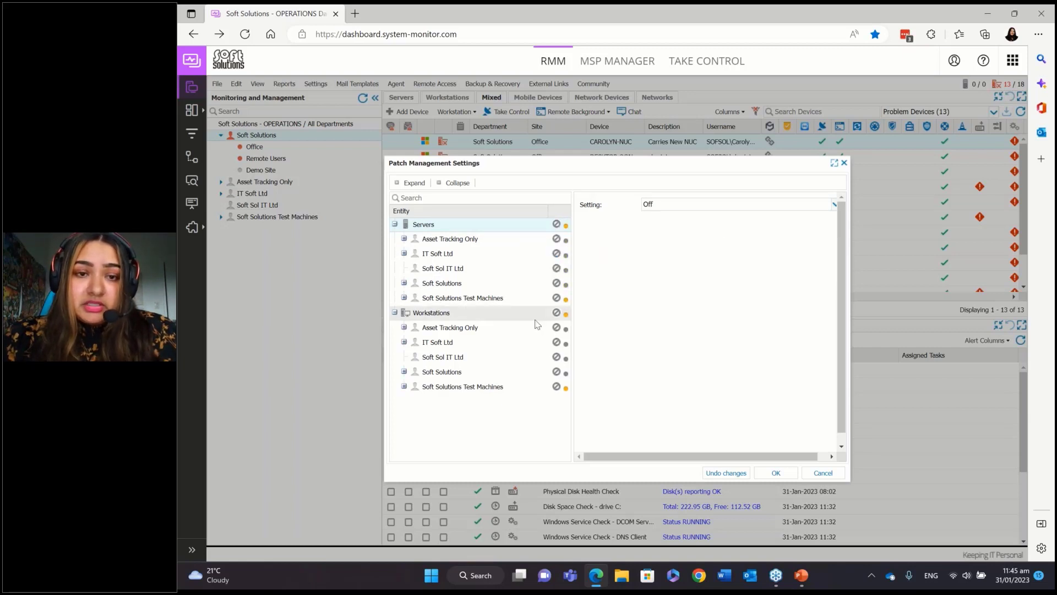
click(450, 239)
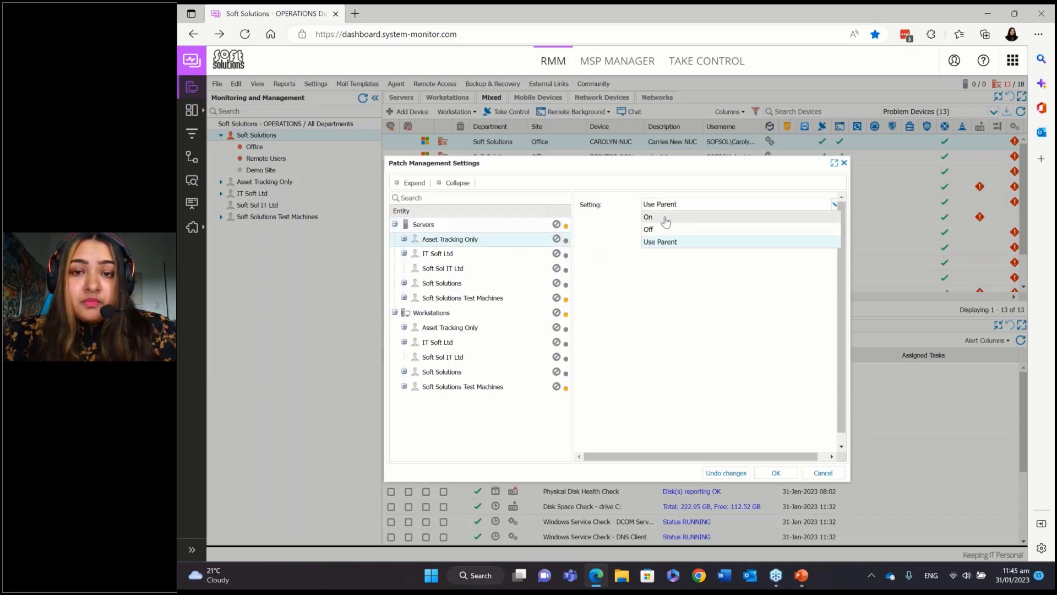
click(649, 217)
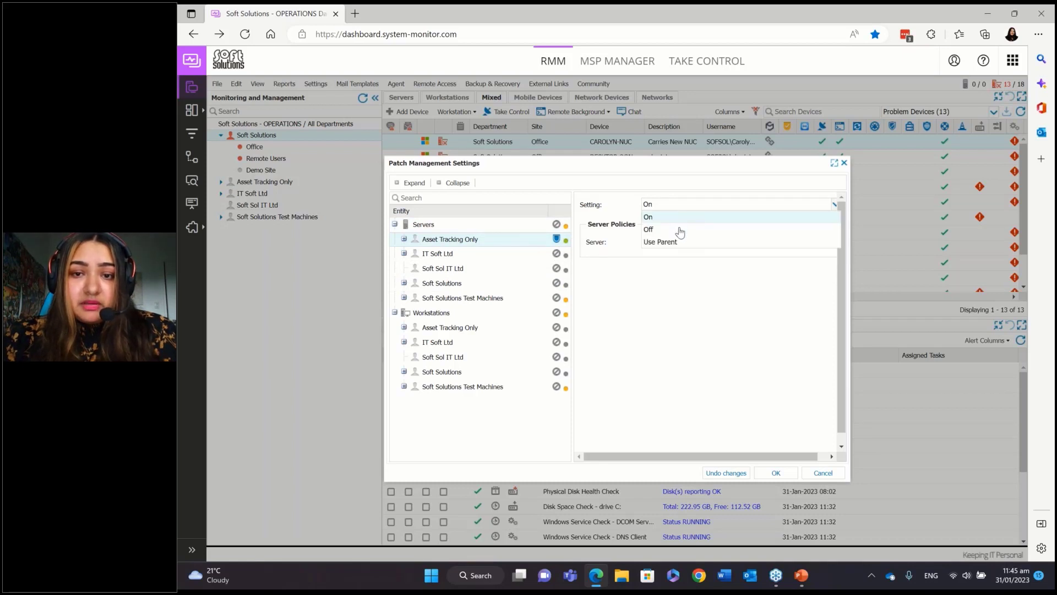
click(648, 228)
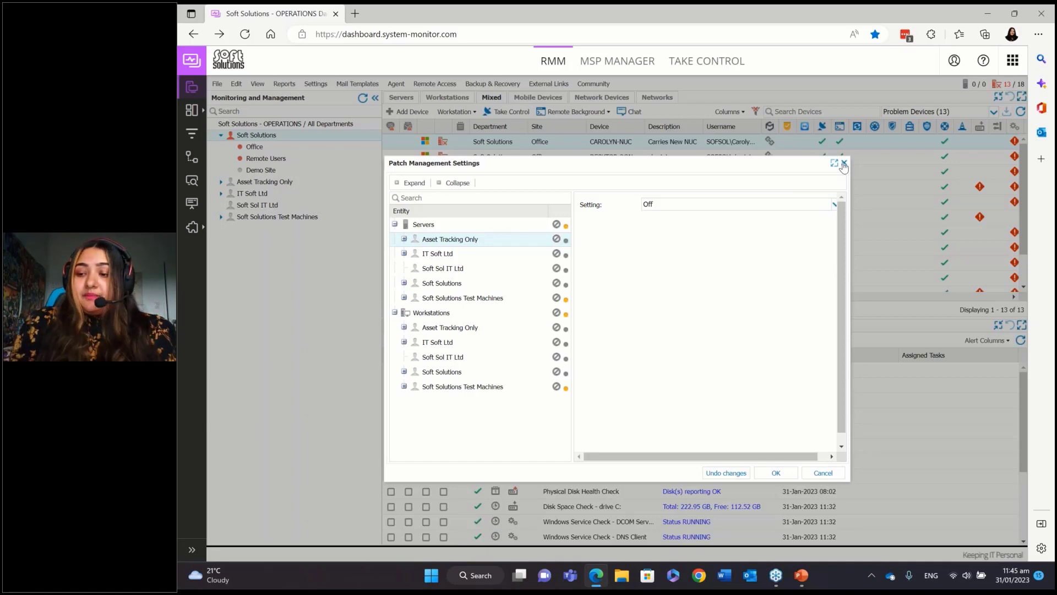
click(842, 163)
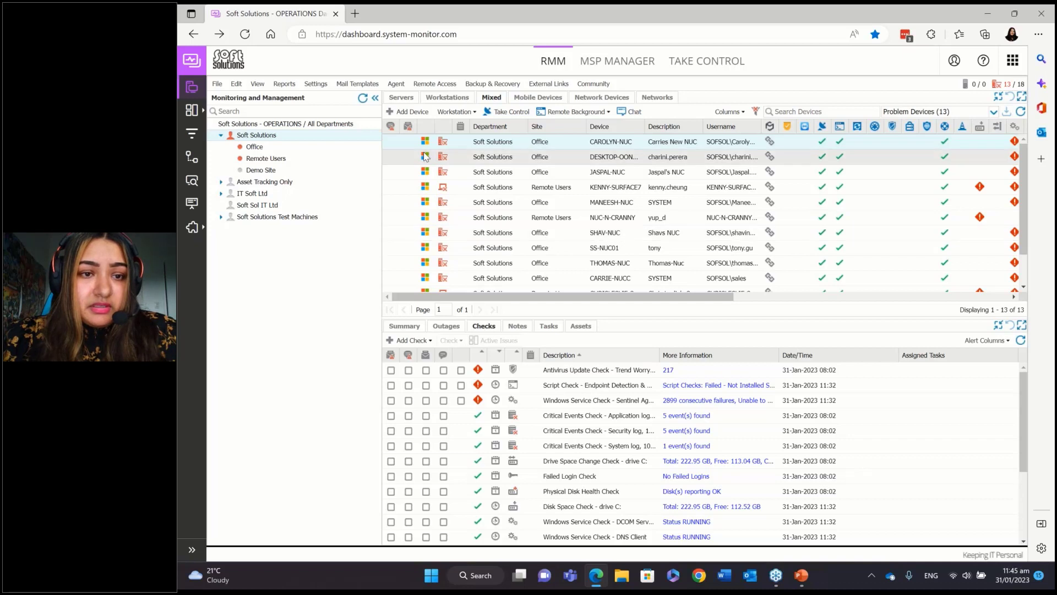
In Edit Alert Policy, review server threshold dropdowns unchanged, then view workstation thresholds.
click(316, 83)
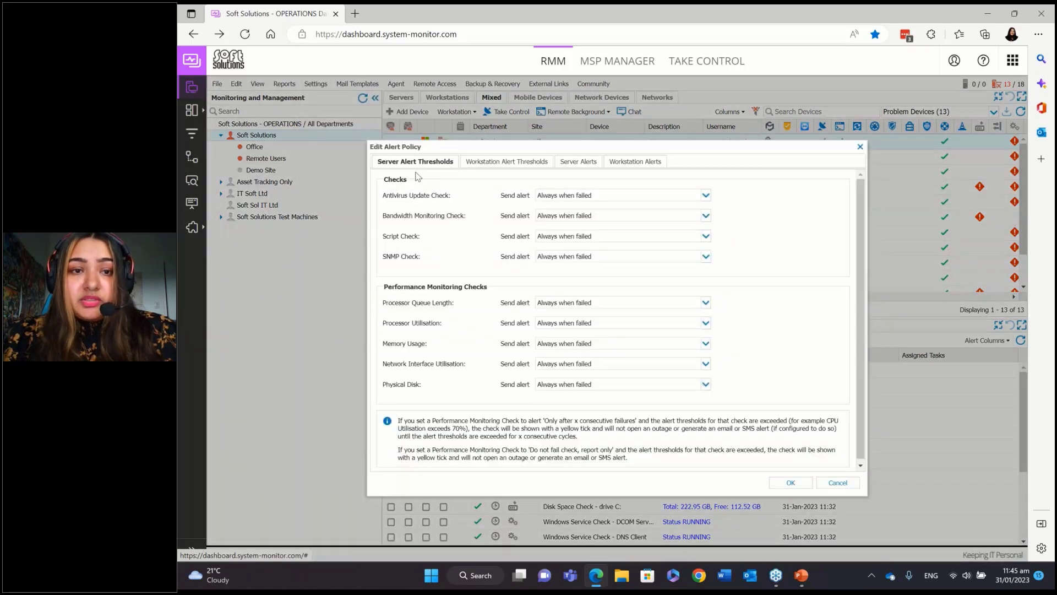
mouse_move(457, 170)
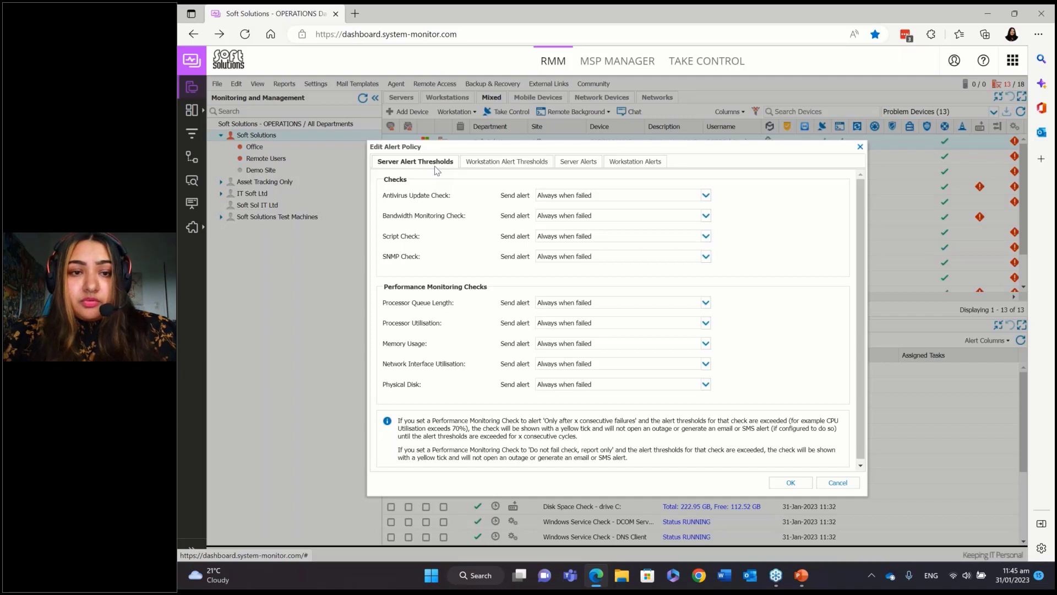
mouse_move(449, 196)
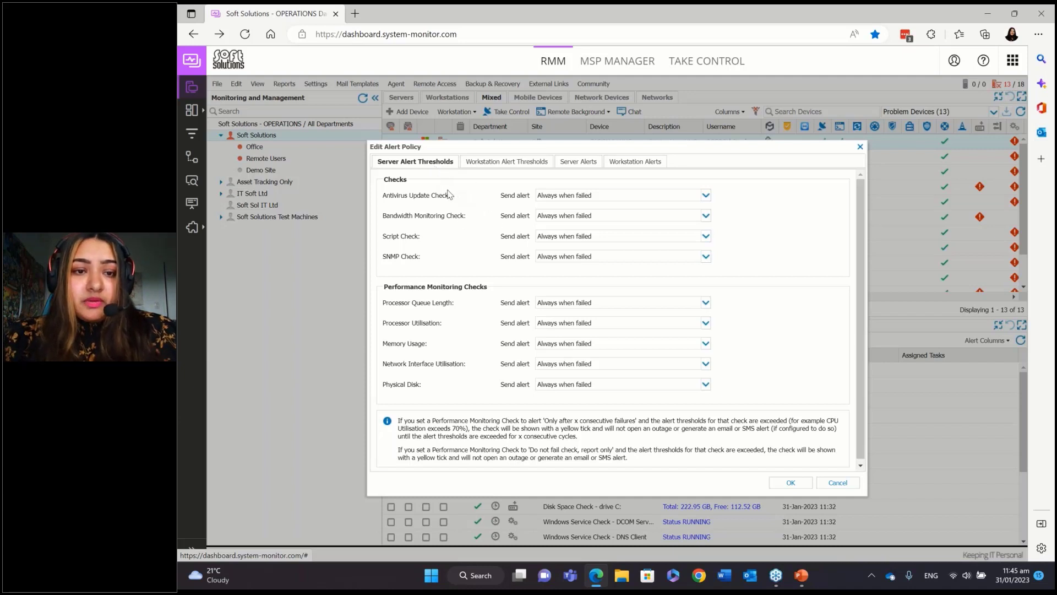
mouse_move(631, 202)
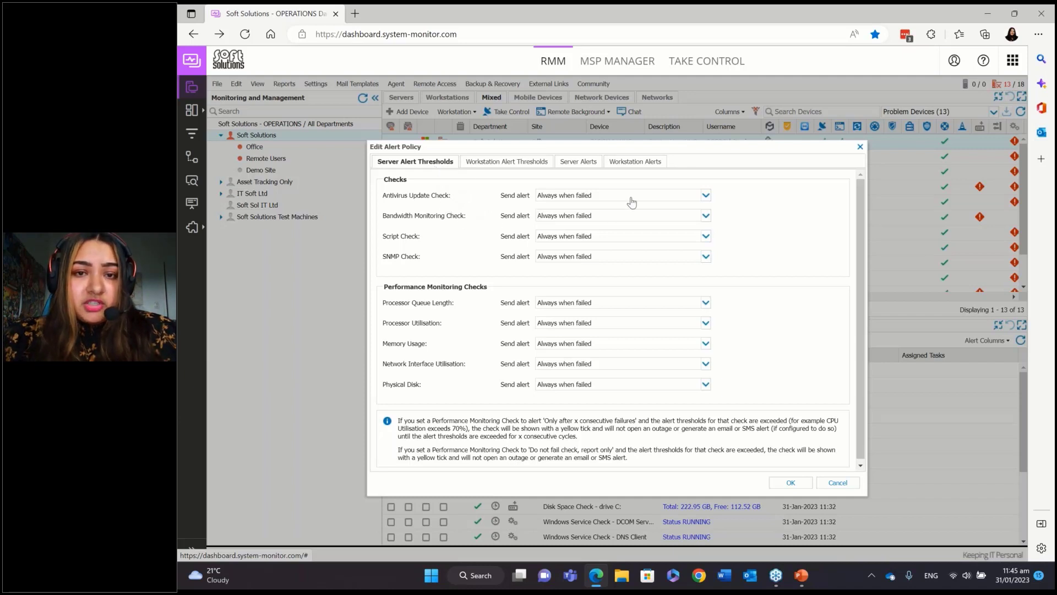
click(705, 195)
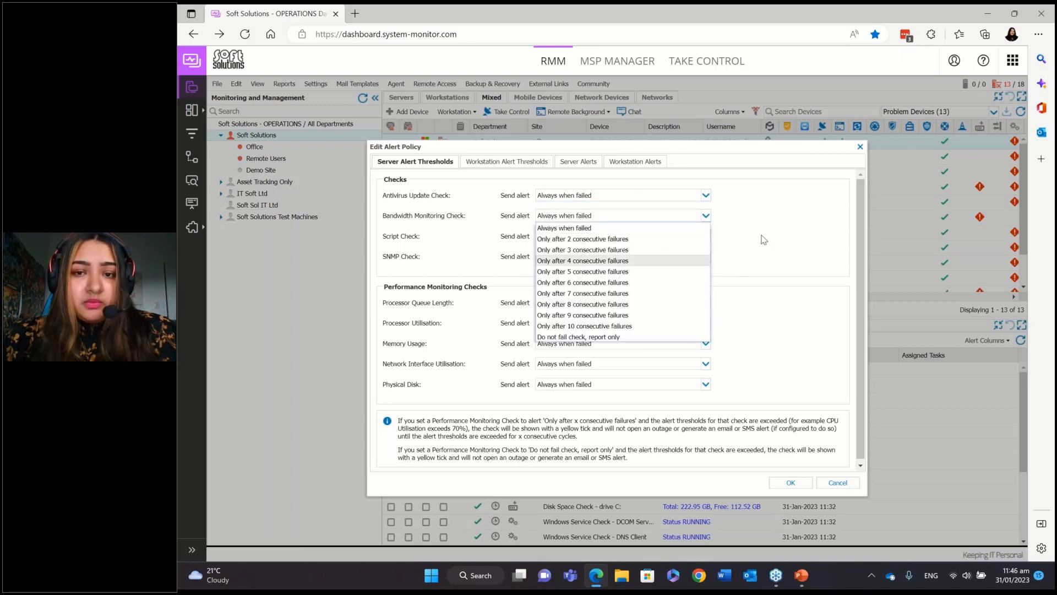
click(563, 227)
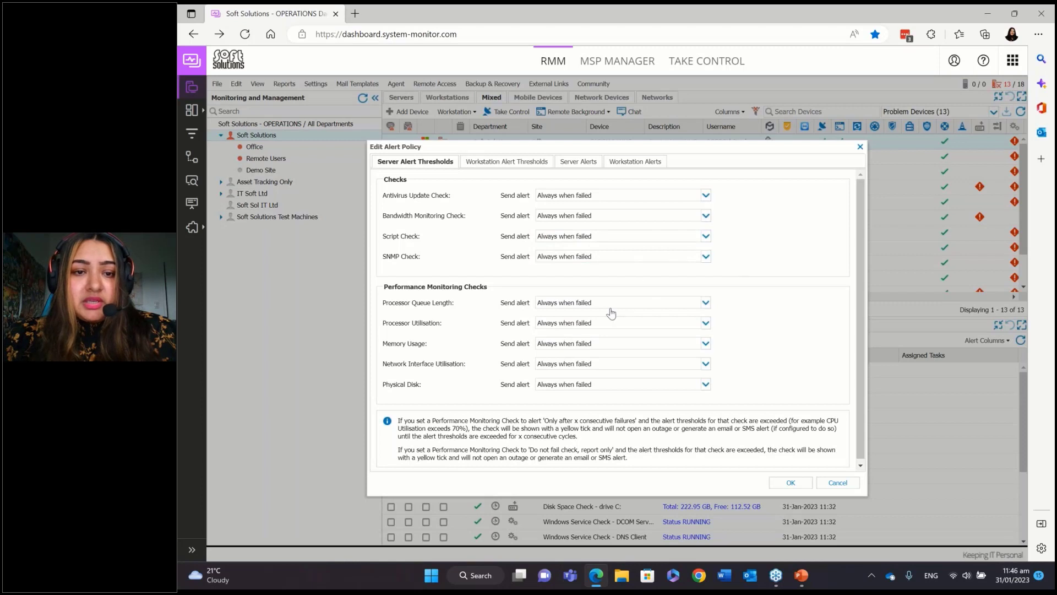
click(706, 302)
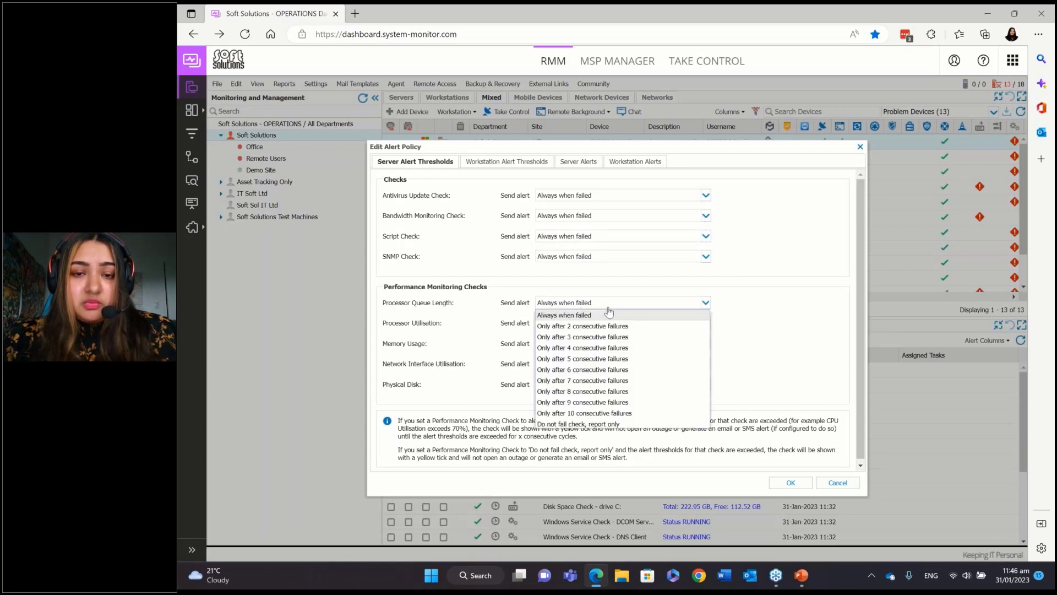
mouse_move(582, 337)
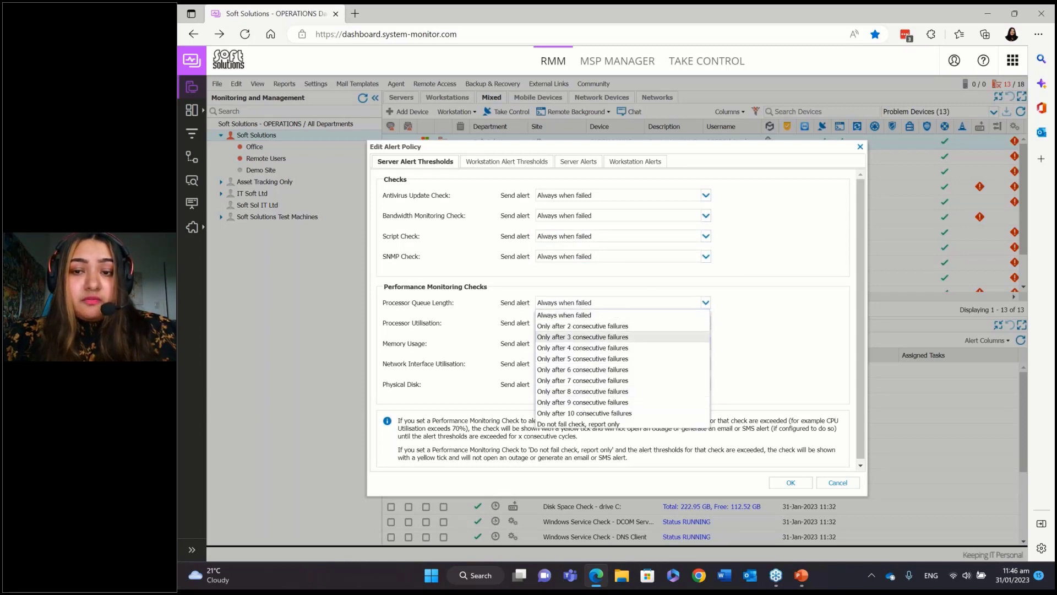
click(564, 303)
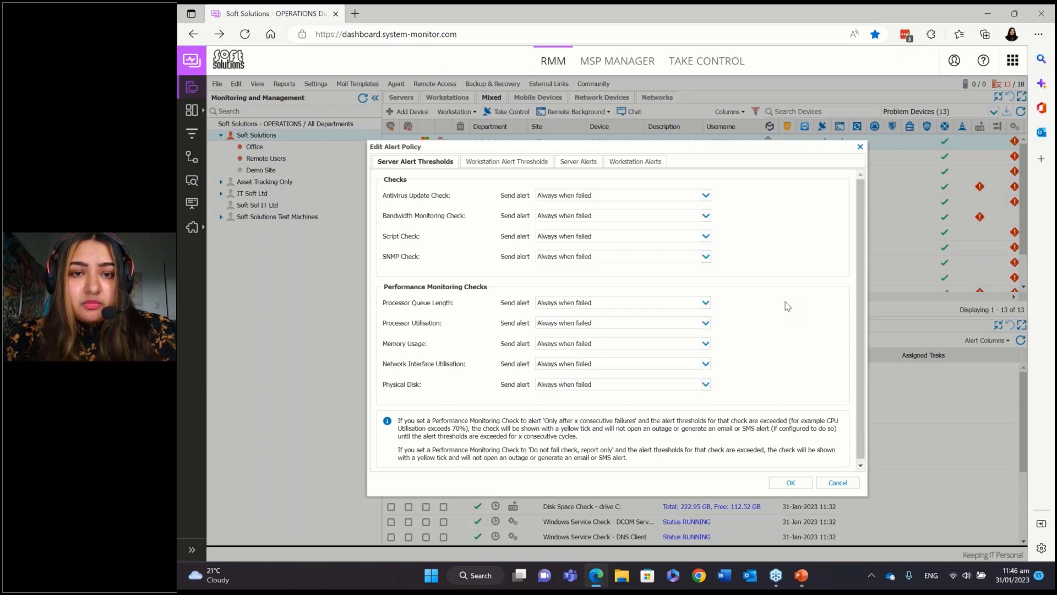
click(503, 162)
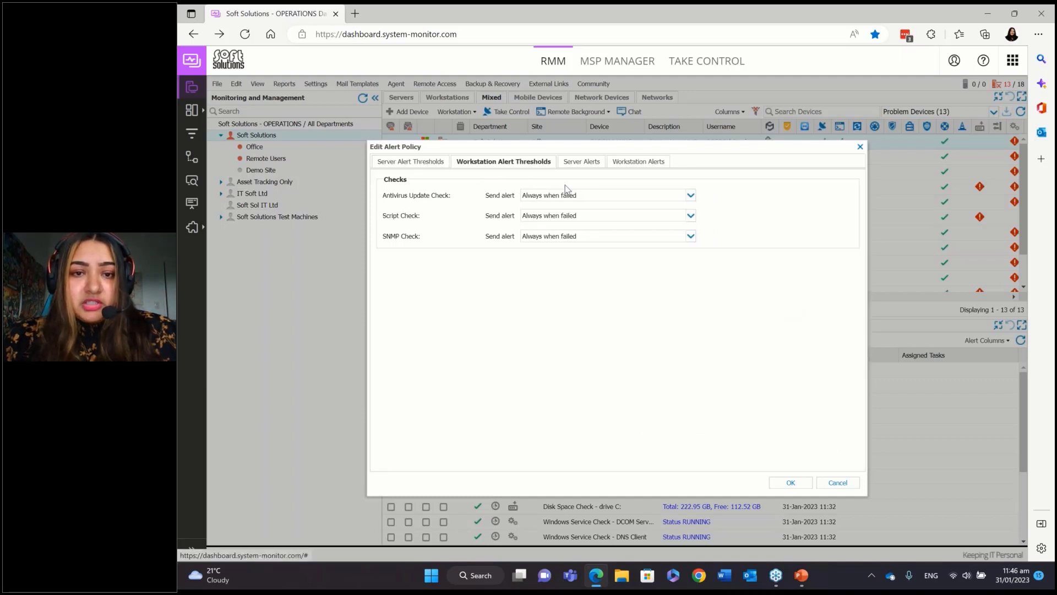
click(689, 195)
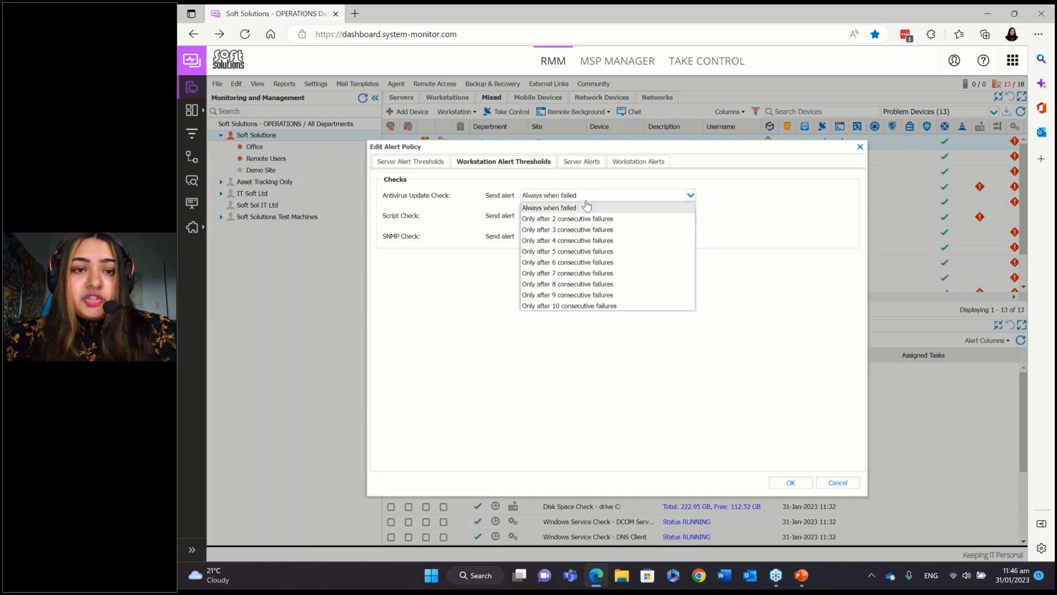
mouse_move(568, 251)
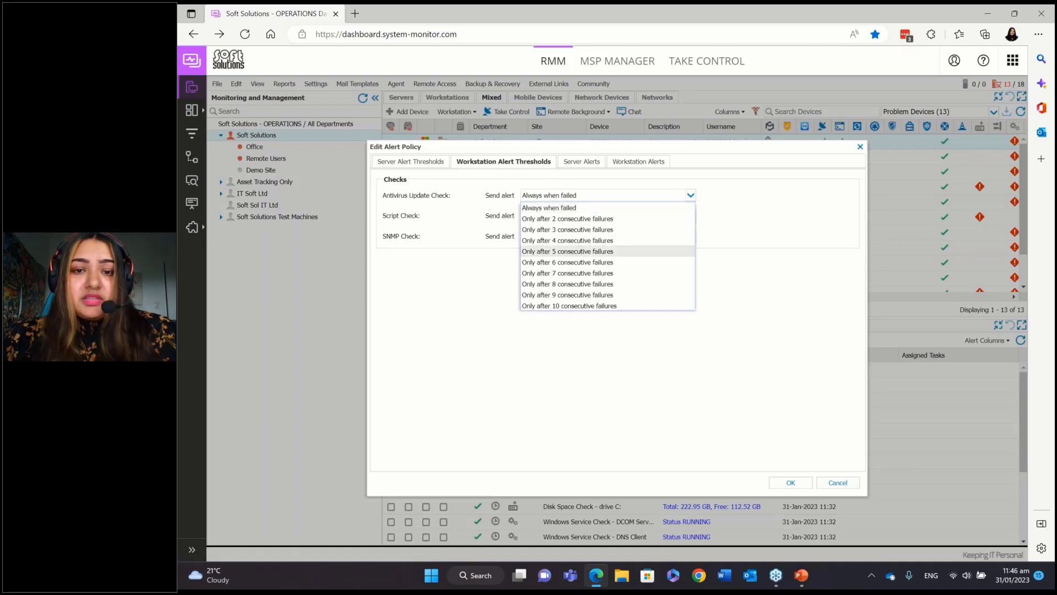
click(549, 208)
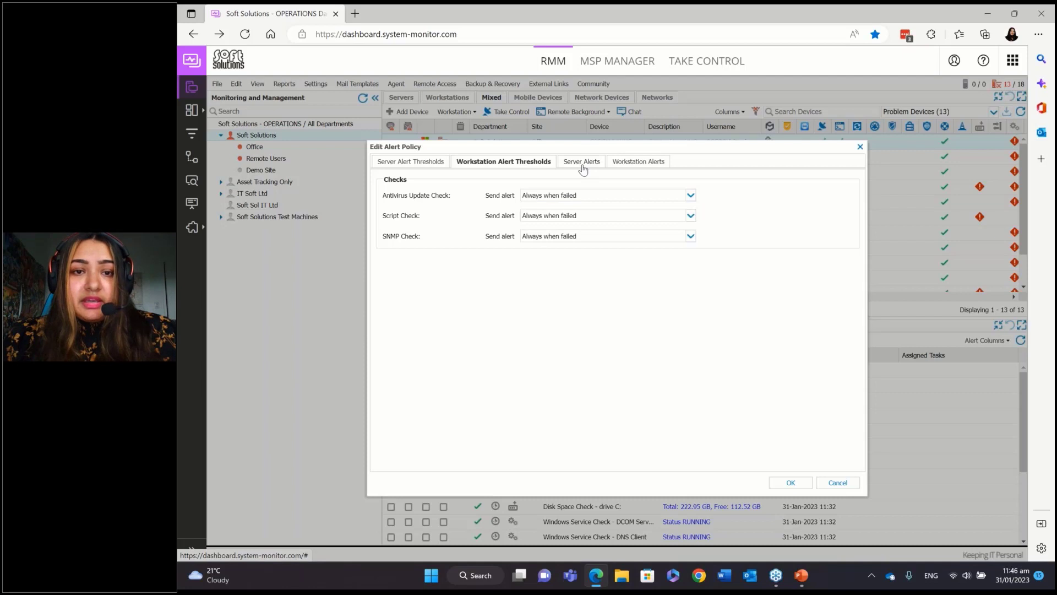
Review the Server Alerts checkboxes for Windows and Linux 24x7 and DSC checks.
click(581, 161)
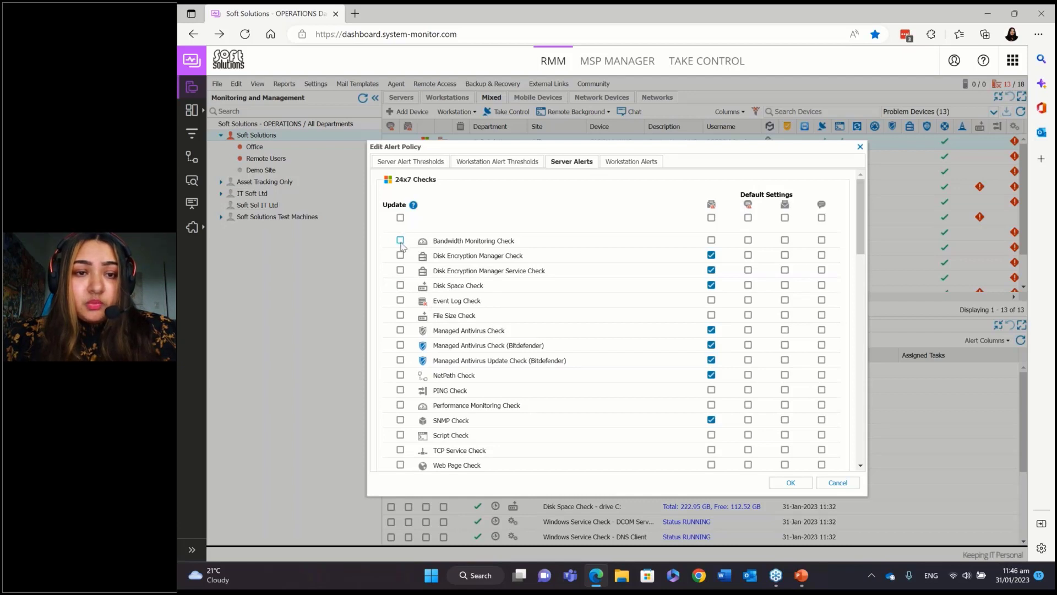
mouse_move(586, 213)
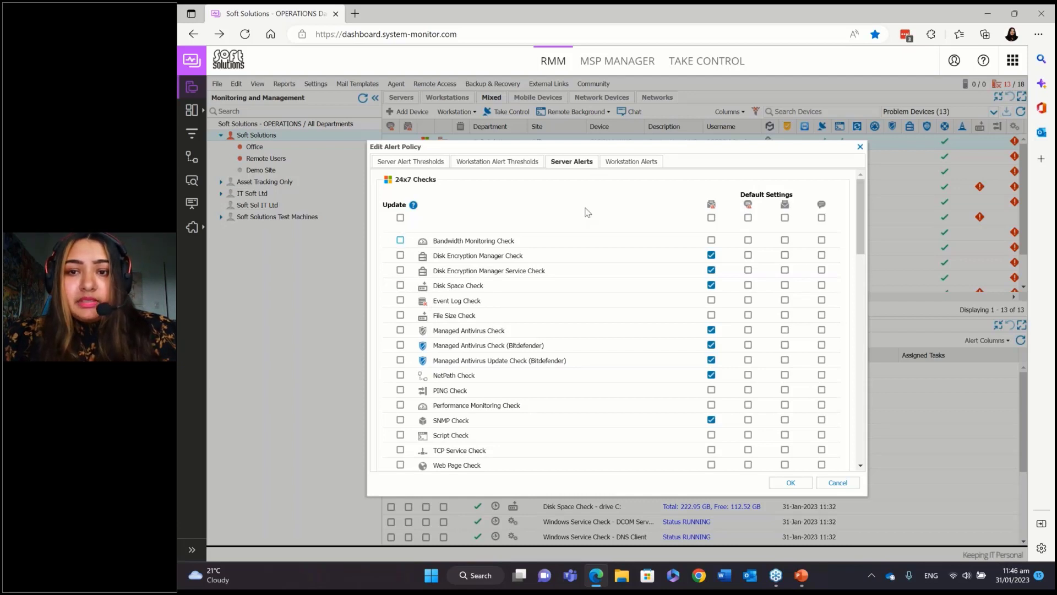
mouse_move(627, 186)
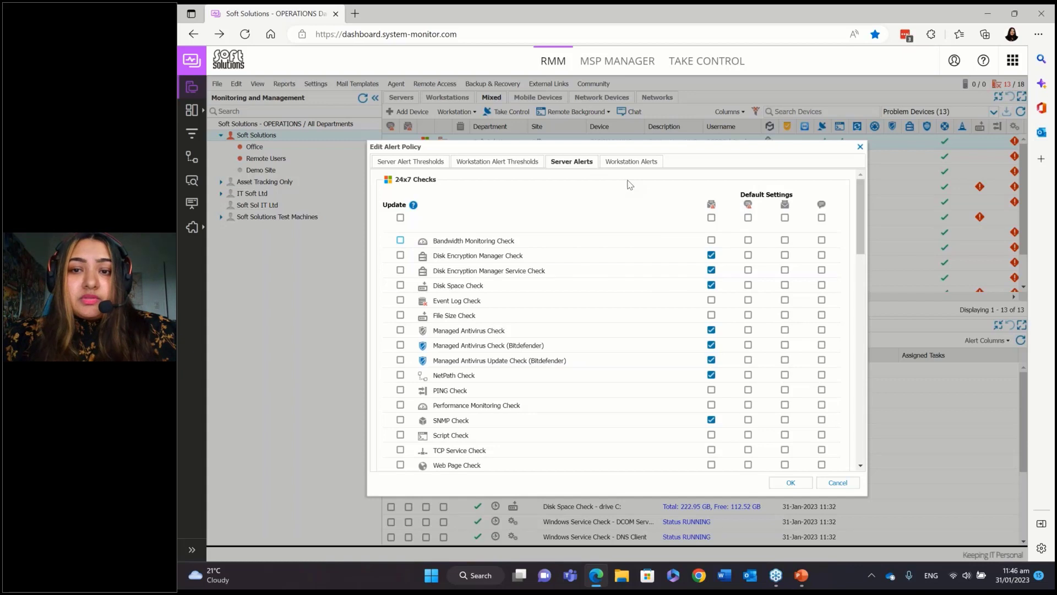
mouse_move(711, 204)
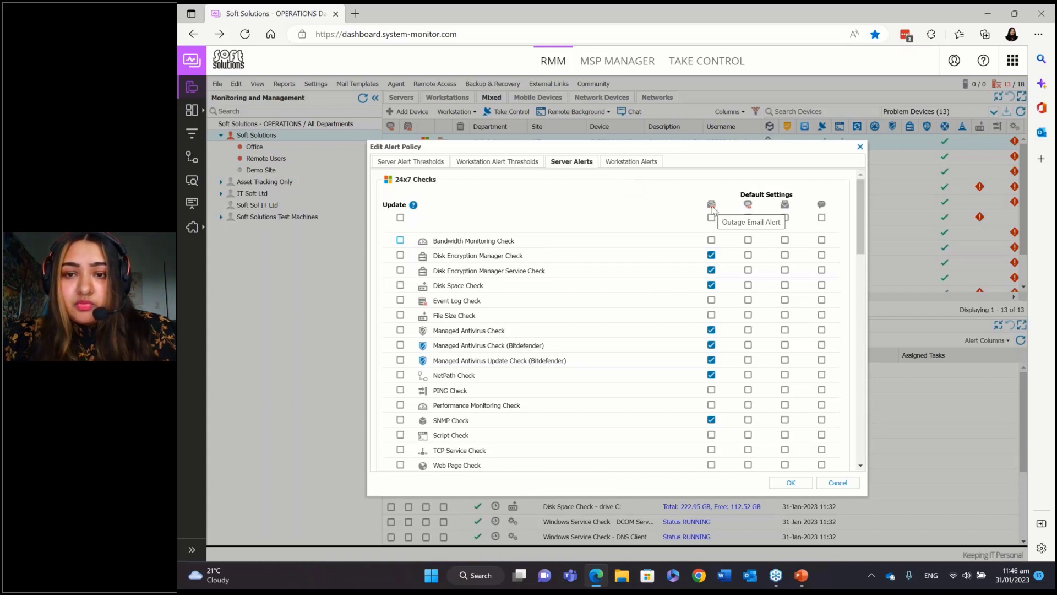
mouse_move(748, 206)
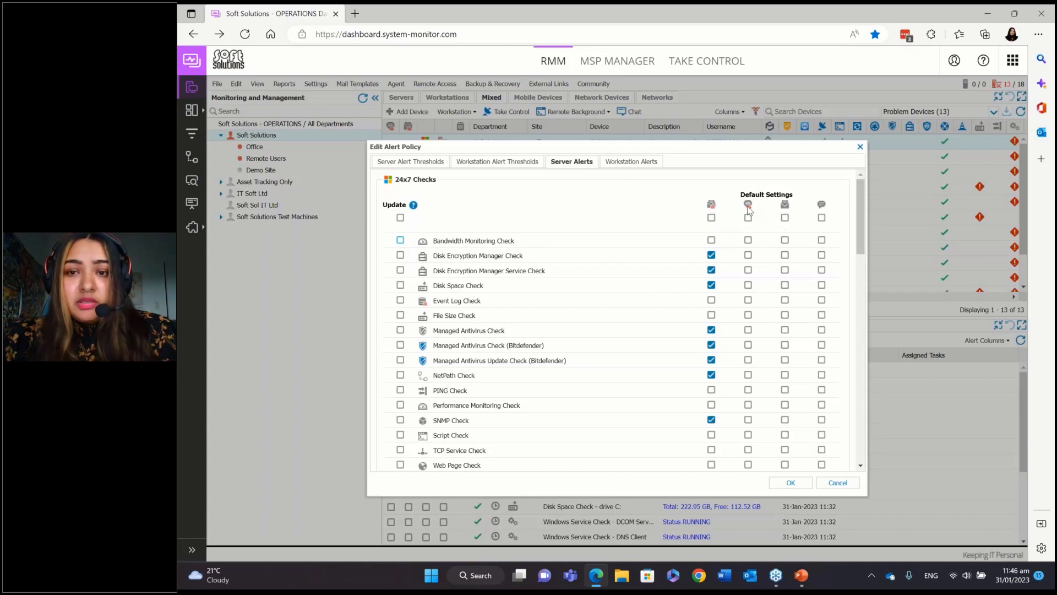
mouse_move(787, 207)
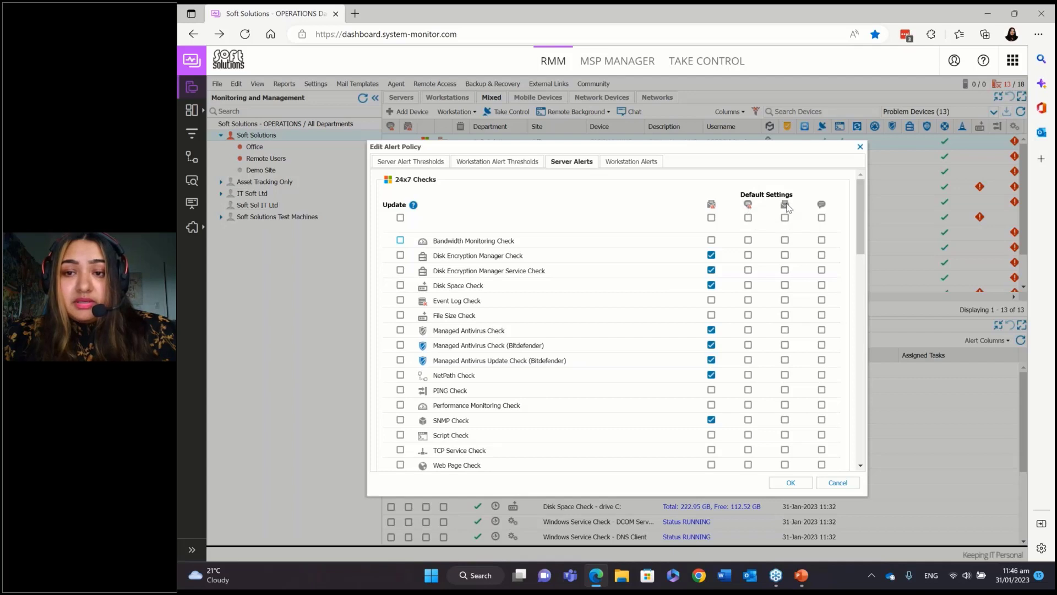
mouse_move(821, 205)
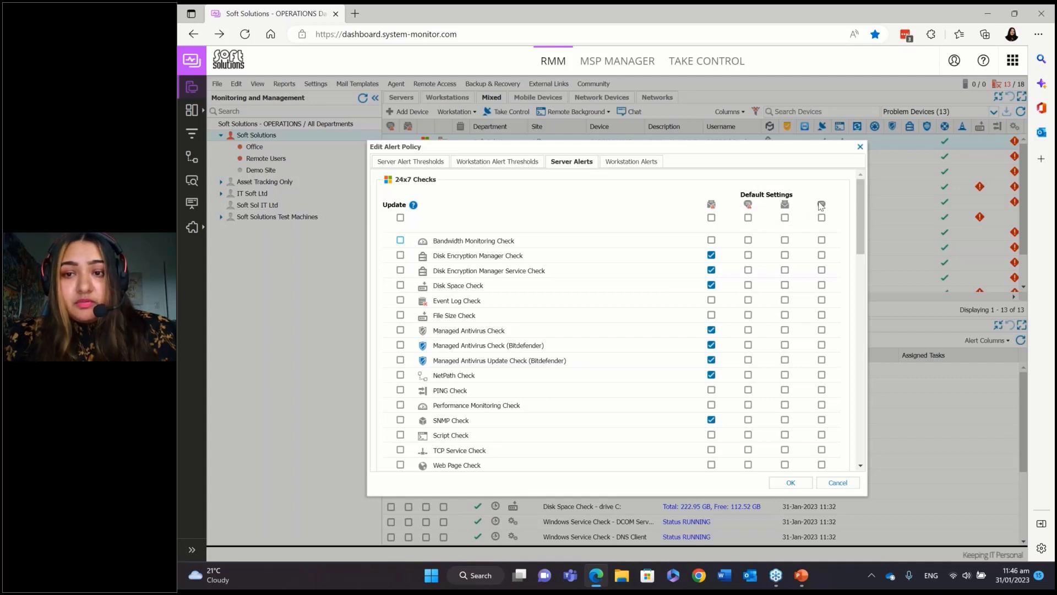
mouse_move(817, 202)
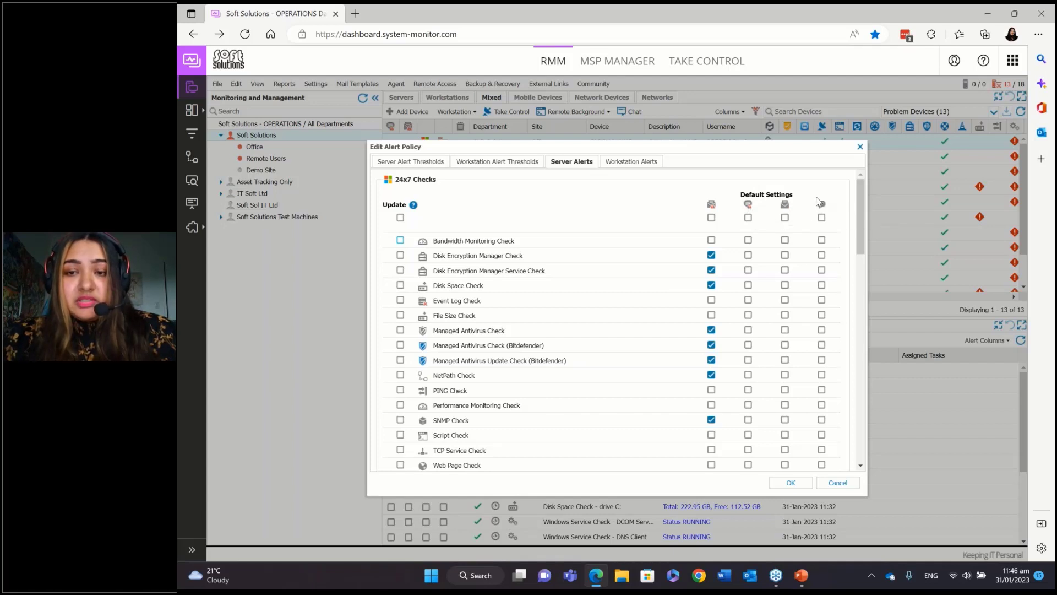
click(711, 330)
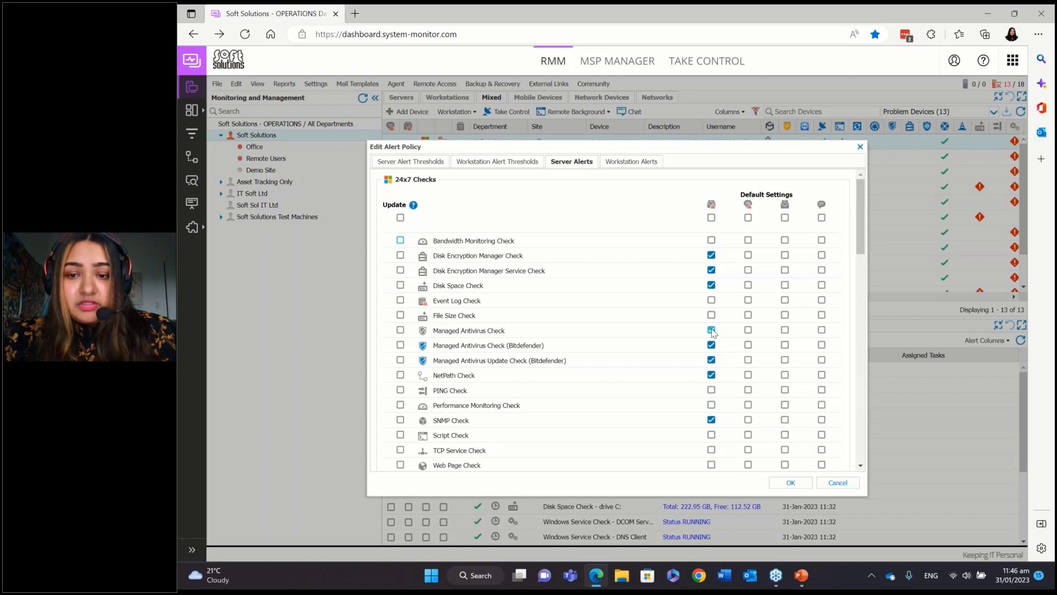
scroll(down, 3)
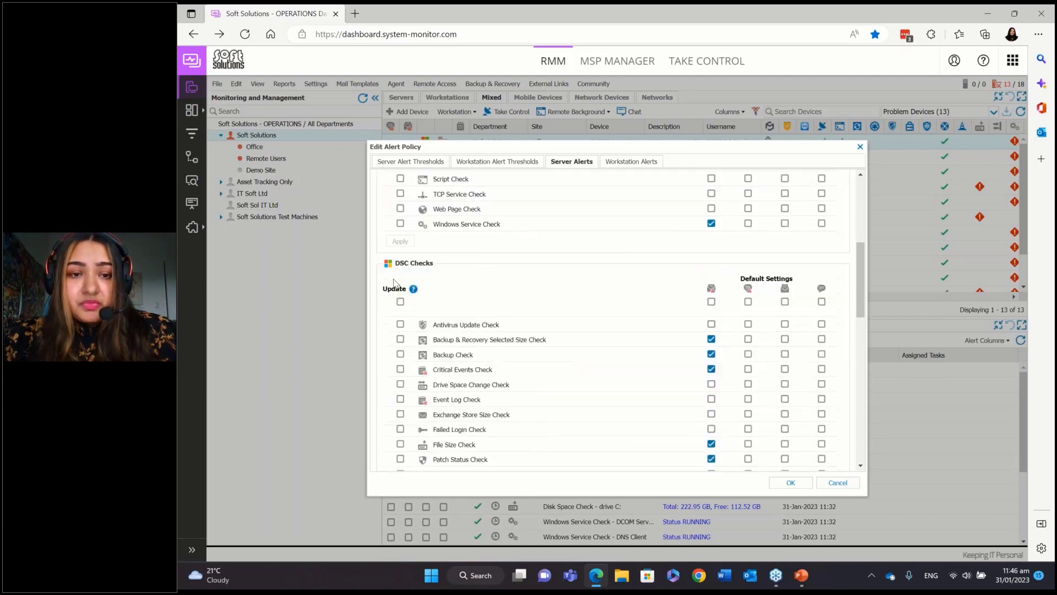
scroll(down, 3)
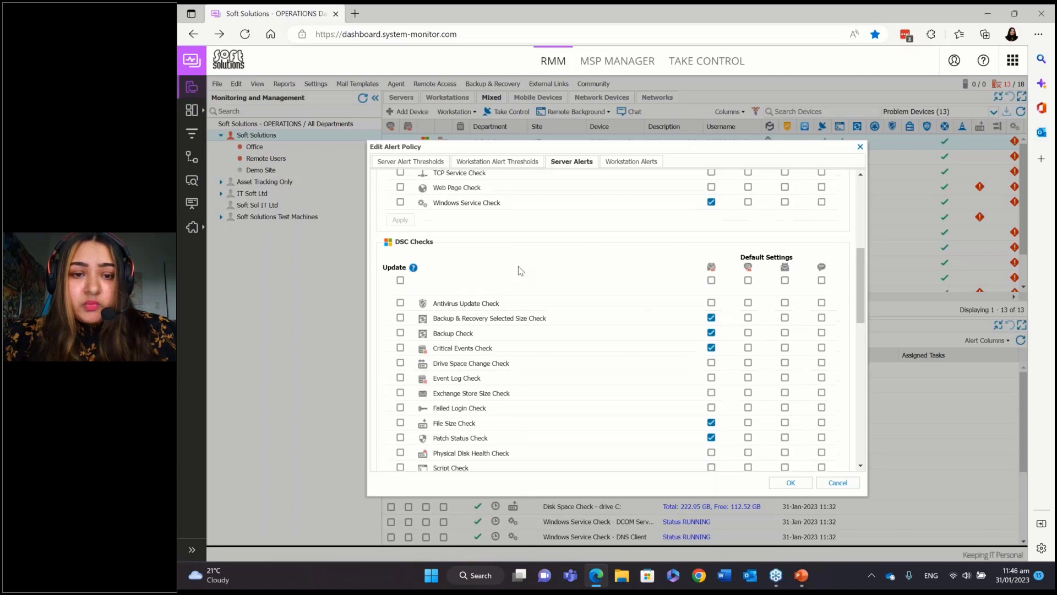
scroll(down, 3)
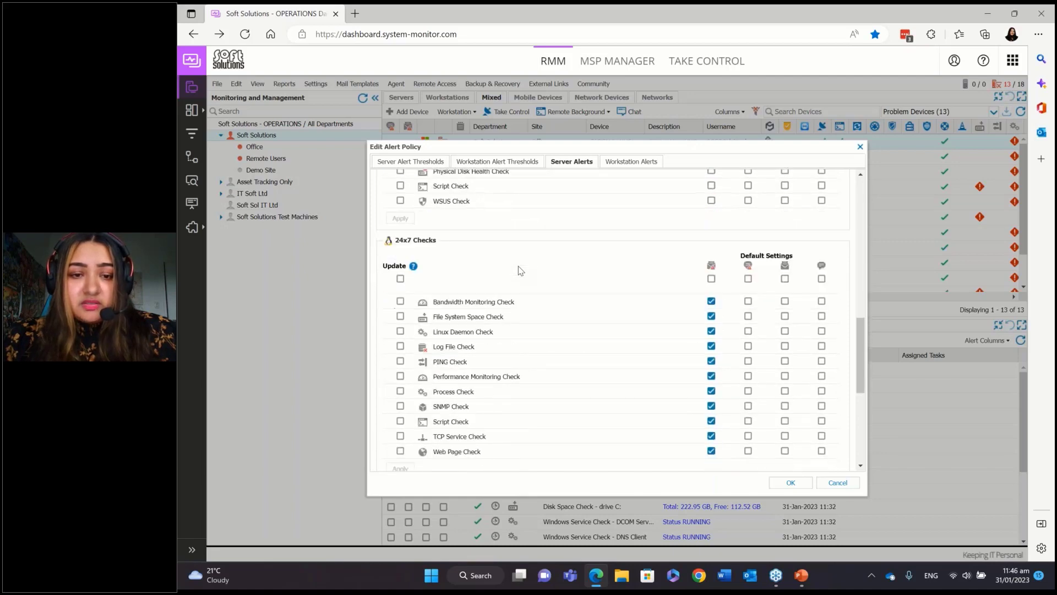
scroll(down, 3)
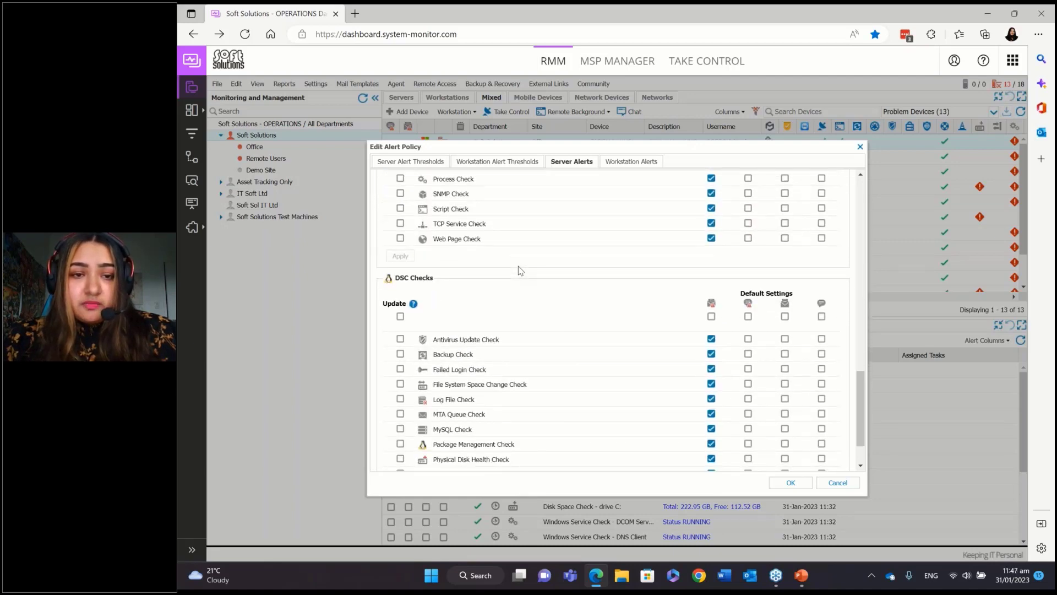
scroll(down, 3)
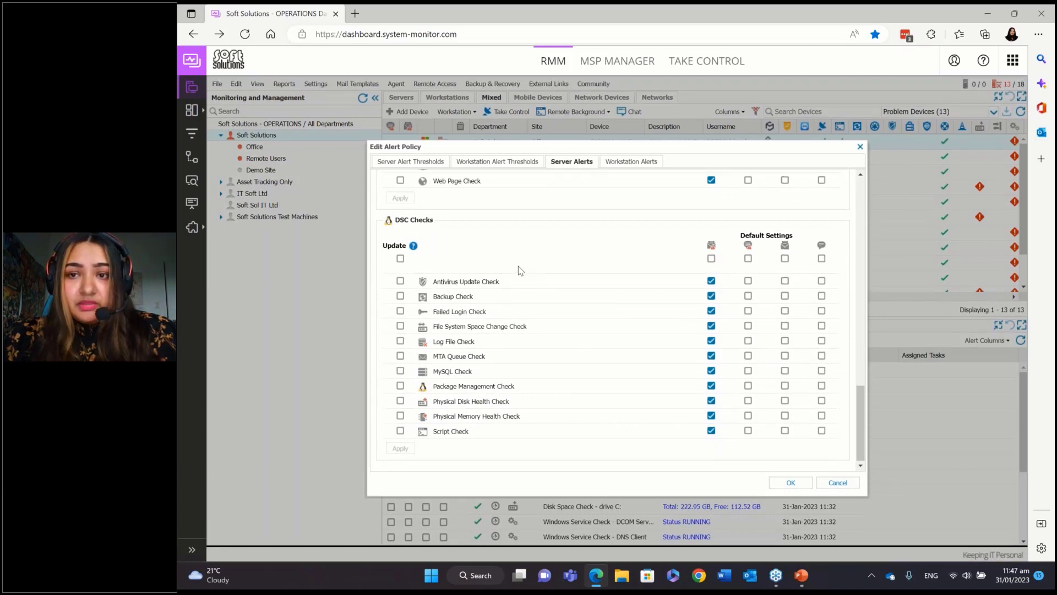
scroll(up, 3)
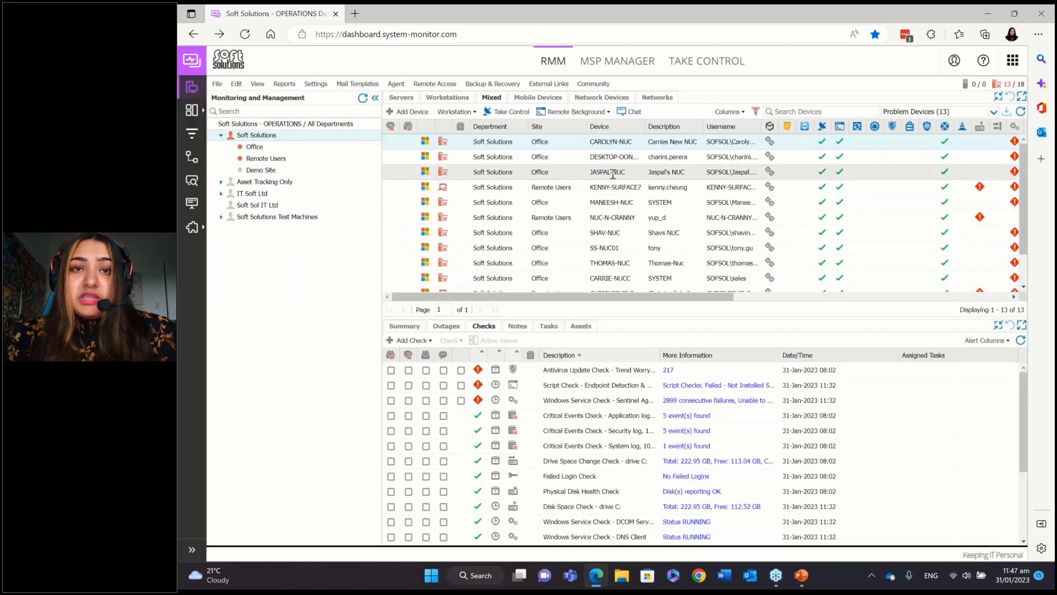
mouse_move(557, 166)
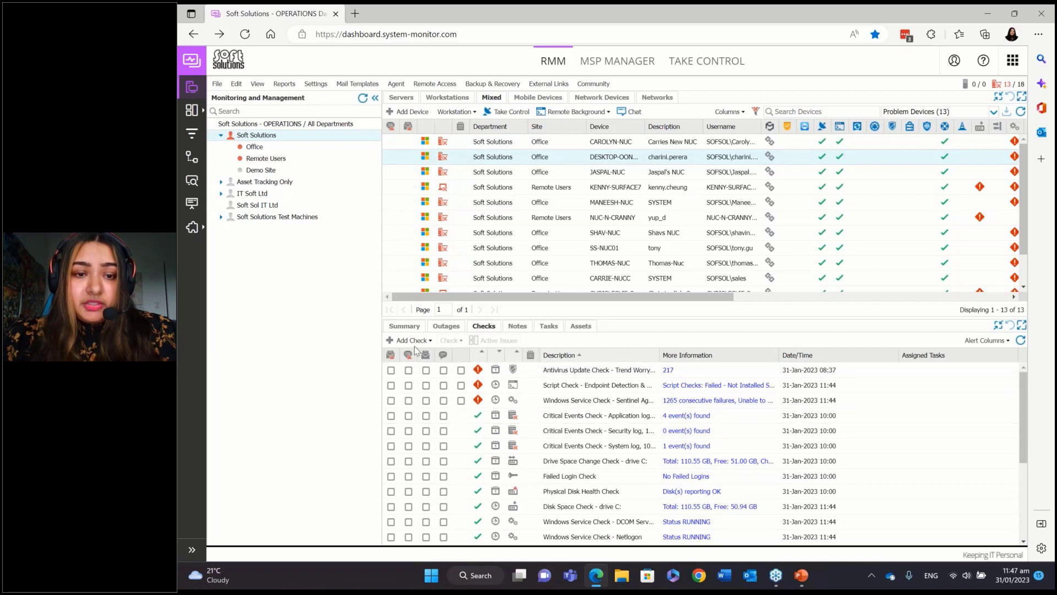
click(409, 339)
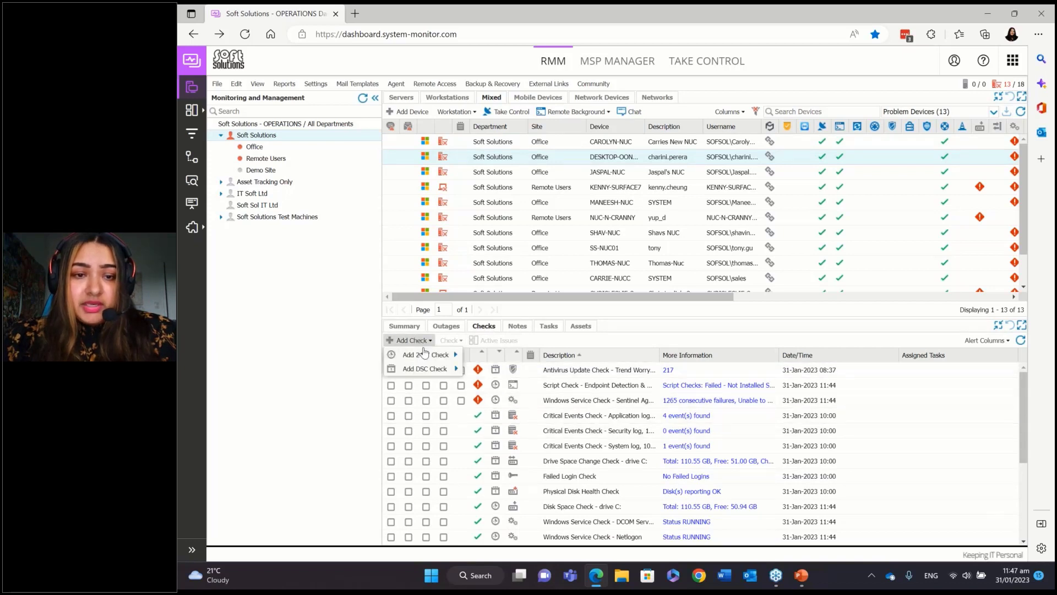
click(425, 355)
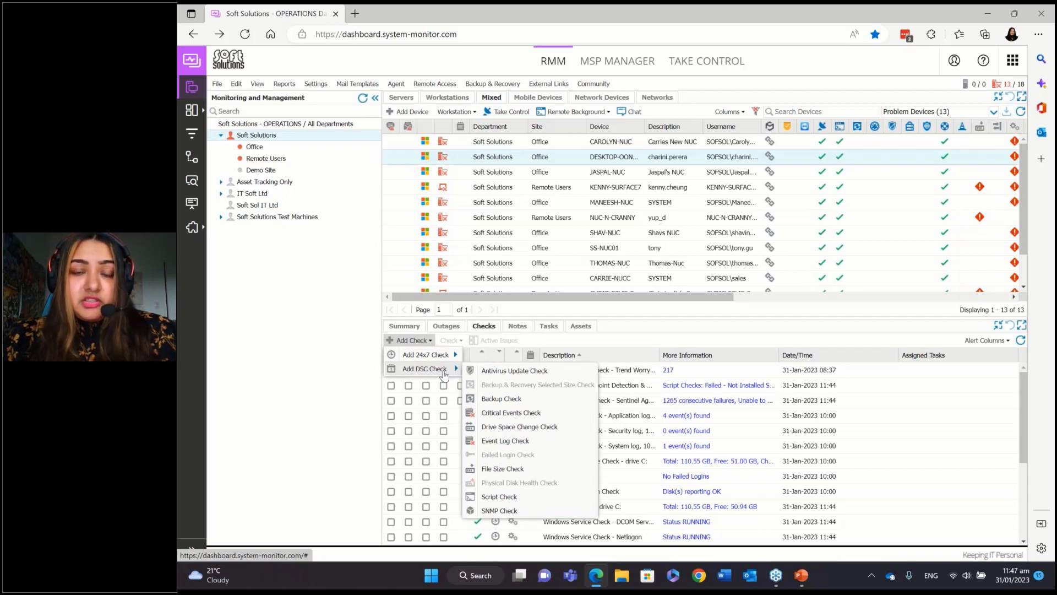
mouse_move(465, 376)
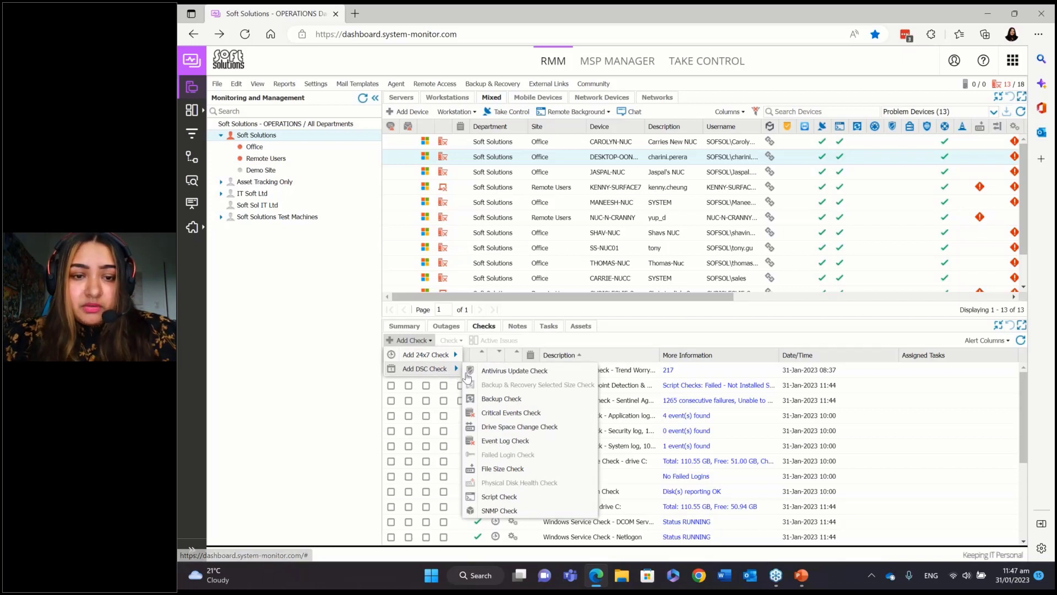
mouse_move(516, 408)
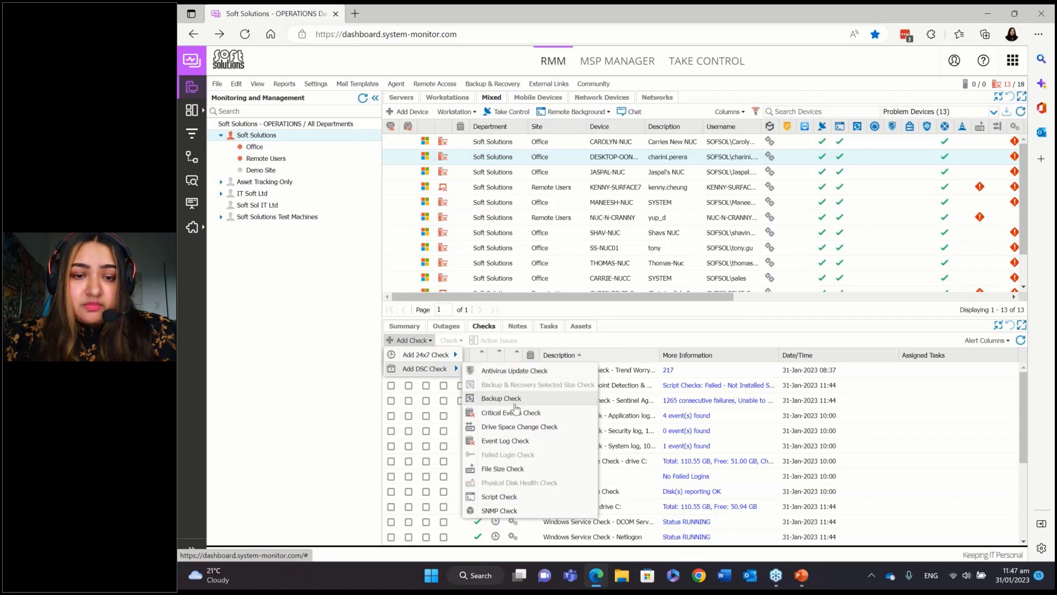
mouse_move(501, 496)
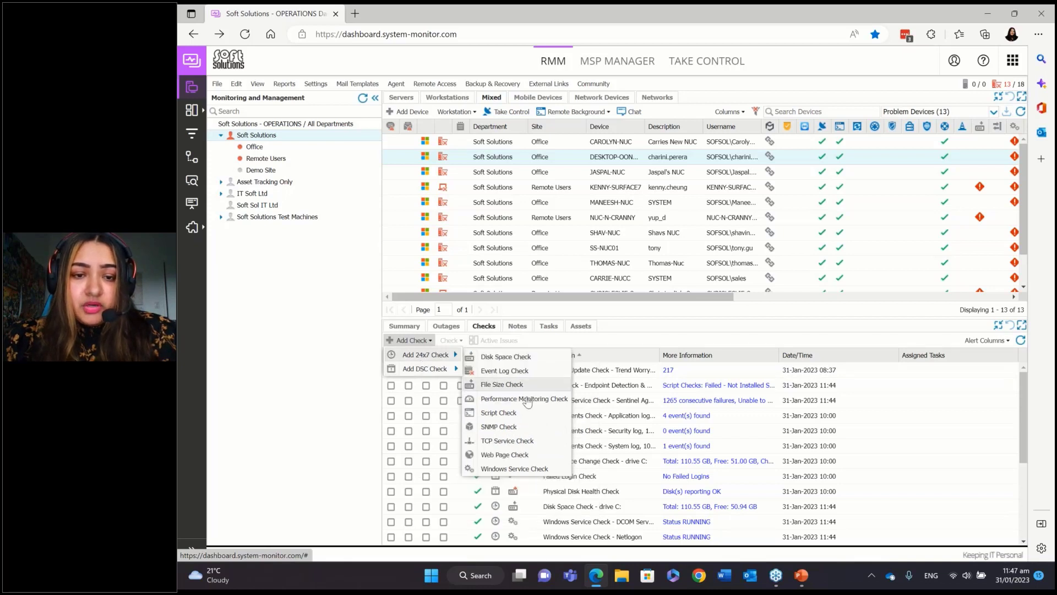
mouse_move(532, 390)
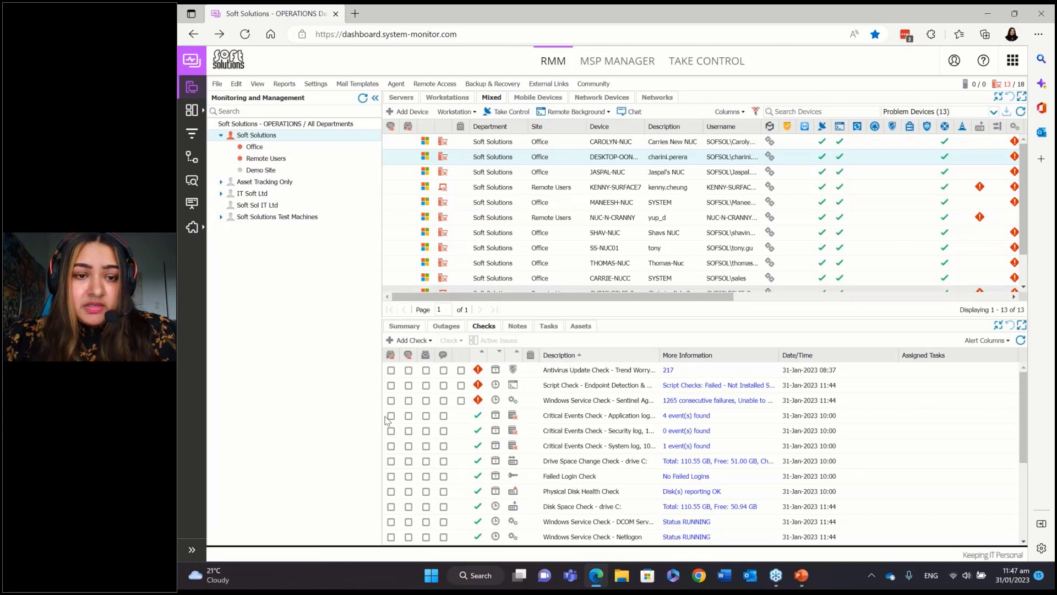
Tick and untick the Antivirus Update and Script Check rows, then select JASPAL-NUC.
click(391, 370)
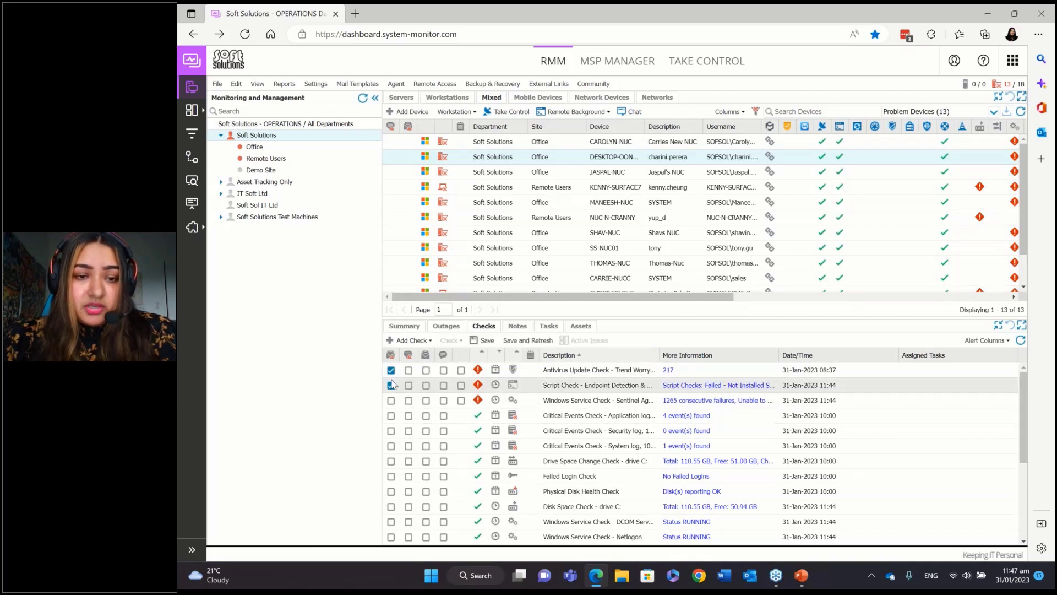
click(391, 385)
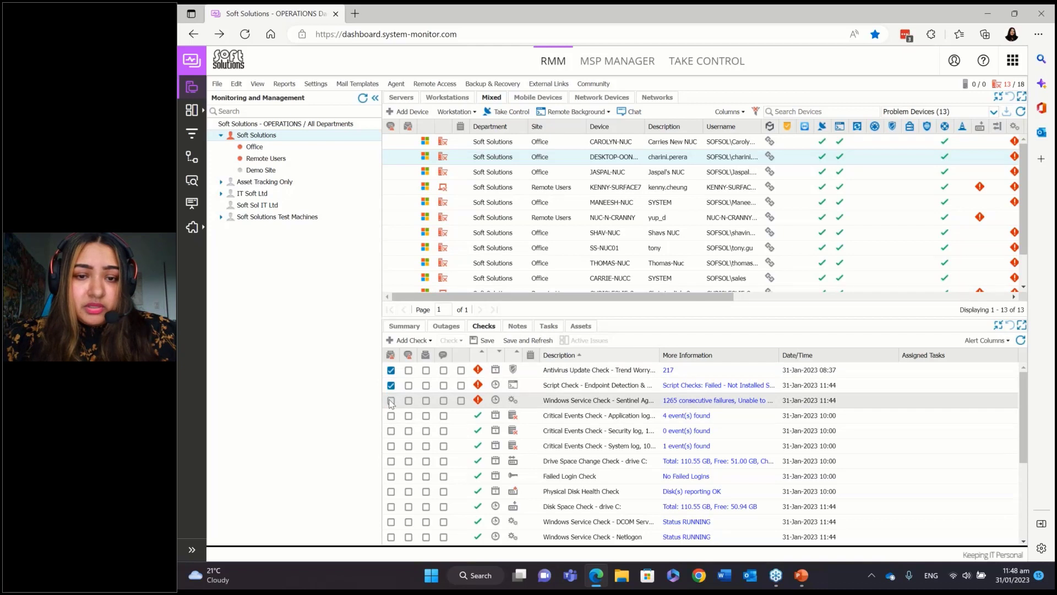
click(390, 369)
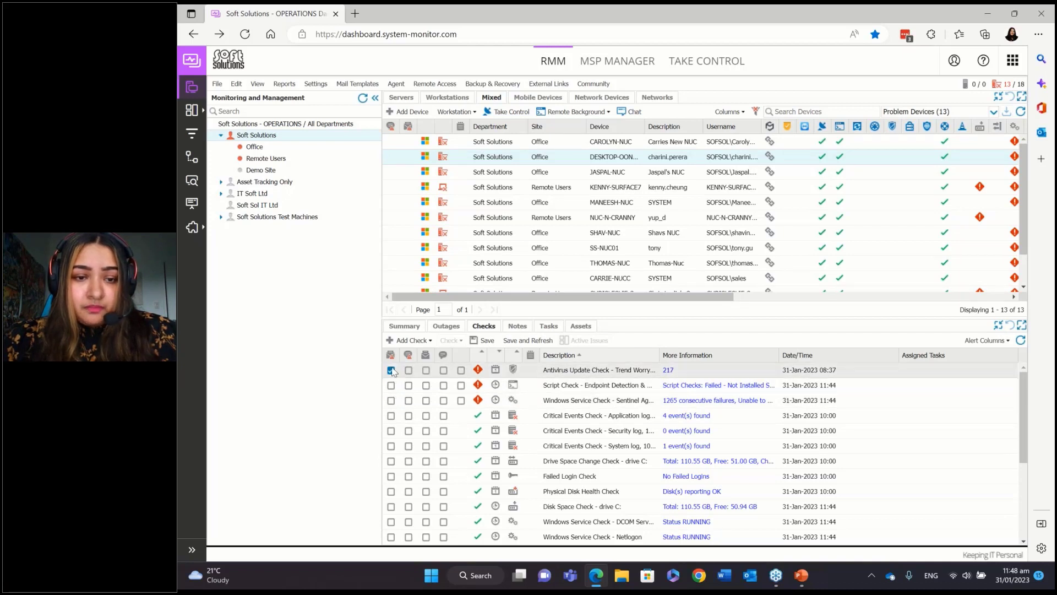
click(391, 370)
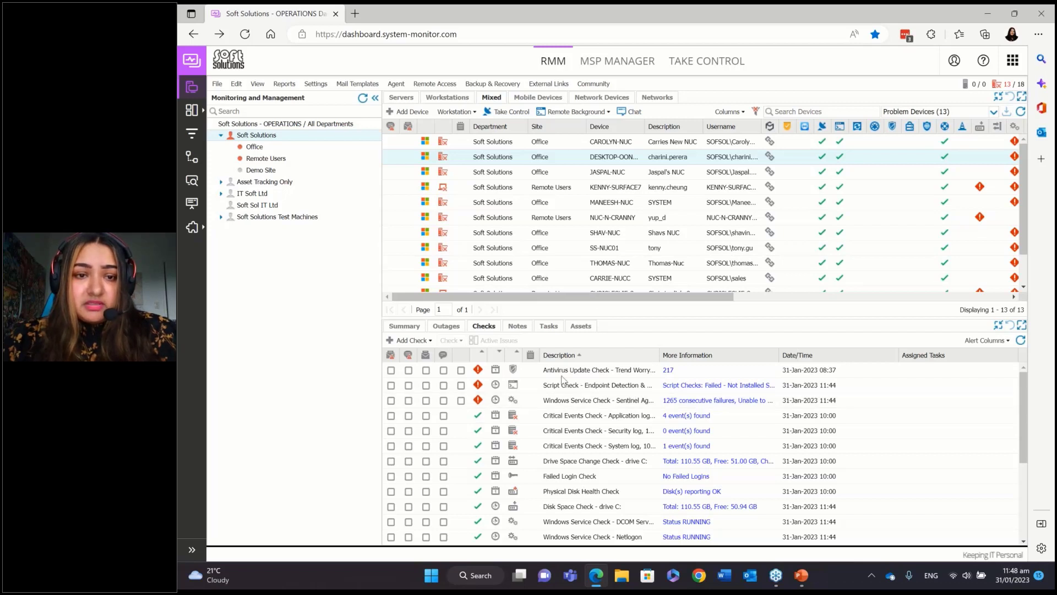
click(607, 171)
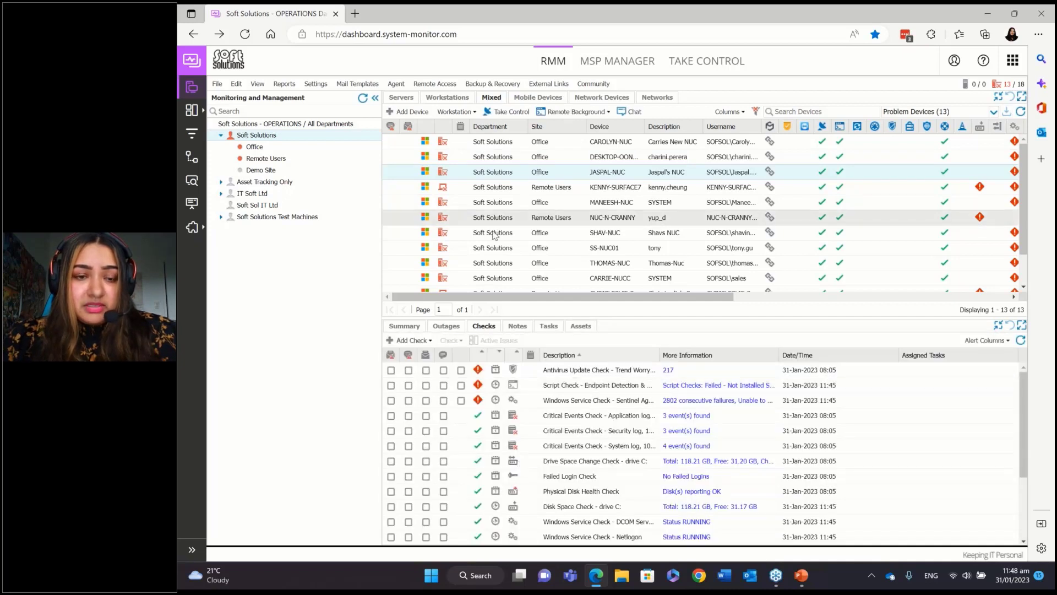
Review JASPAL-NUC's summary and empty notes, then list its two scheduled tasks.
click(404, 325)
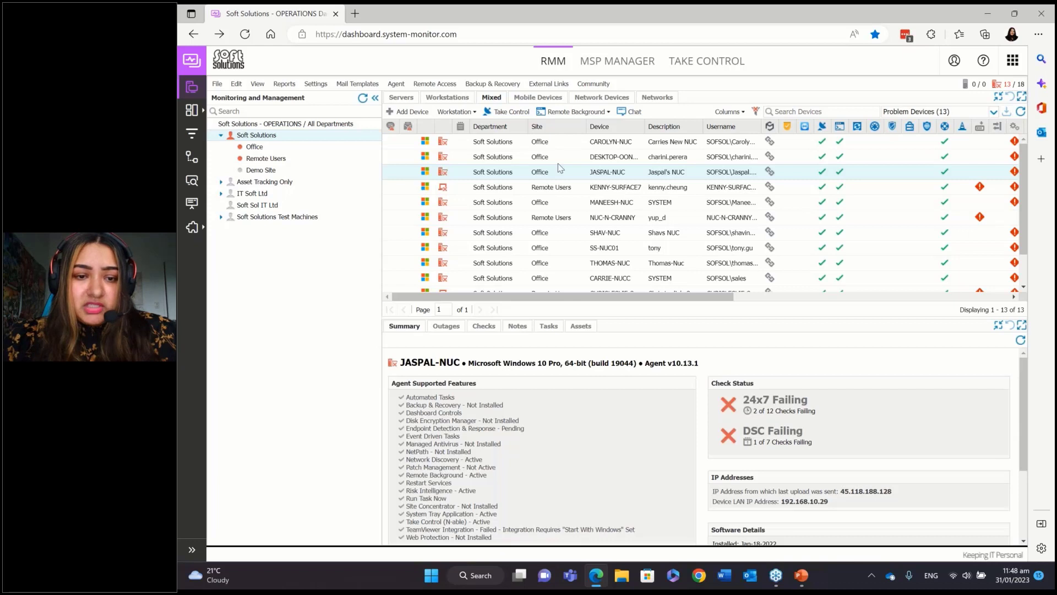
mouse_move(536, 447)
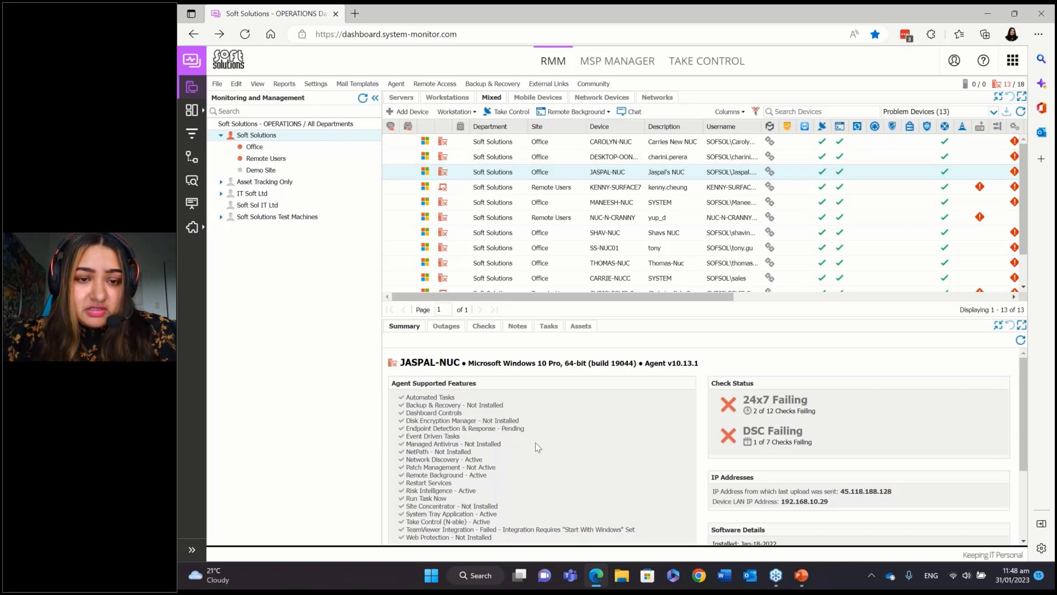
scroll(down, 3)
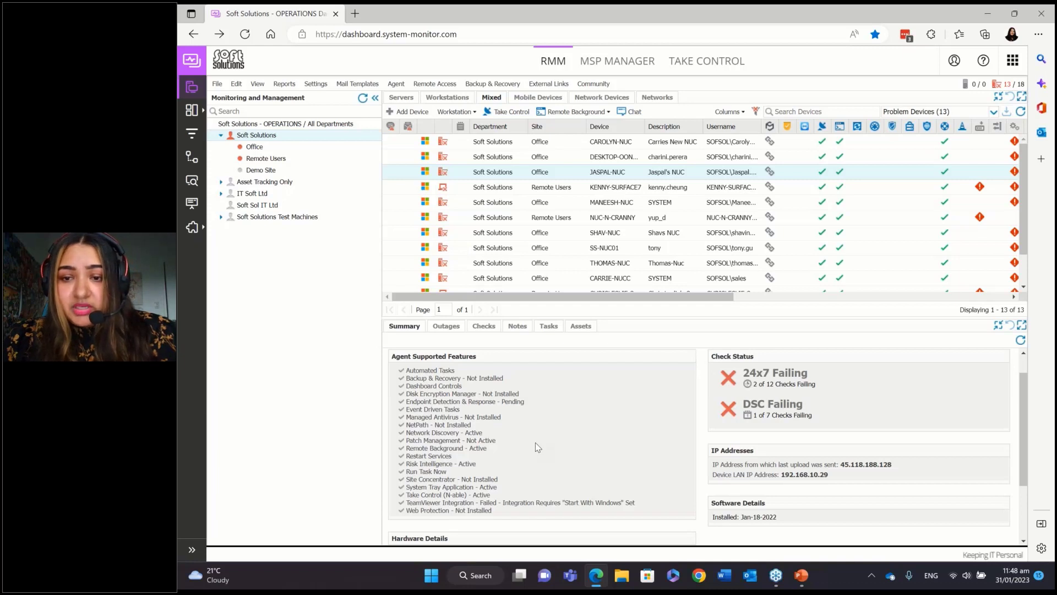
scroll(down, 3)
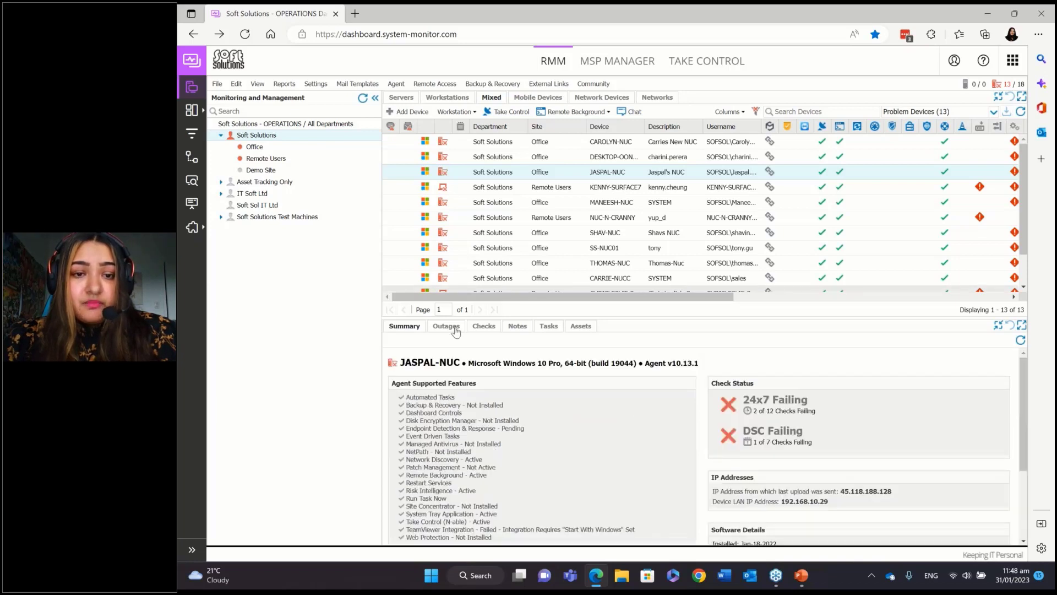
click(517, 326)
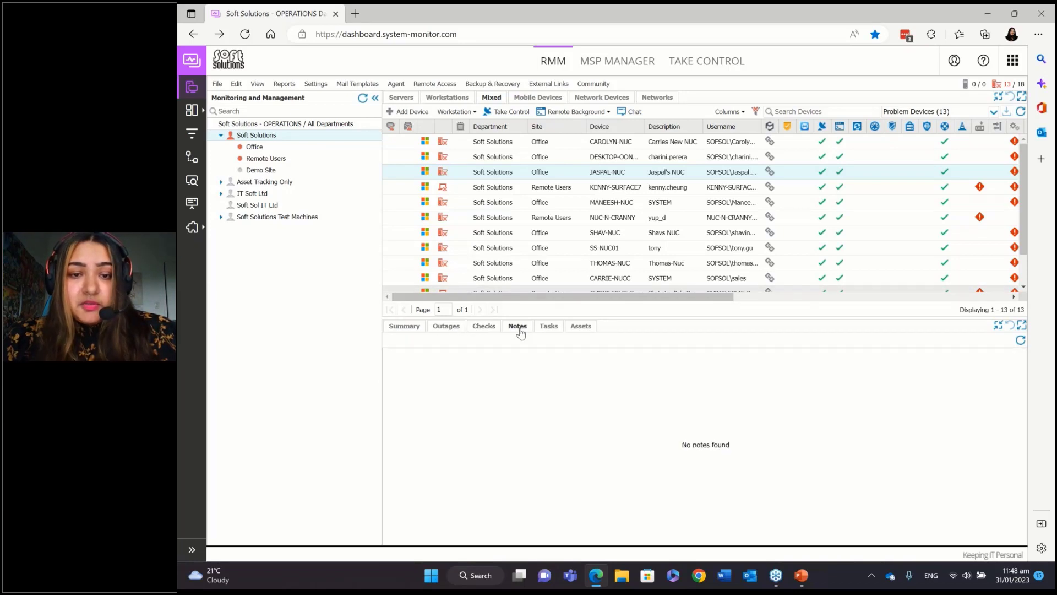
click(548, 326)
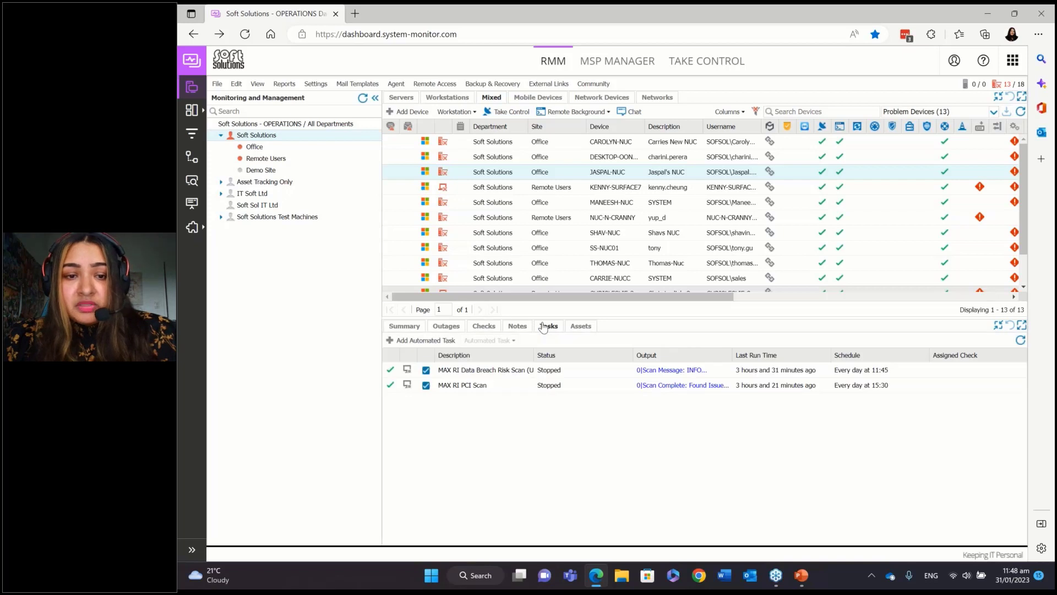
mouse_move(580, 325)
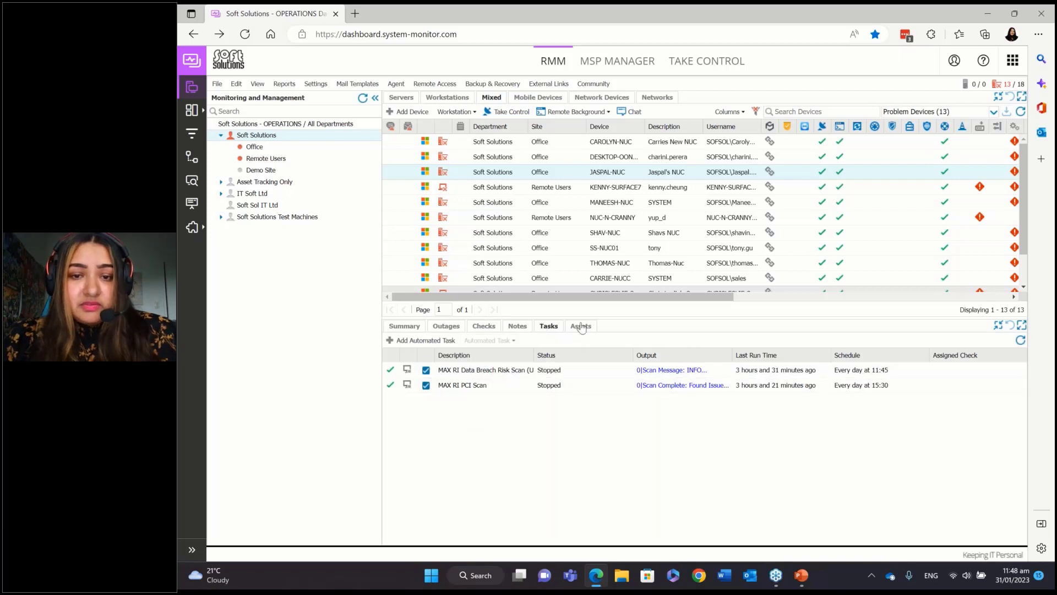
Open JASPAL-NUC's Assets tab and scroll through its hardware inventory.
click(581, 326)
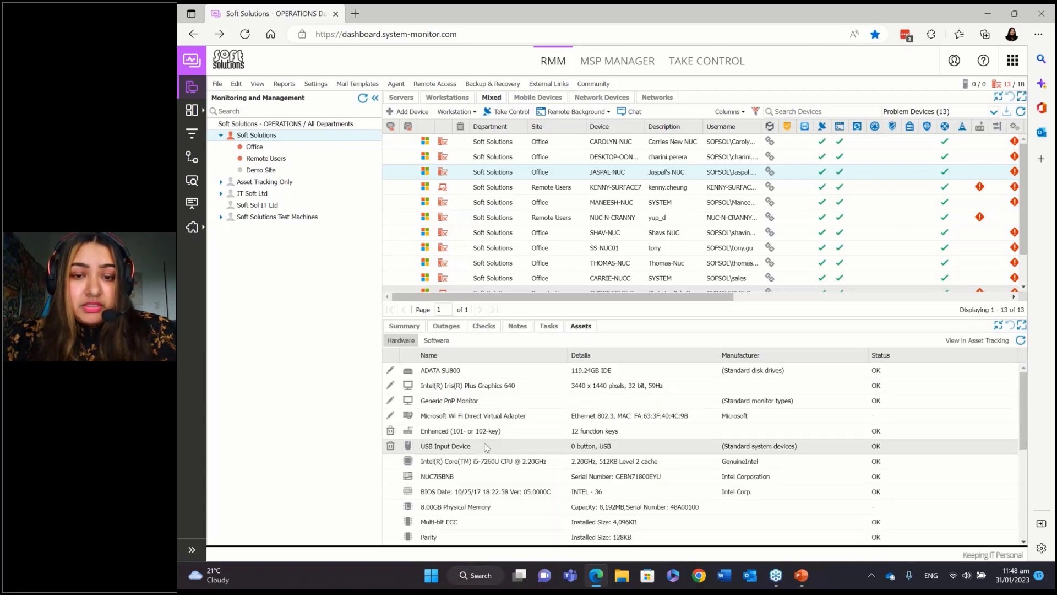
scroll(up, 3)
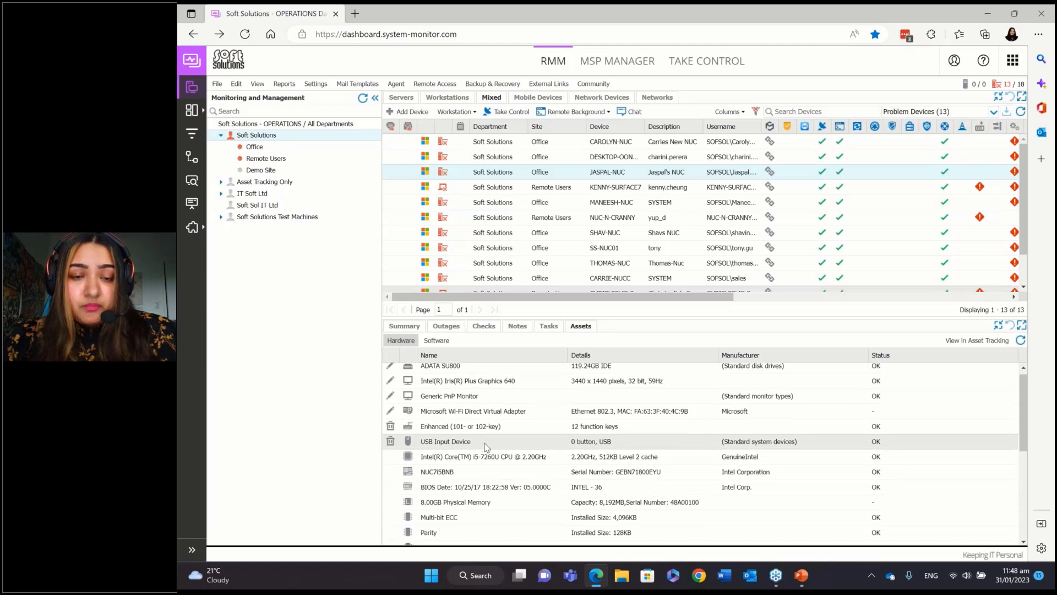
scroll(down, 3)
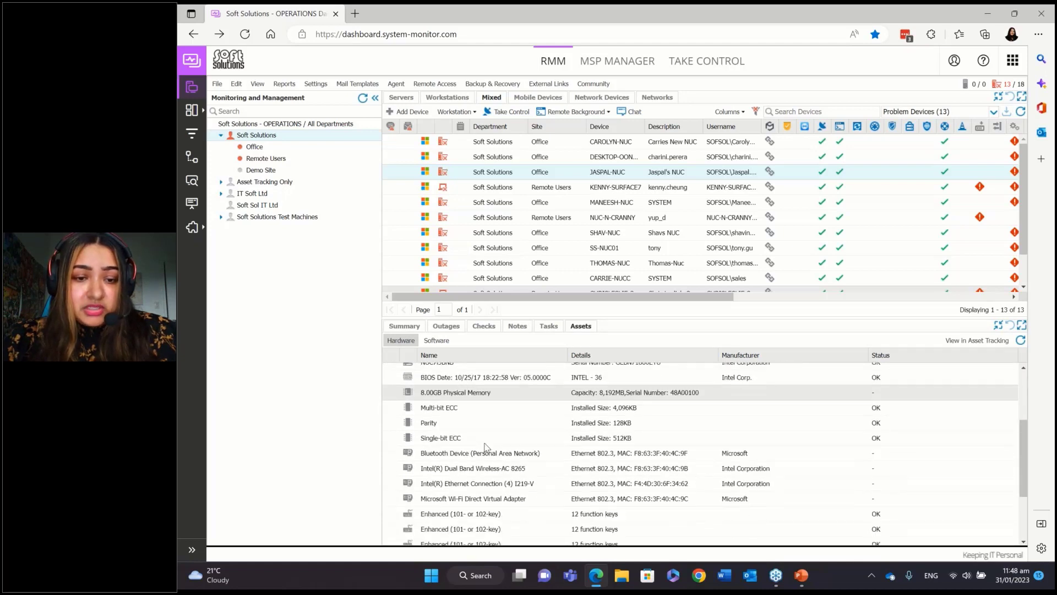
Switch to the Software sub-tab and scroll through JASPAL-NUC's installed programs.
click(436, 340)
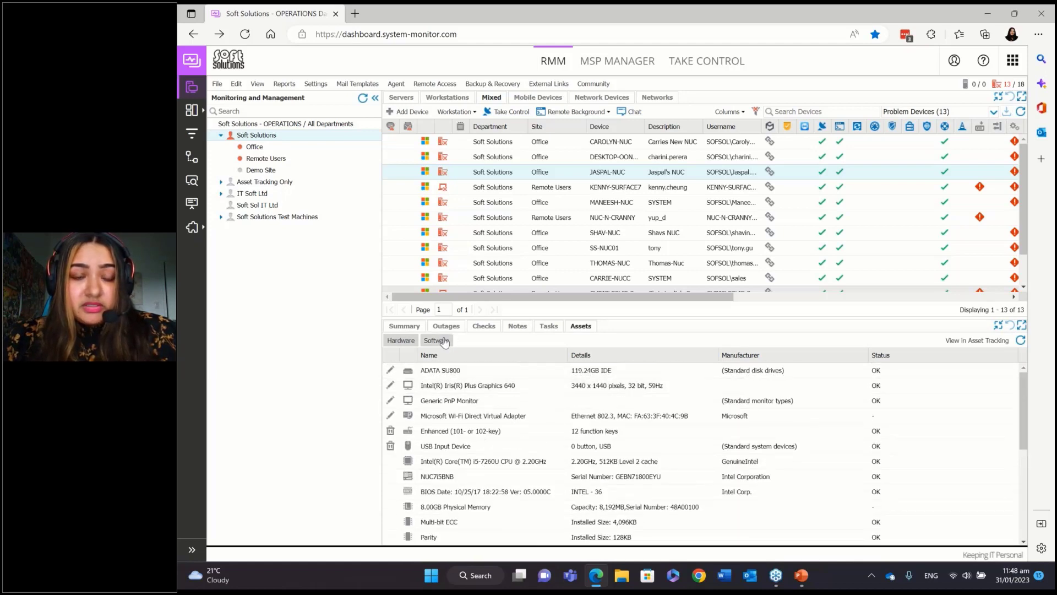
click(435, 339)
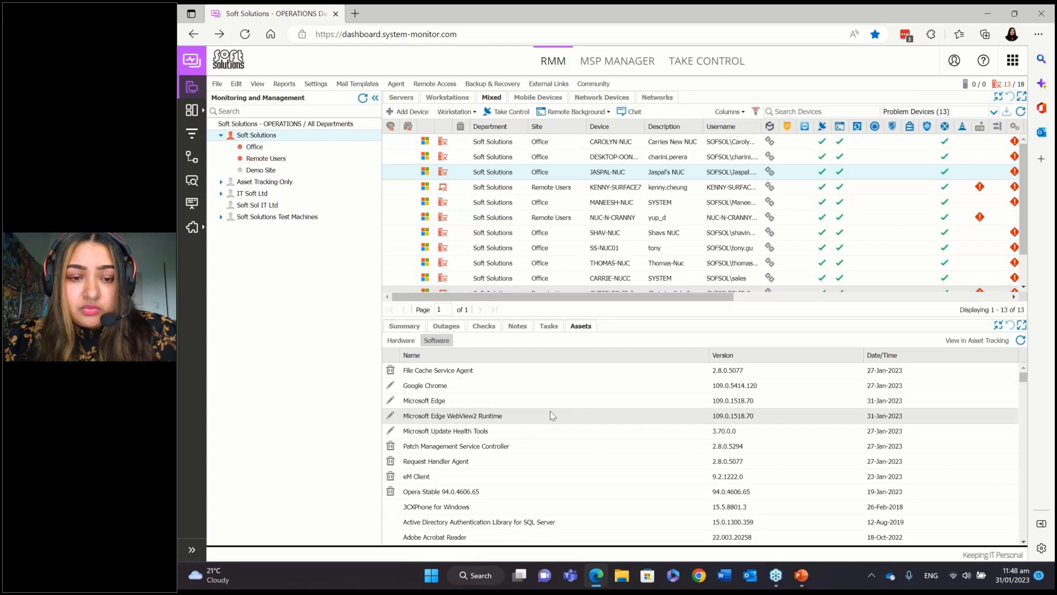
scroll(down, 3)
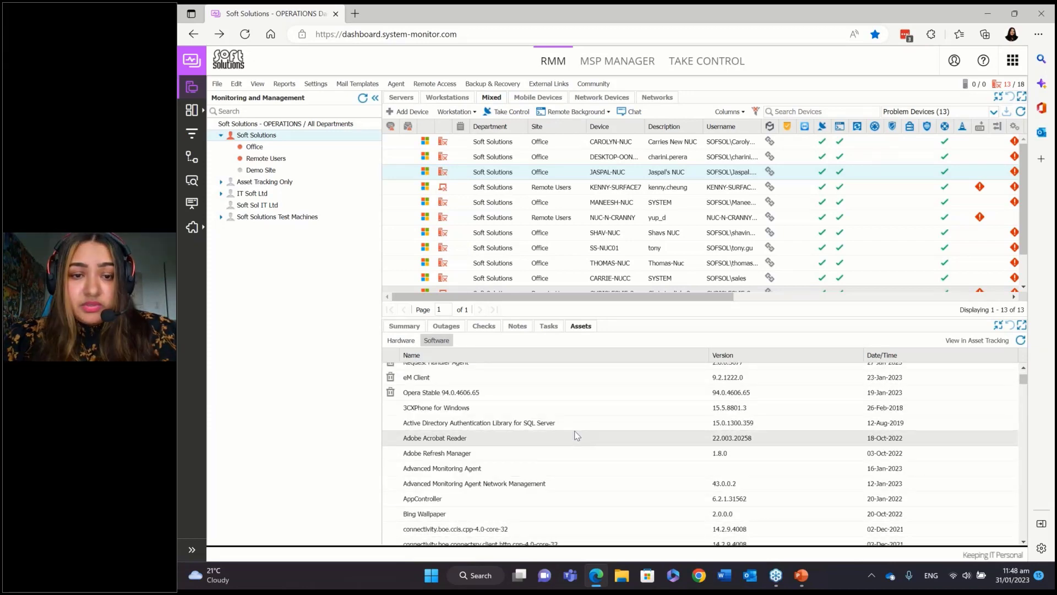
scroll(up, 3)
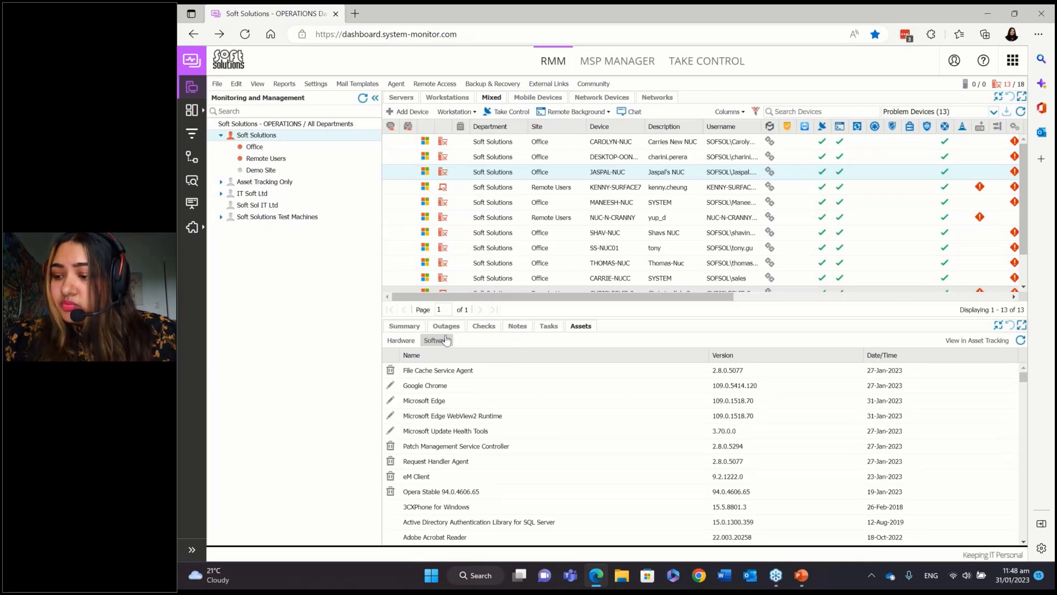
mouse_move(331, 269)
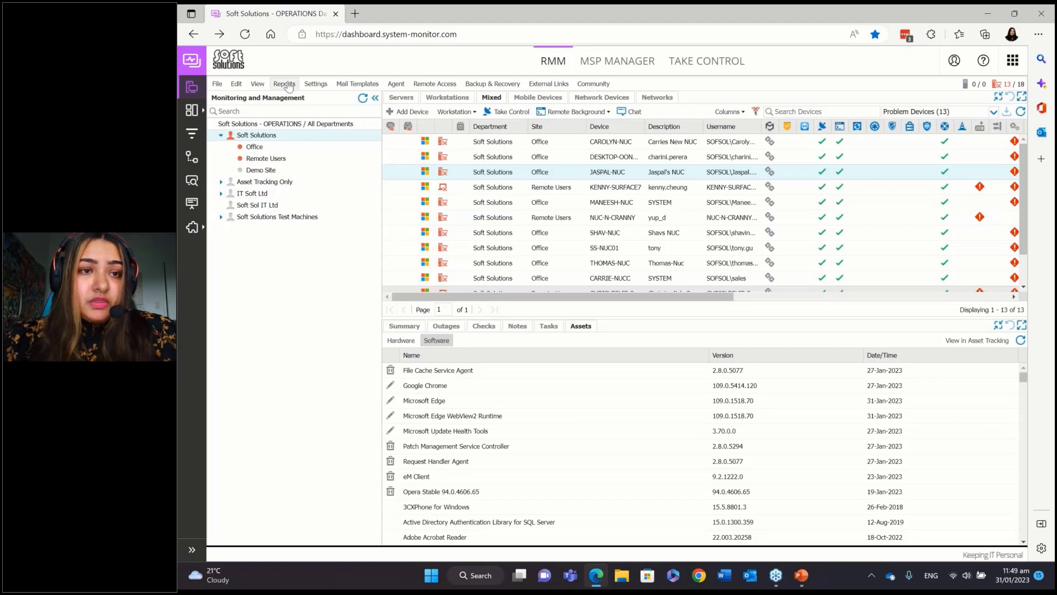
Open the Reports menu listing audit, device inventory, event, task and patch reports.
click(284, 84)
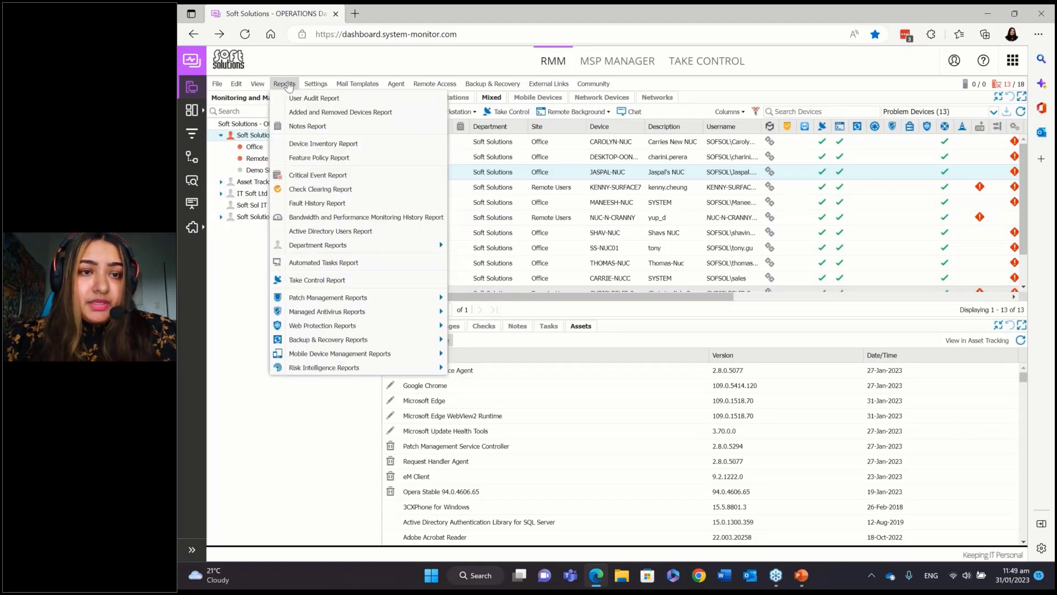
mouse_move(340, 112)
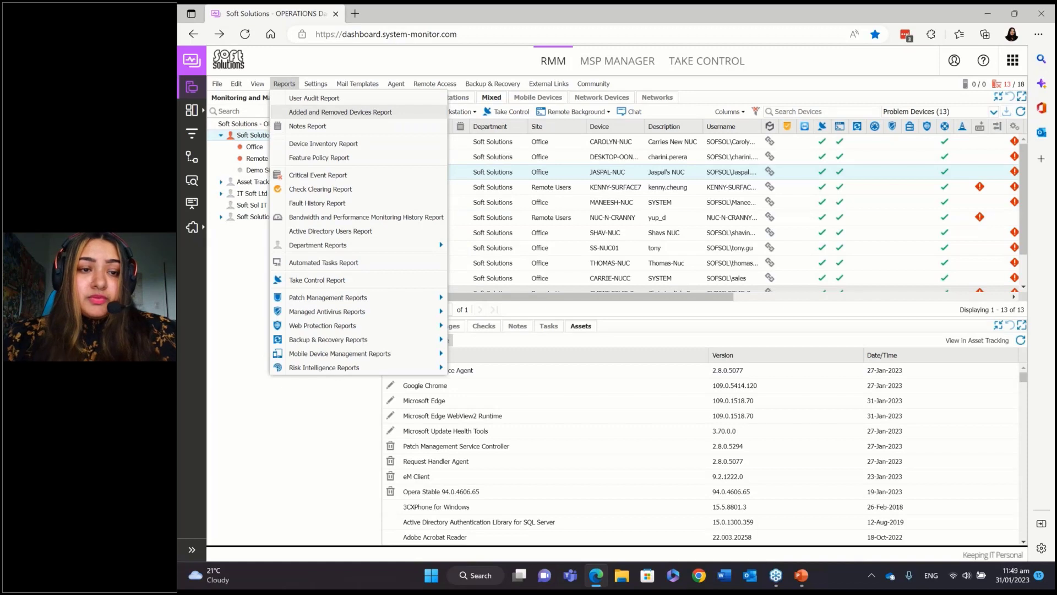
mouse_move(324, 367)
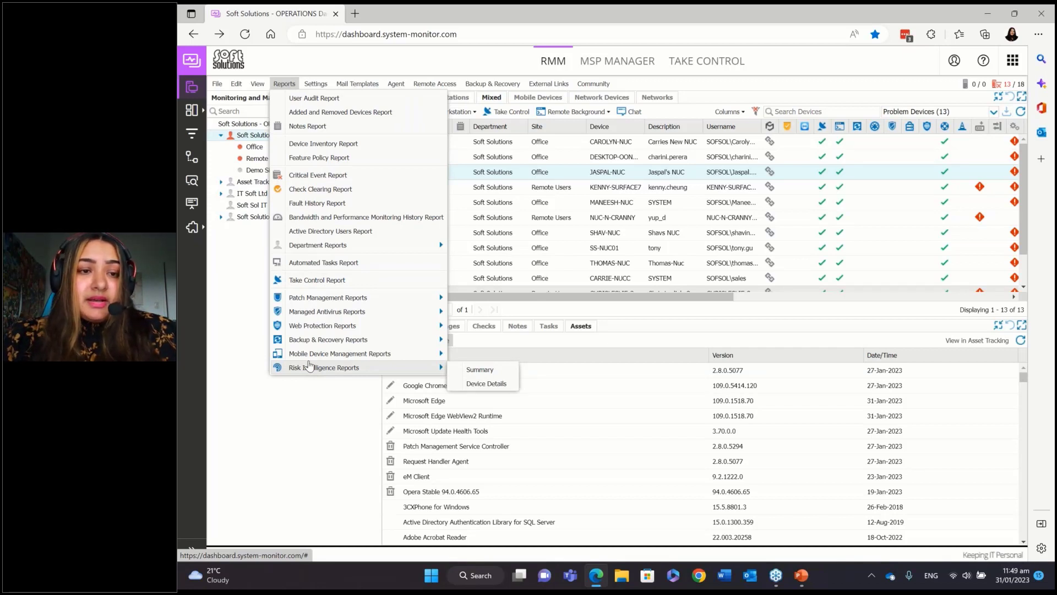
mouse_move(350, 301)
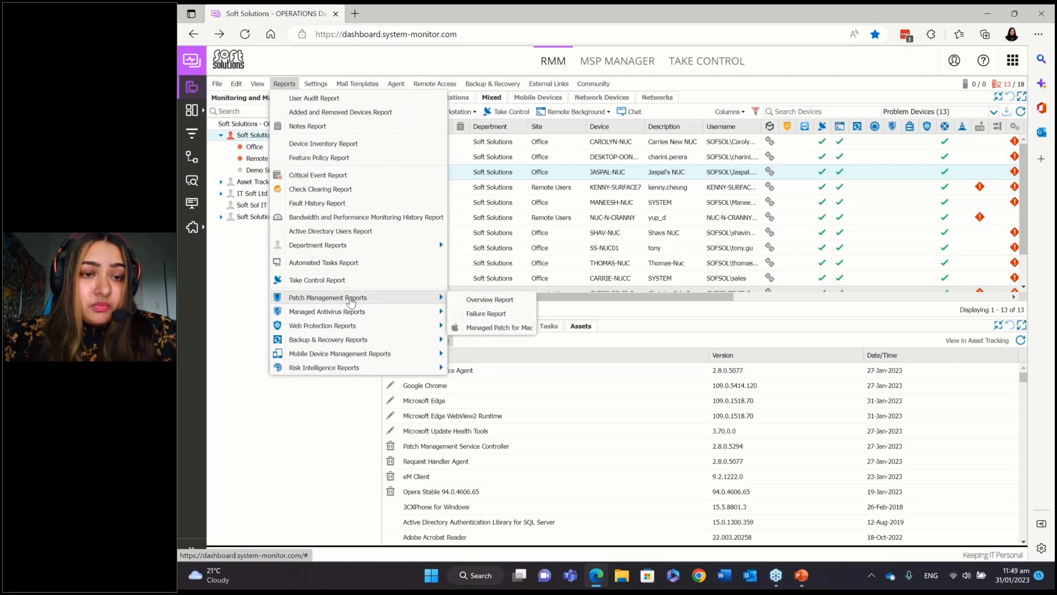
mouse_move(317, 244)
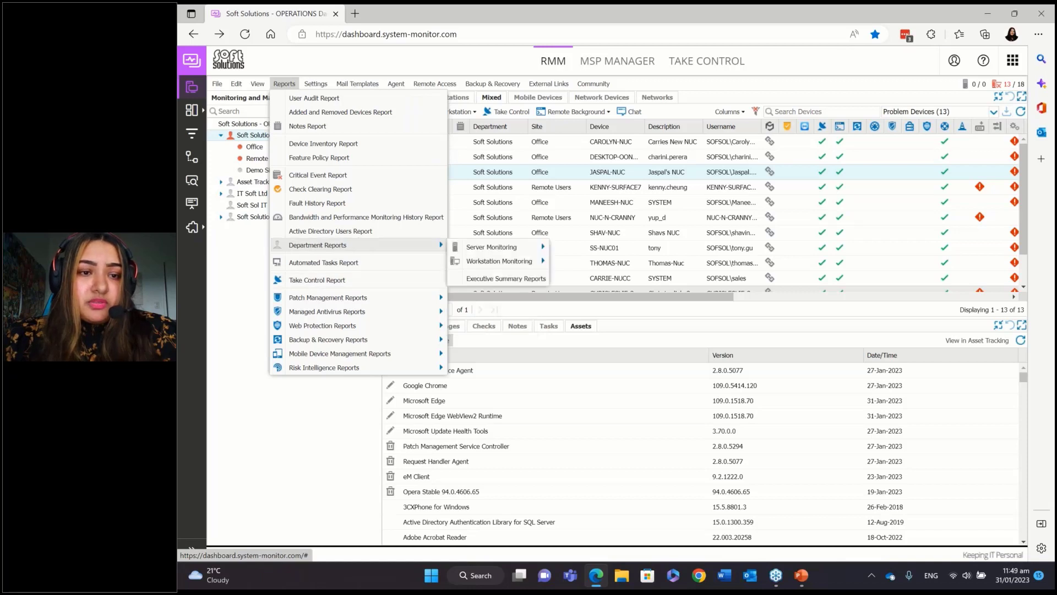
mouse_move(324, 262)
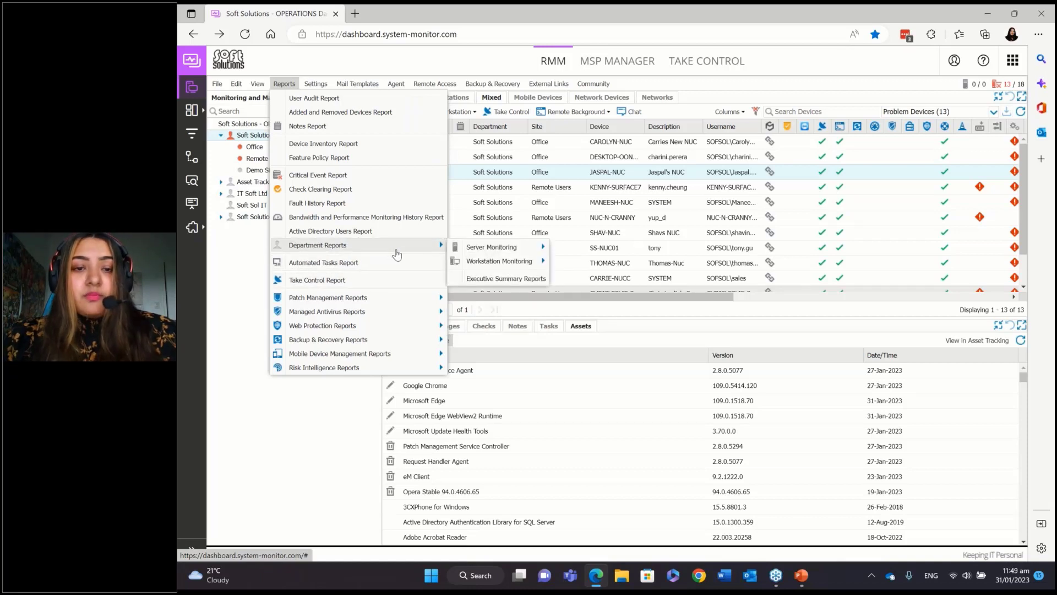
mouse_move(505, 278)
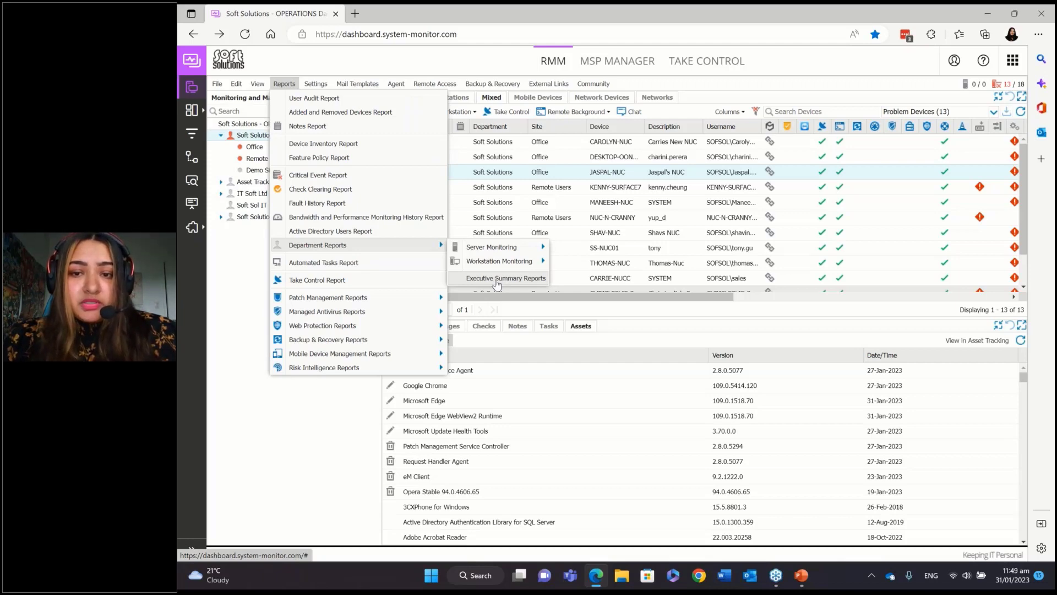
Generate an Executive Summary Report for Soft Solutions for July 2021.
click(504, 277)
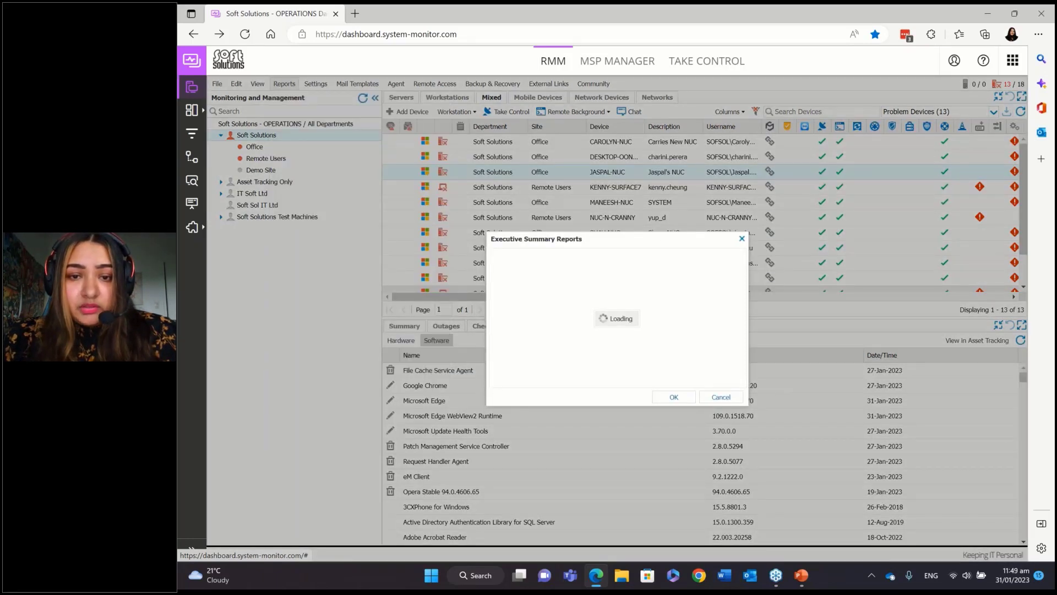
click(730, 265)
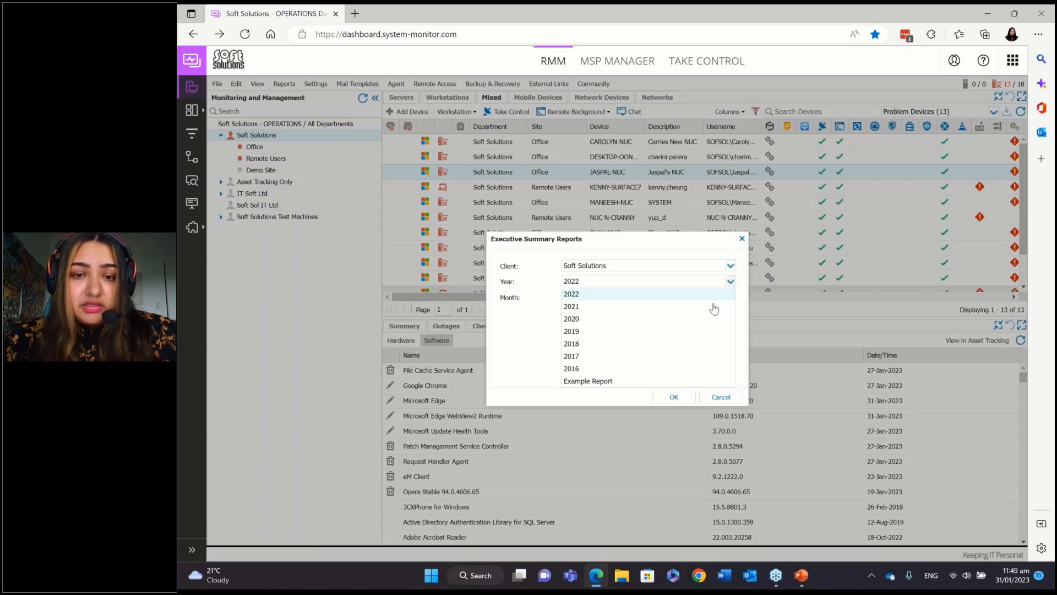
click(570, 306)
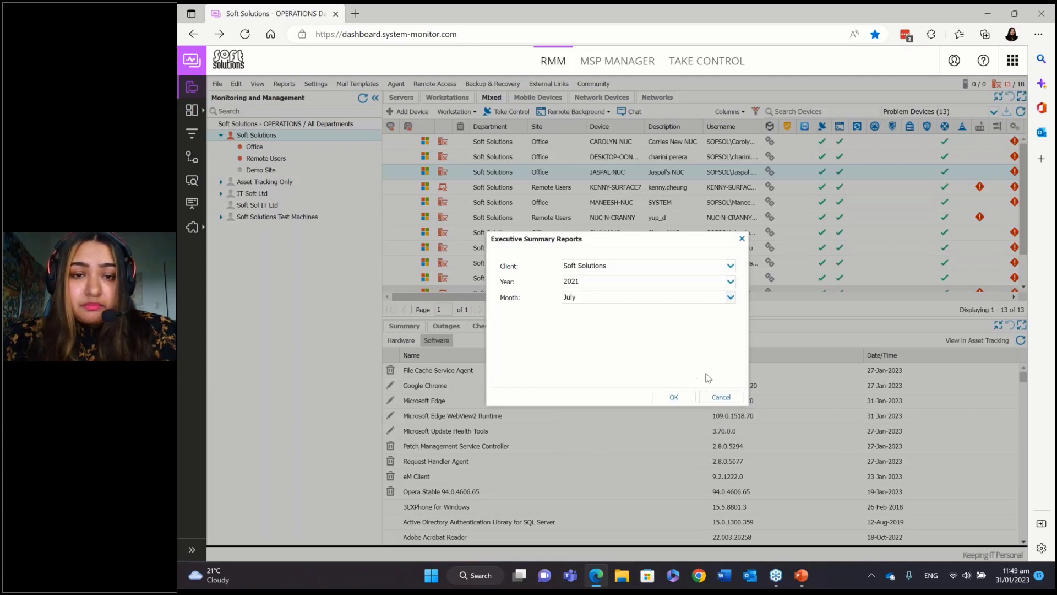
mouse_move(674, 397)
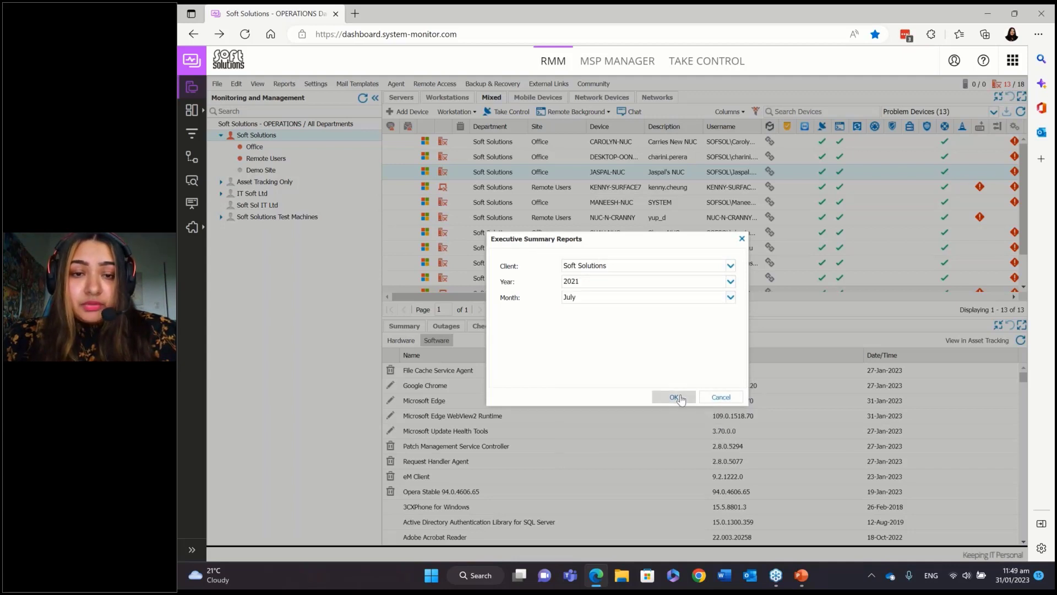
click(674, 397)
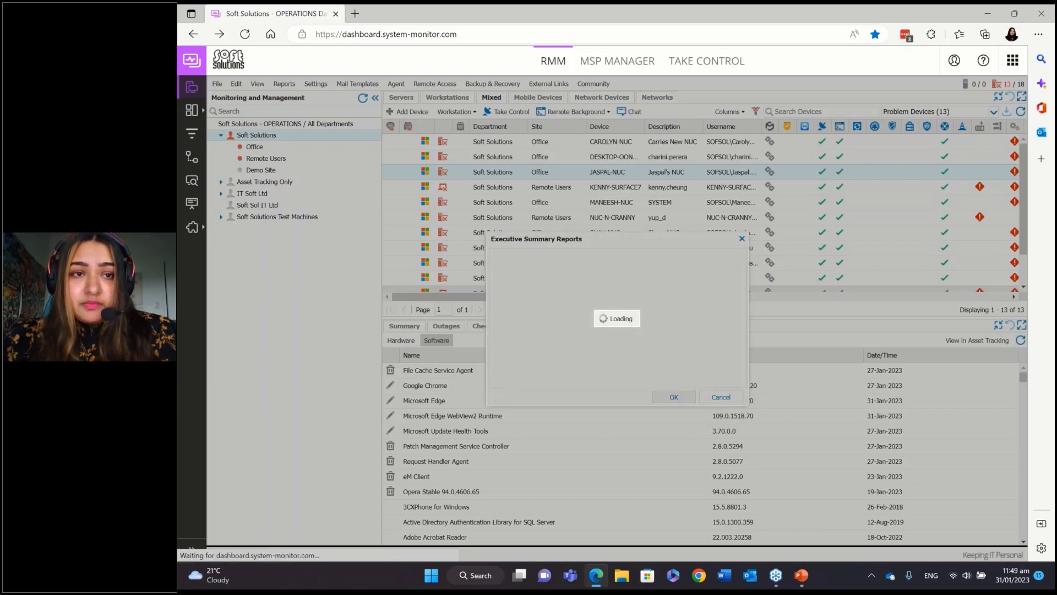
Scroll through all three pages of the July 2021 Soft Solutions report PDF and back to the top.
click(672, 396)
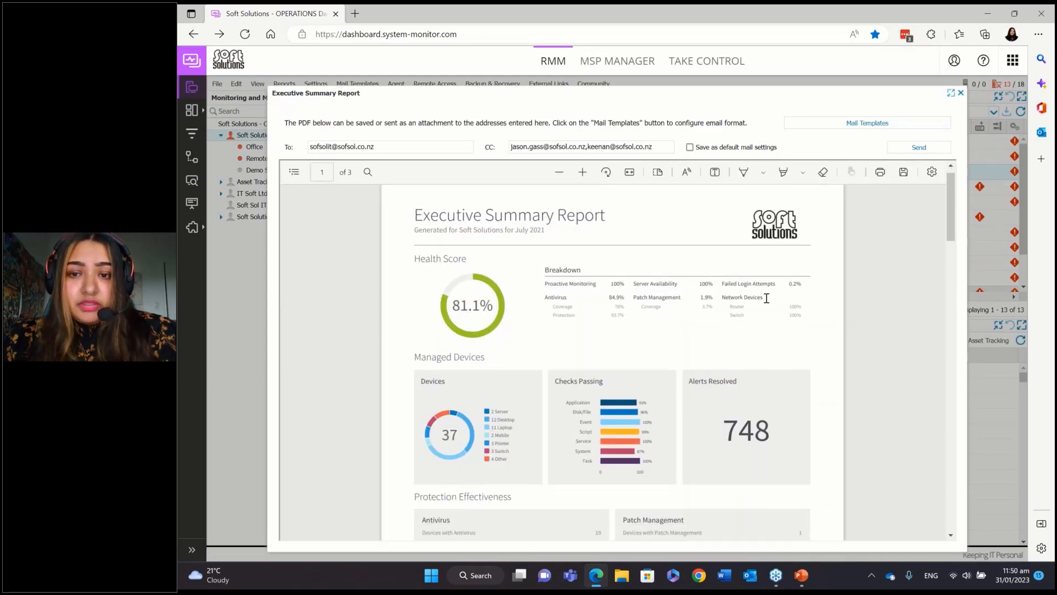
mouse_move(779, 299)
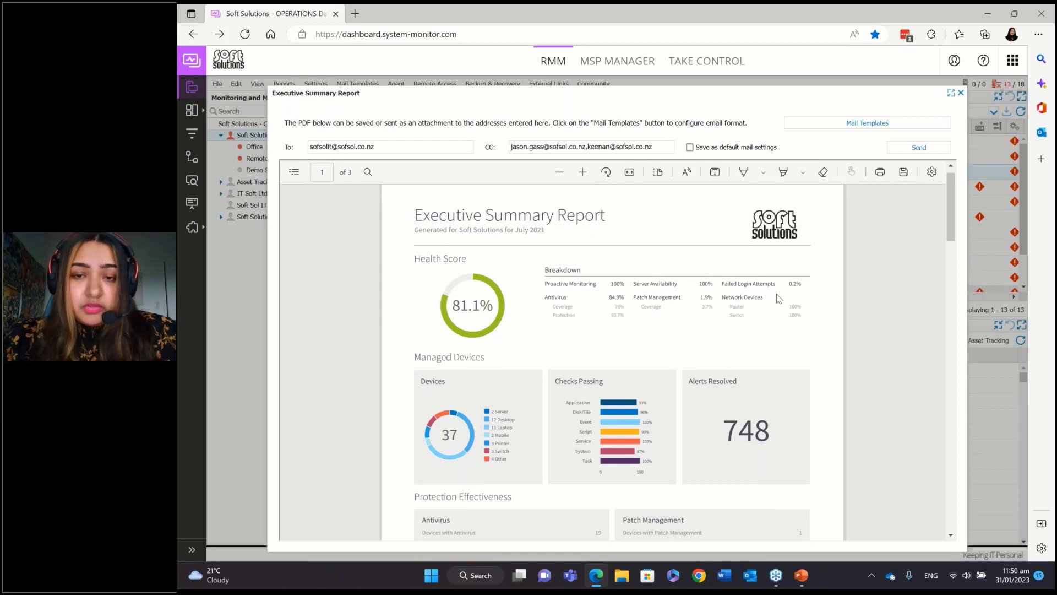
mouse_move(666, 303)
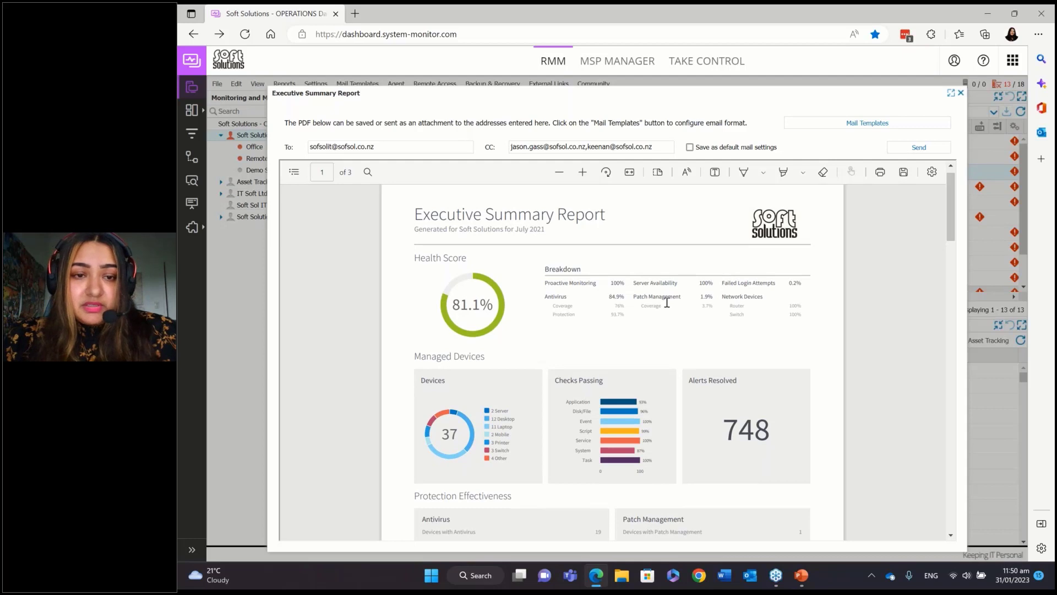
scroll(down, 3)
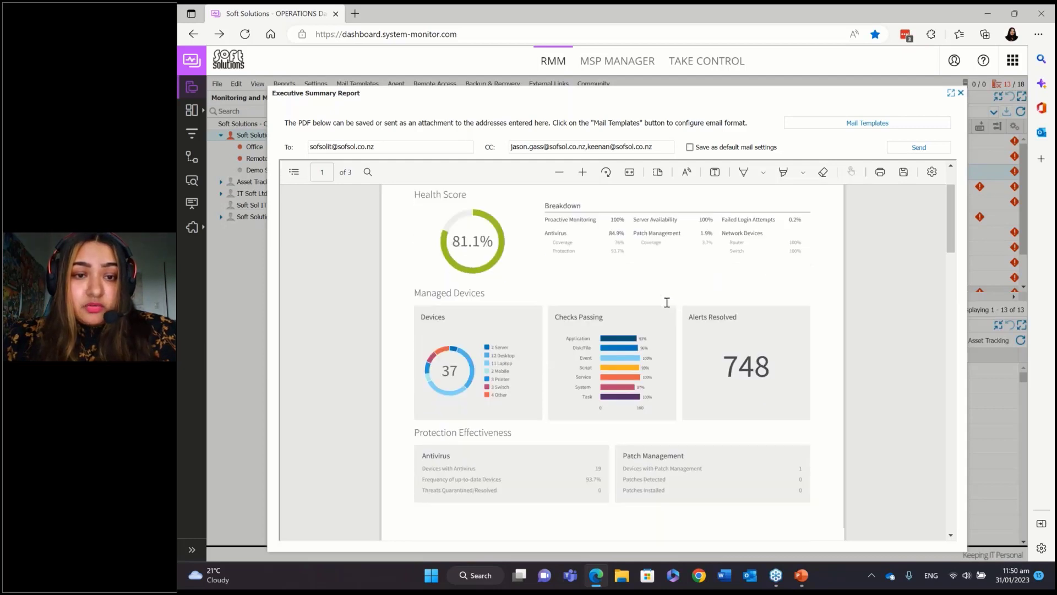
scroll(down, 3)
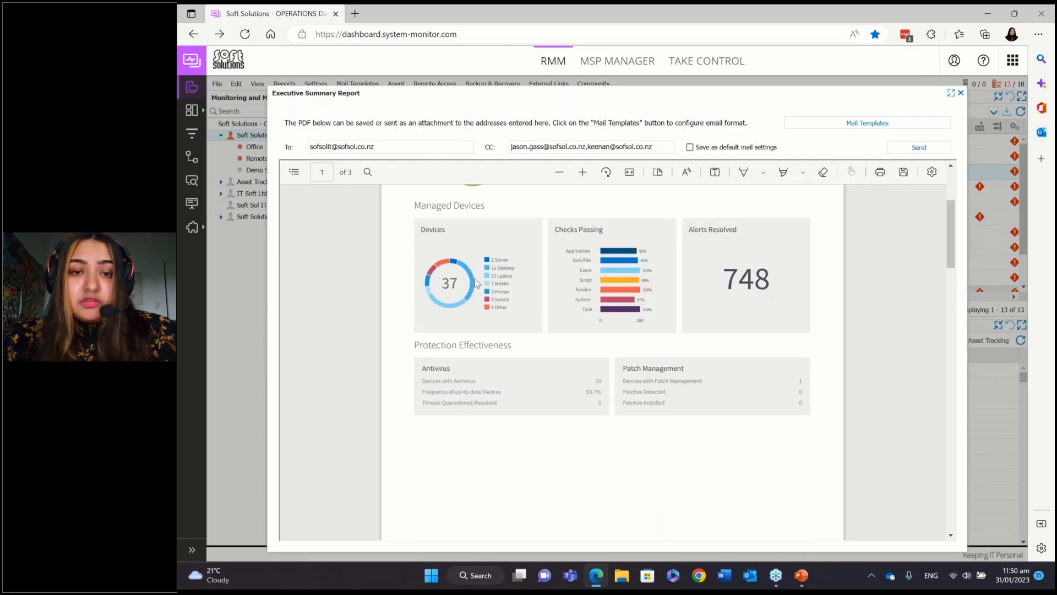
mouse_move(523, 256)
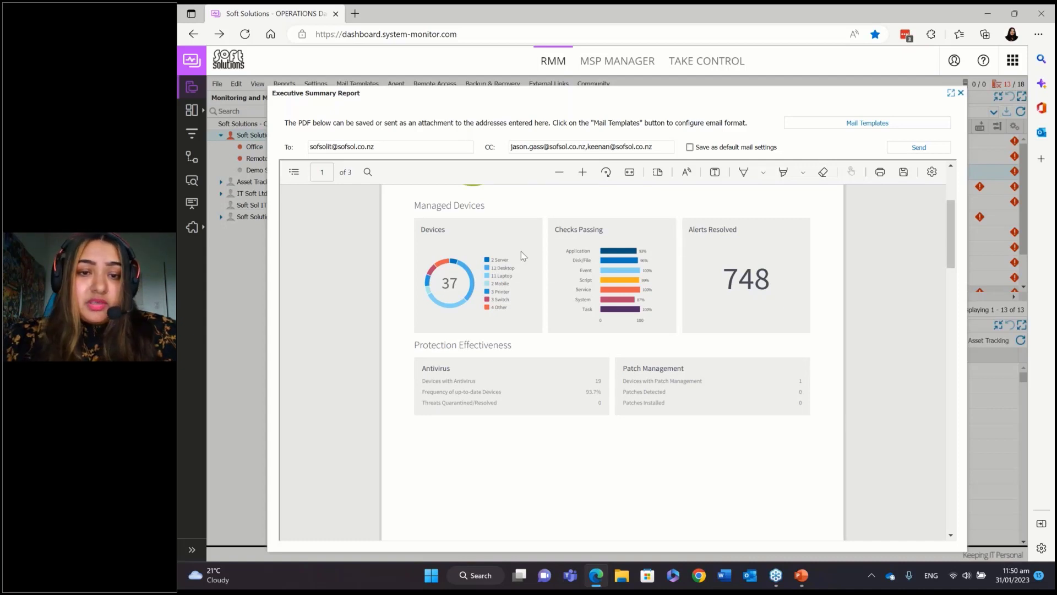
mouse_move(538, 254)
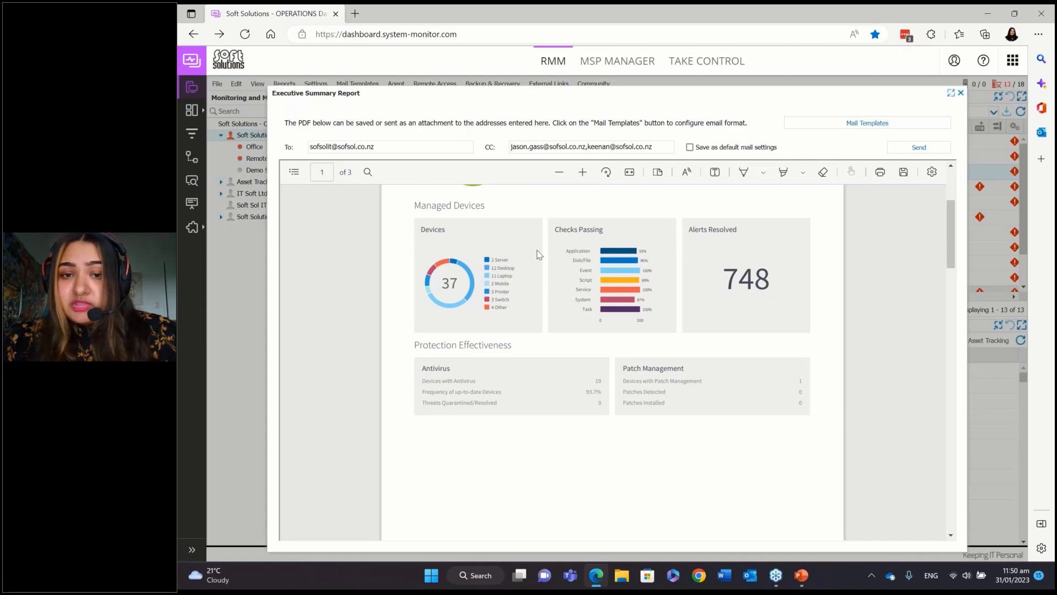
mouse_move(565, 257)
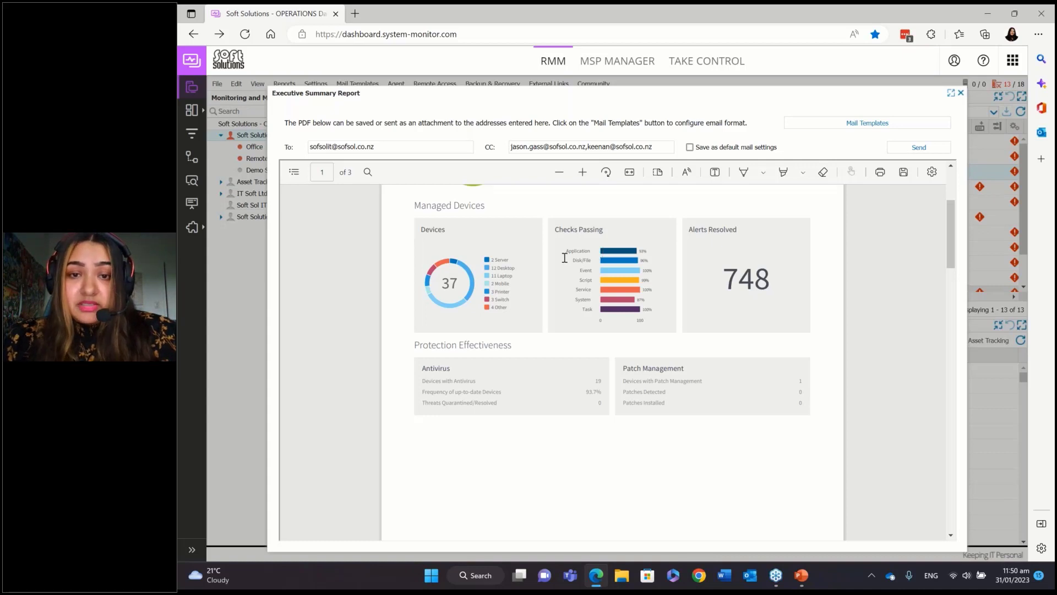
mouse_move(629, 273)
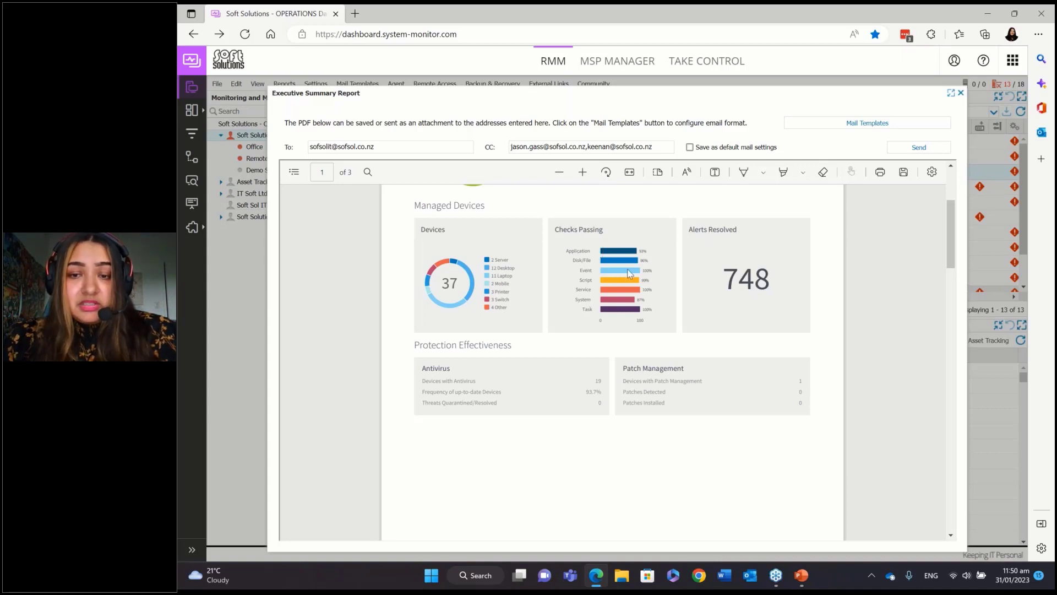
scroll(up, 3)
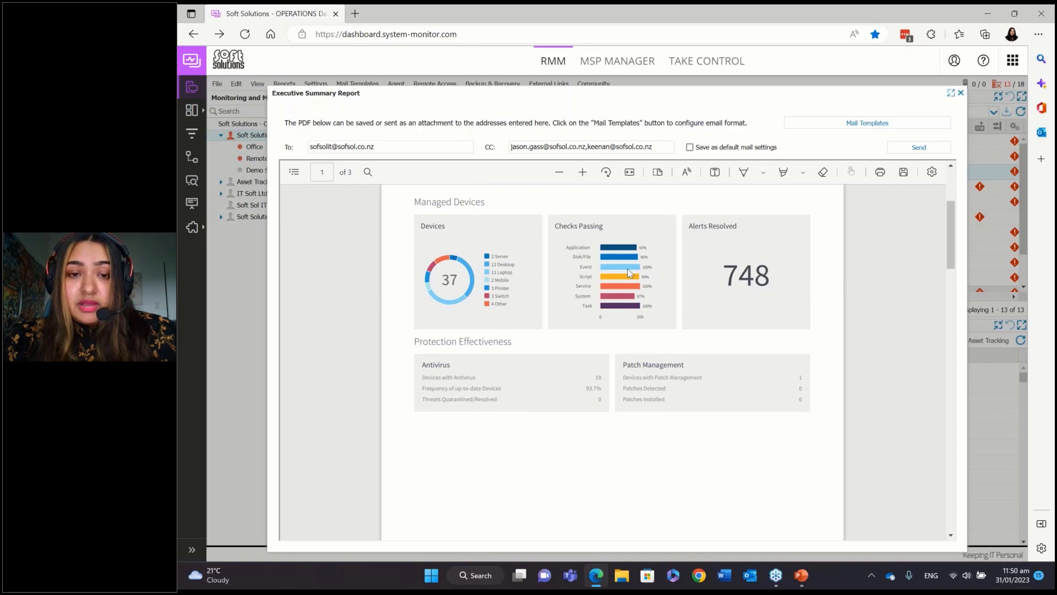
scroll(up, 3)
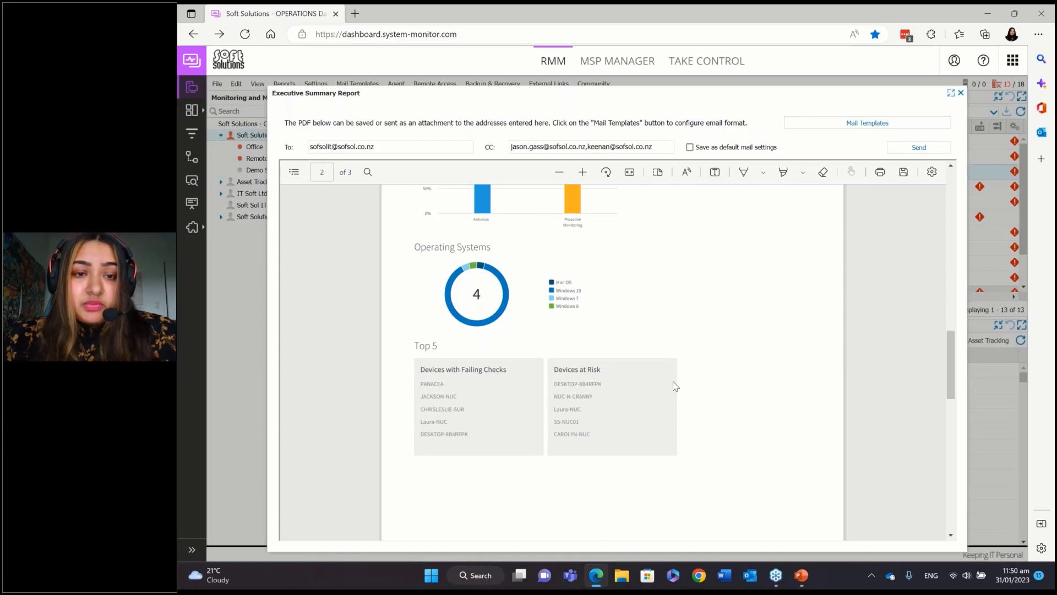
scroll(down, 3)
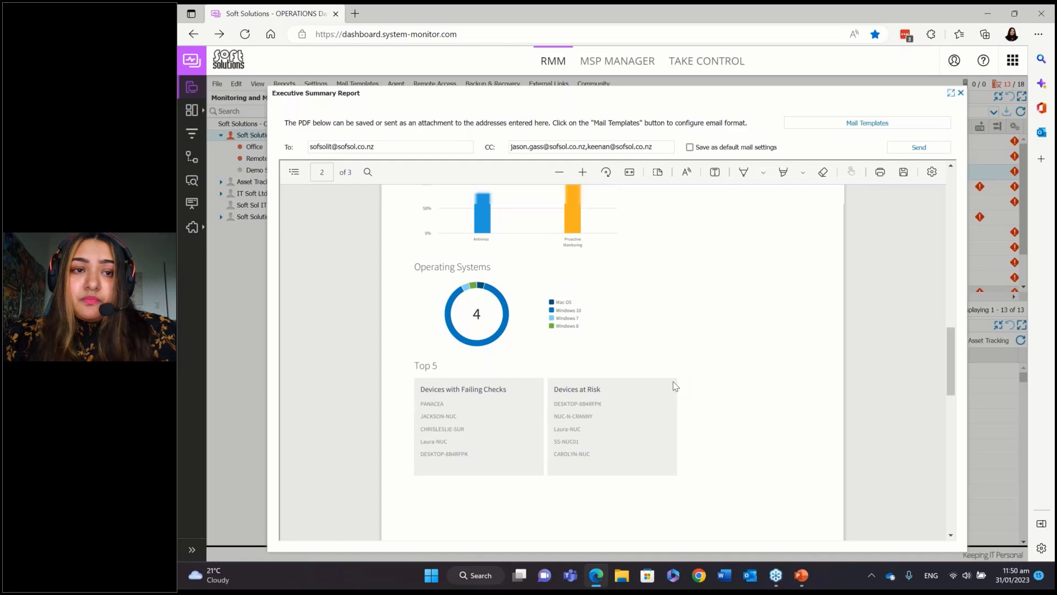
scroll(up, 3)
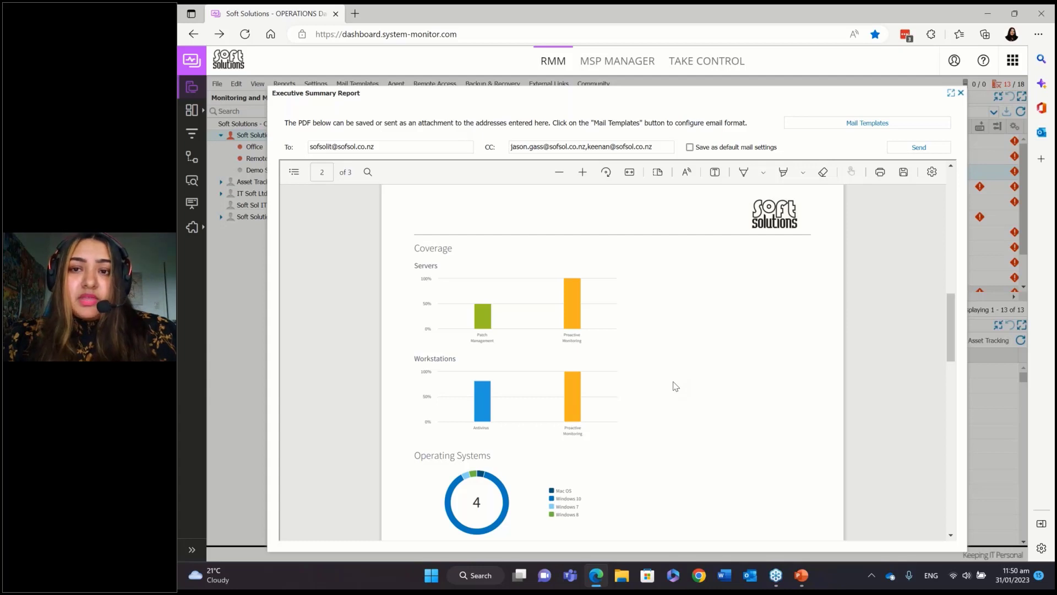
mouse_move(726, 342)
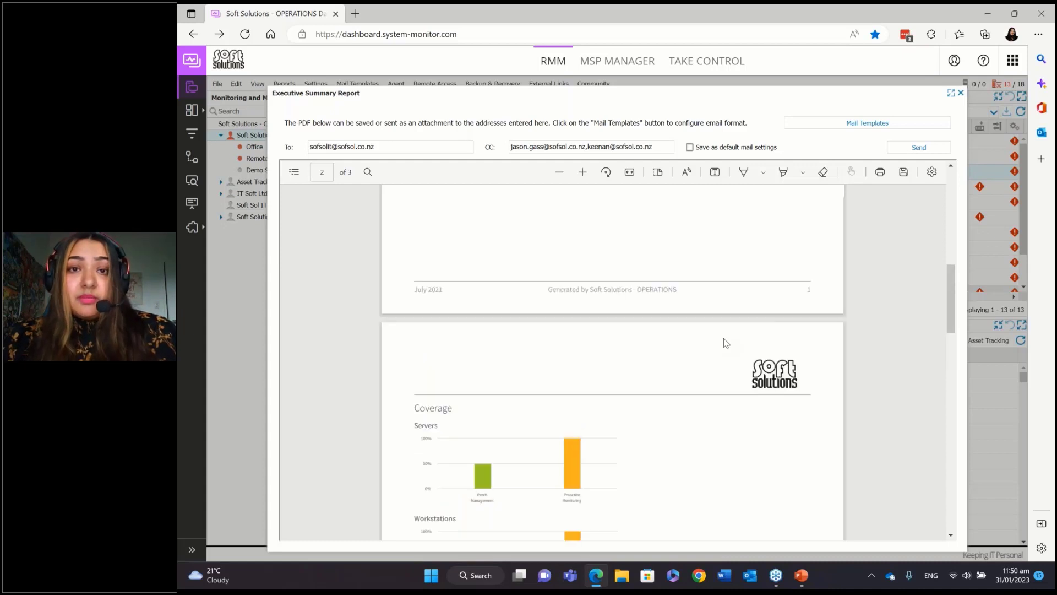
scroll(up, 3)
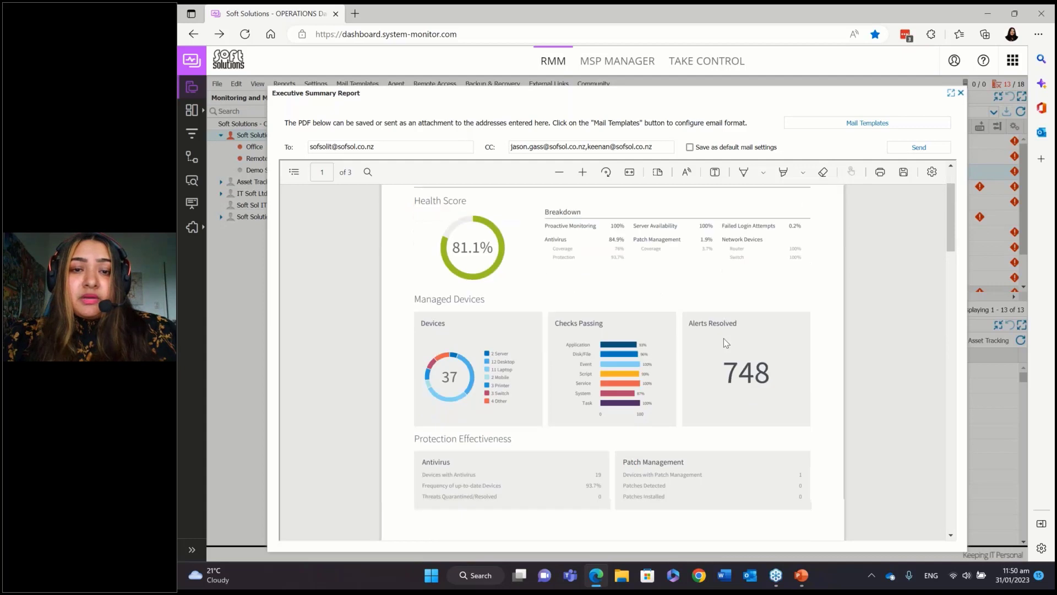
scroll(down, 3)
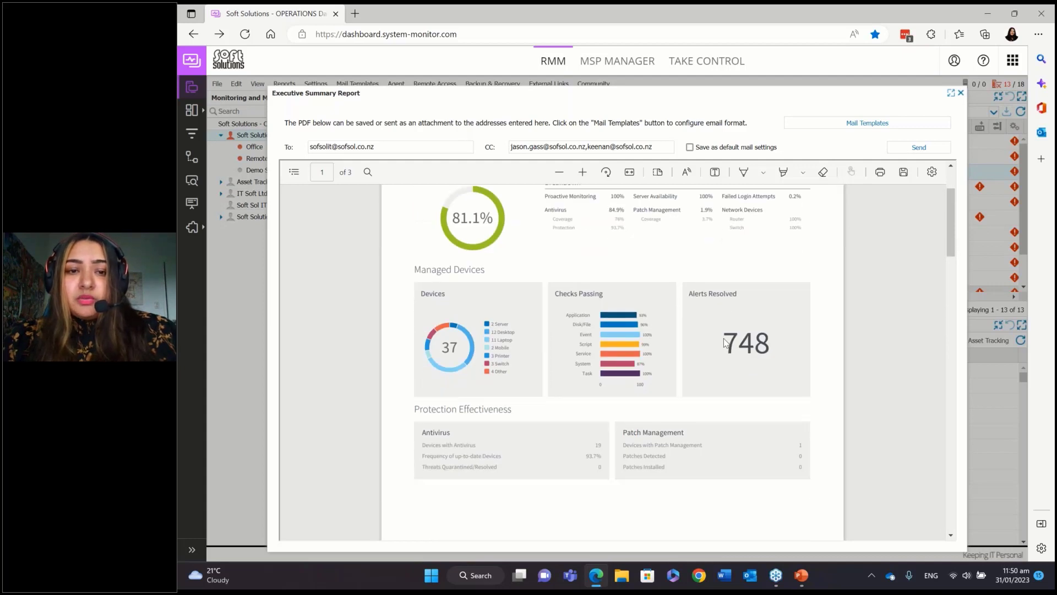
scroll(down, 3)
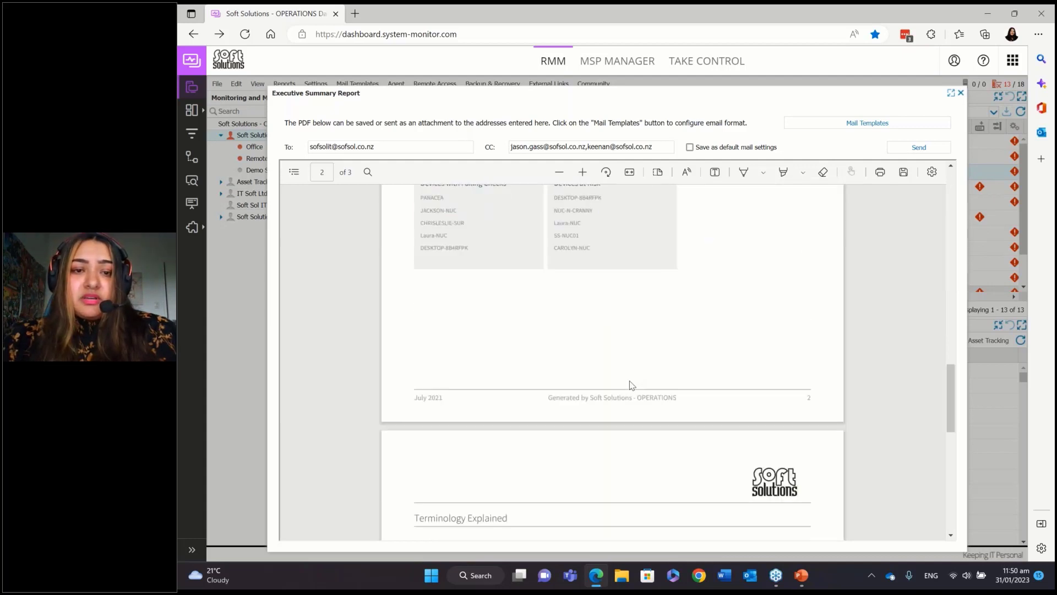
scroll(up, 3)
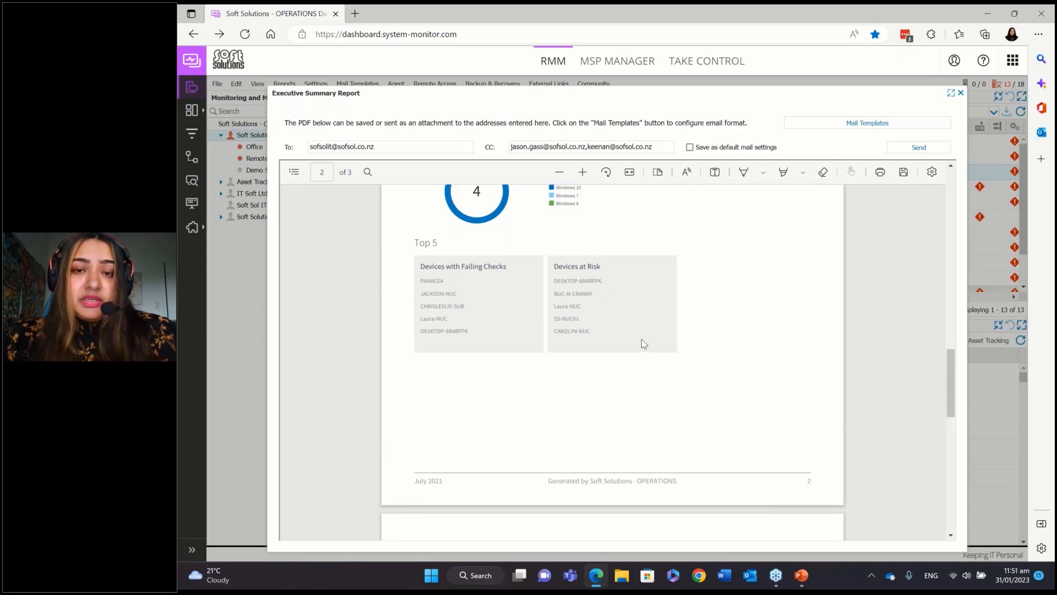
scroll(down, 3)
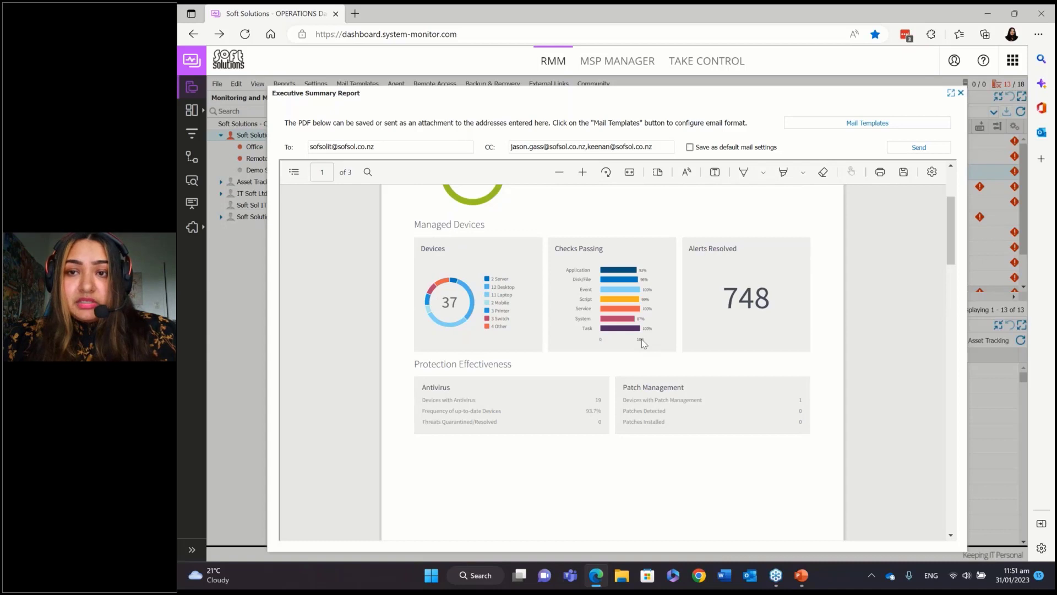
scroll(up, 3)
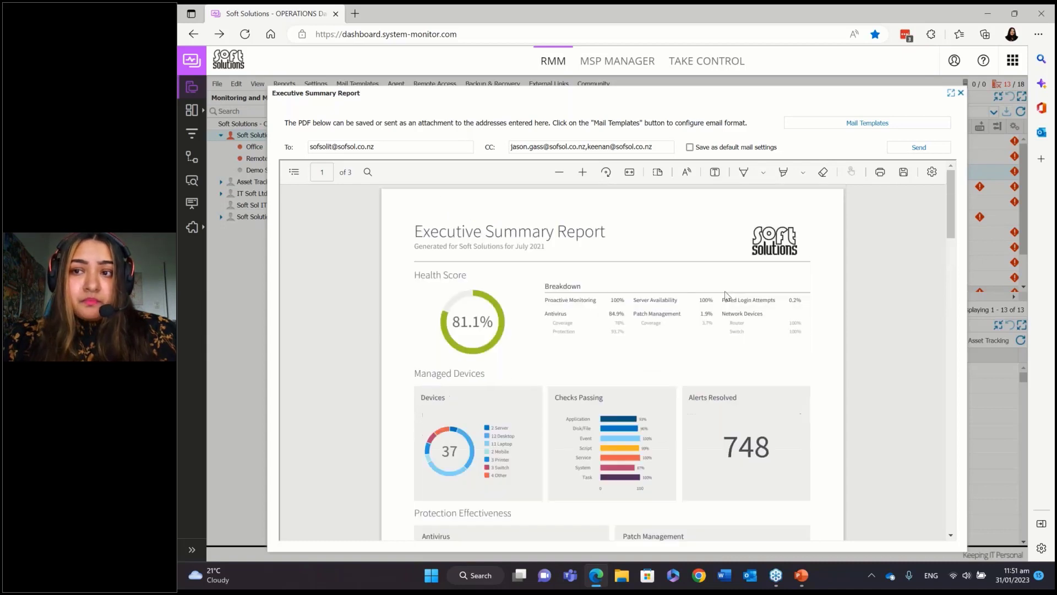
mouse_move(962, 99)
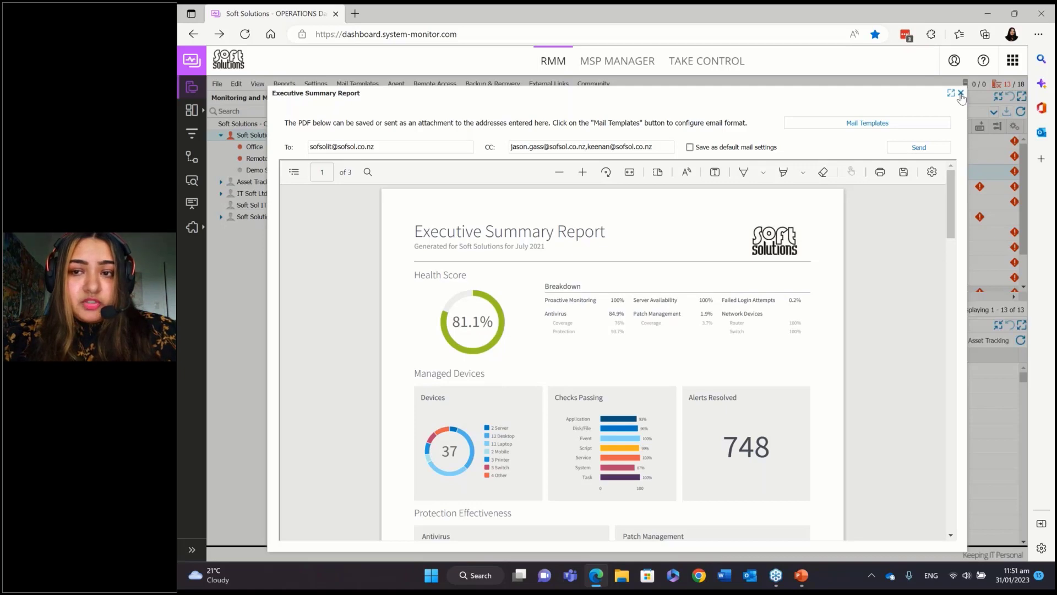
Close the Executive Summary Report preview to return to JASPAL-NUC's software list.
click(961, 94)
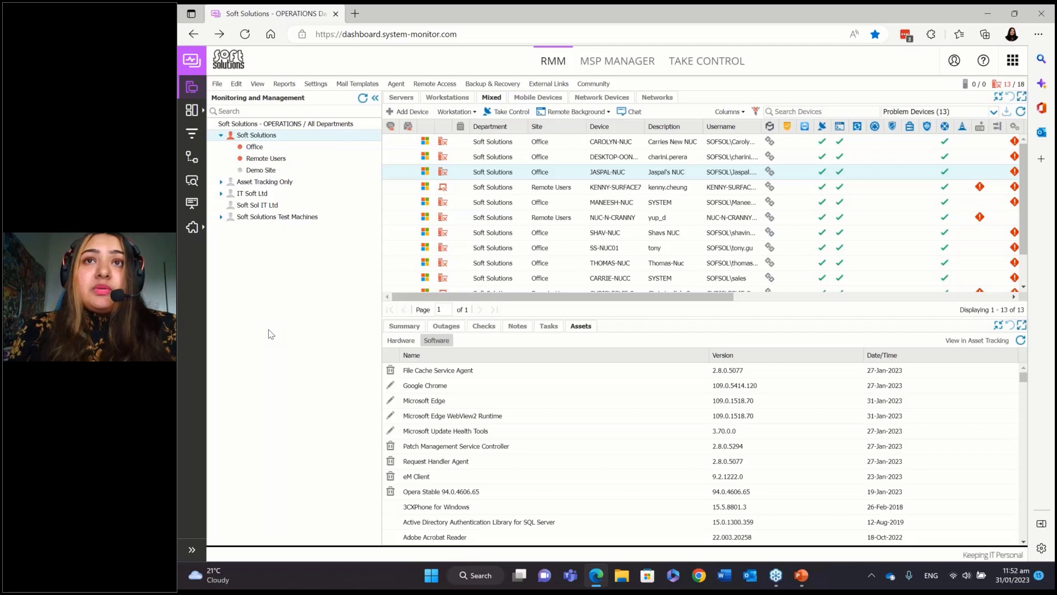
mouse_move(298, 268)
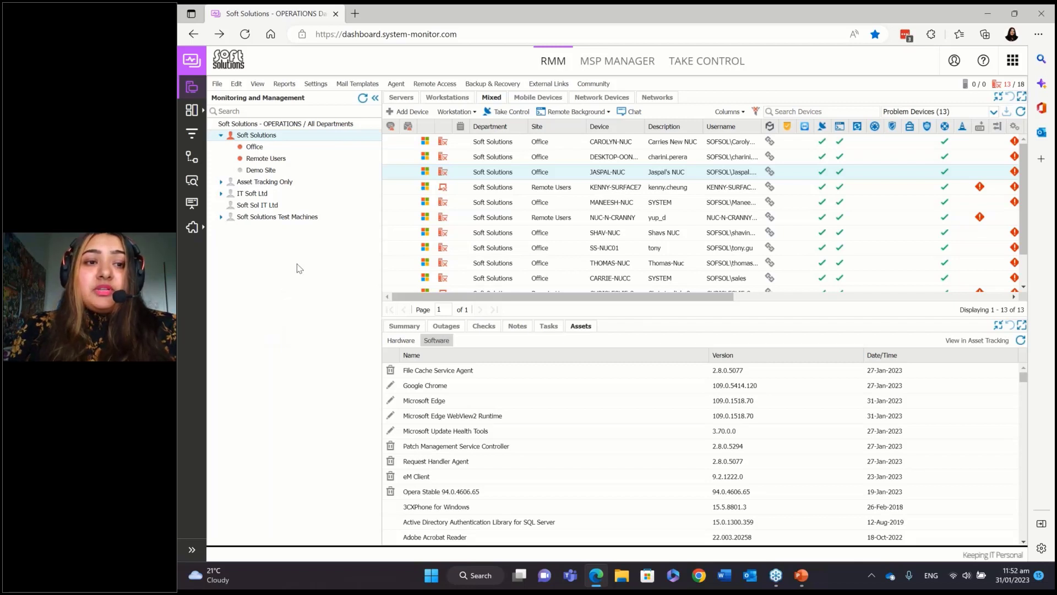